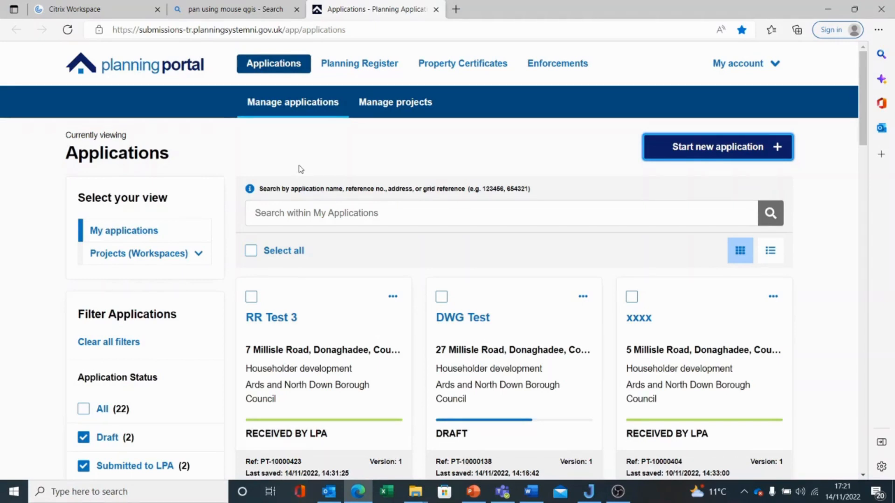
{"action": "mouse_move", "coordinate": [403, 161]}
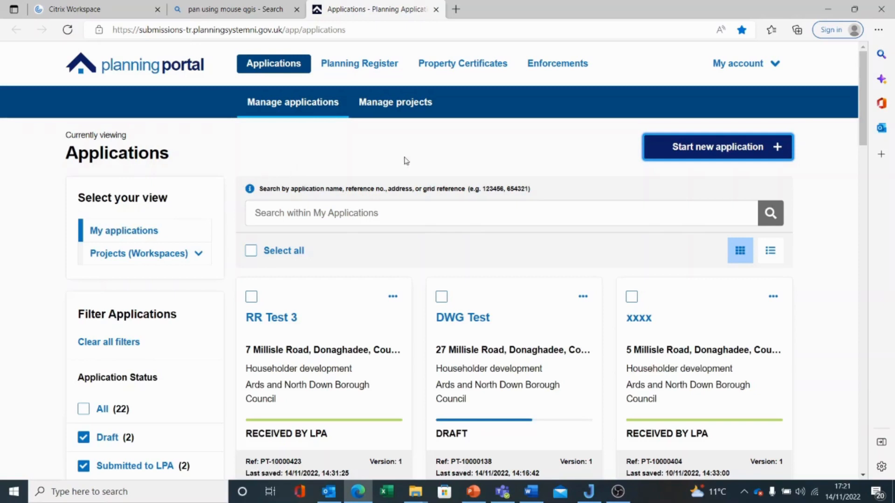
{"action": "mouse_move", "coordinate": [688, 164]}
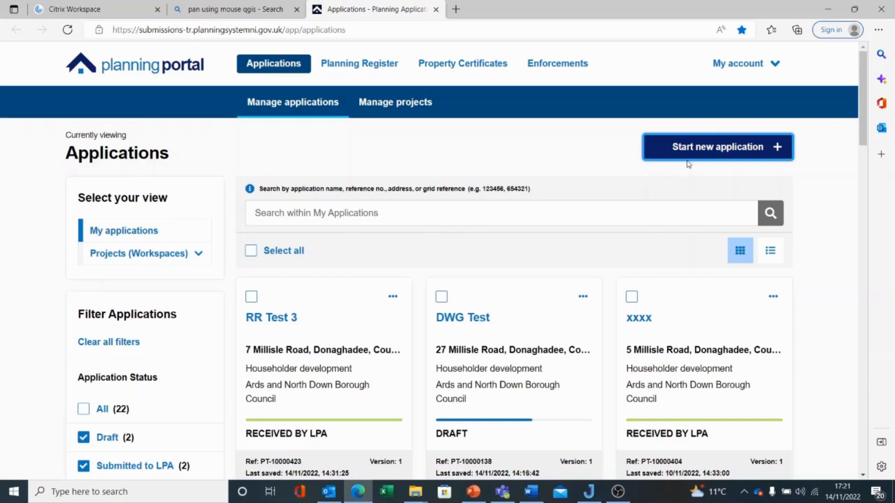
{"action": "mouse_move", "coordinate": [716, 149]}
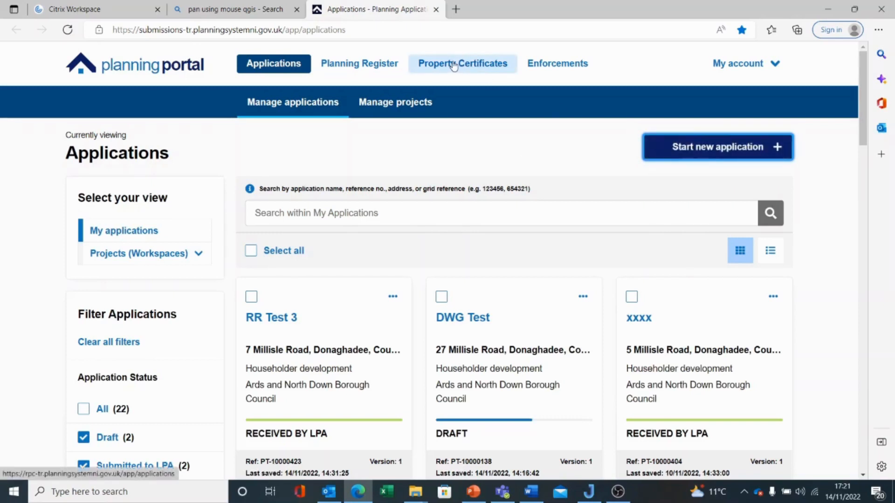
- Switch to the Regional Property Certificates section from the top navigation
{"action": "left_click", "coordinate": [462, 63]}
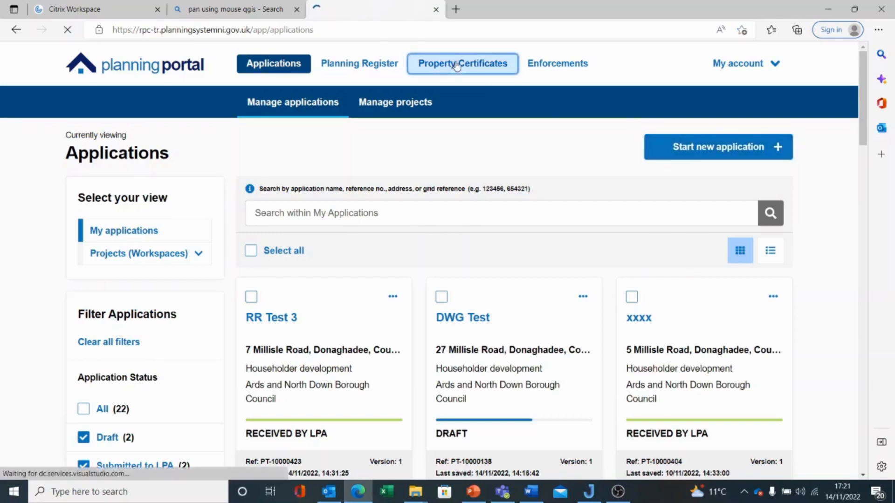
{"action": "left_click", "coordinate": [463, 63]}
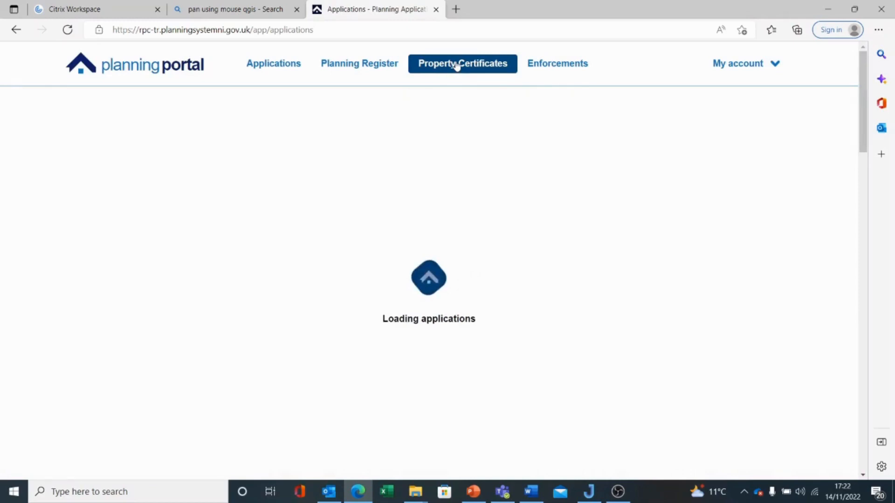
- Start a new property certificate application and name it 'RR Test5'
{"action": "left_click", "coordinate": [462, 63]}
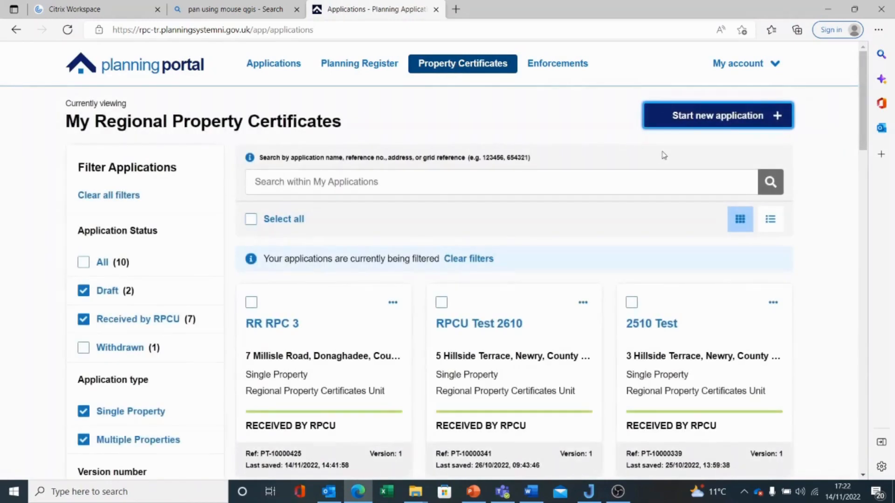
{"action": "left_click", "coordinate": [716, 115]}
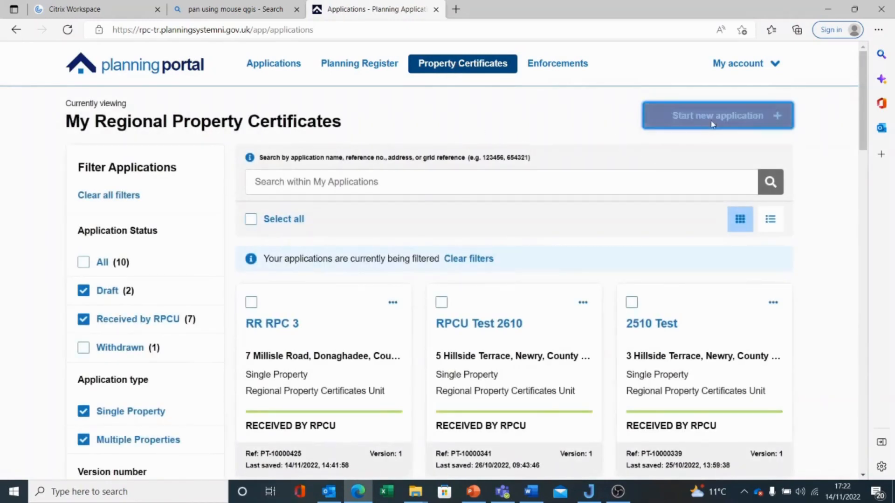
{"action": "left_click", "coordinate": [717, 116]}
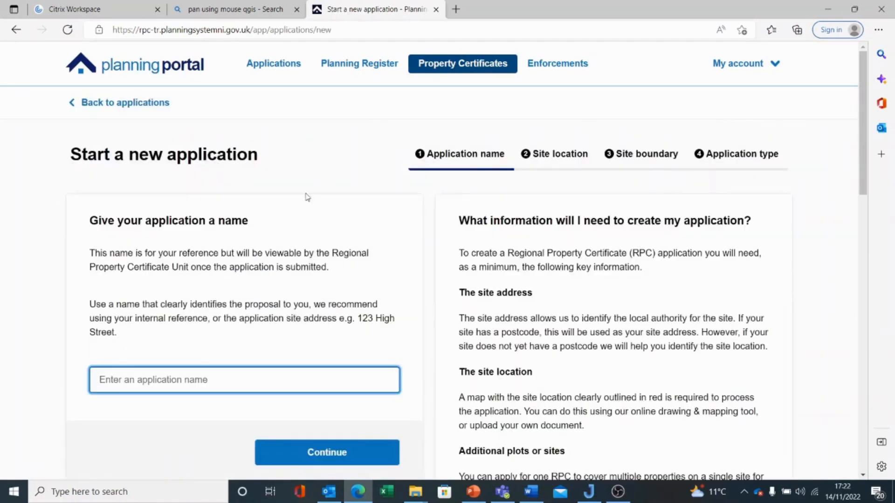
{"action": "left_click", "coordinate": [243, 379]}
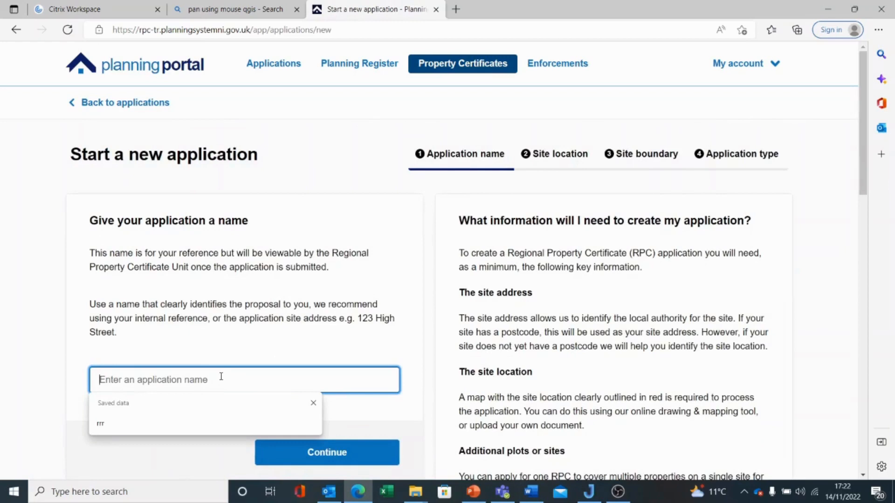
{"action": "type", "text": "RR Te"}
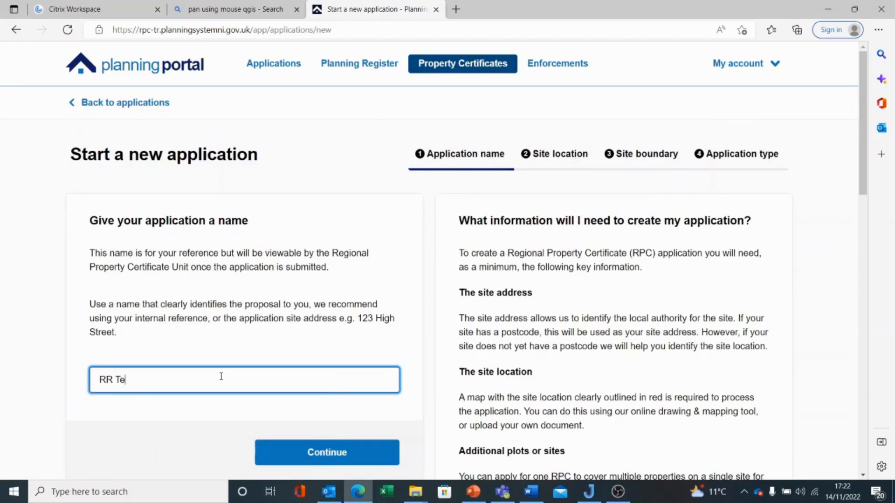
{"action": "type", "text": "st5"}
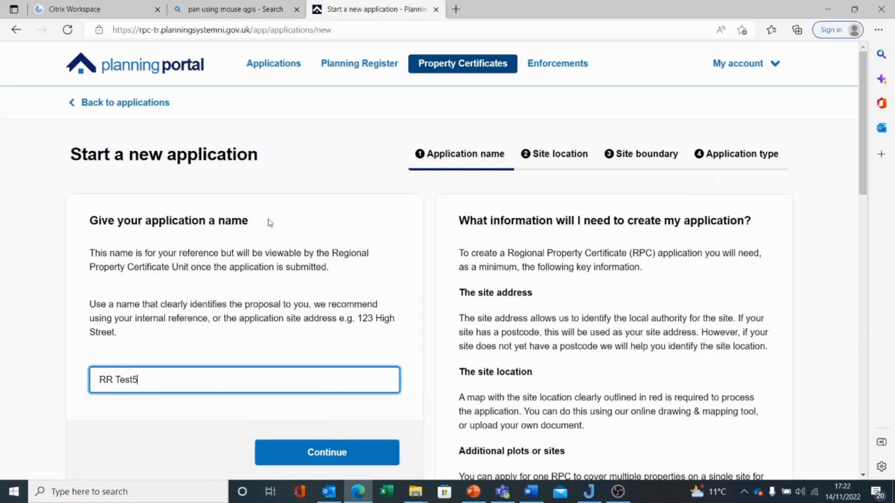
{"action": "mouse_move", "coordinate": [309, 155]}
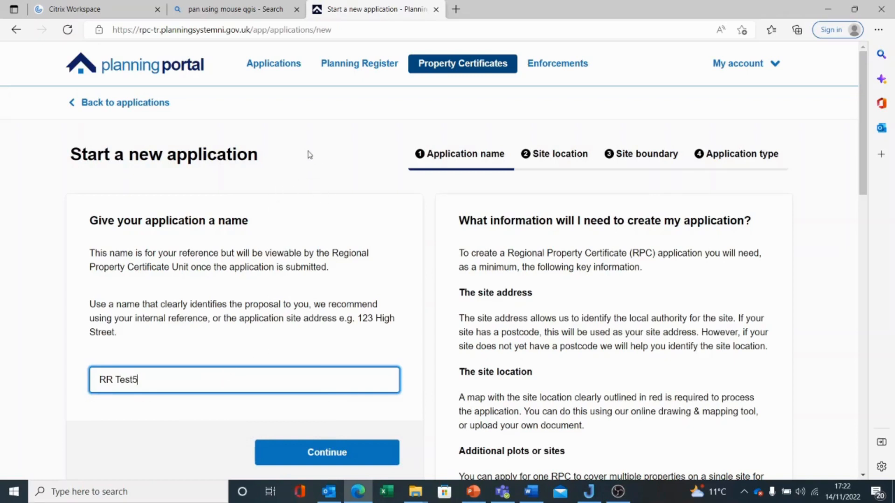
{"action": "mouse_move", "coordinate": [589, 289]}
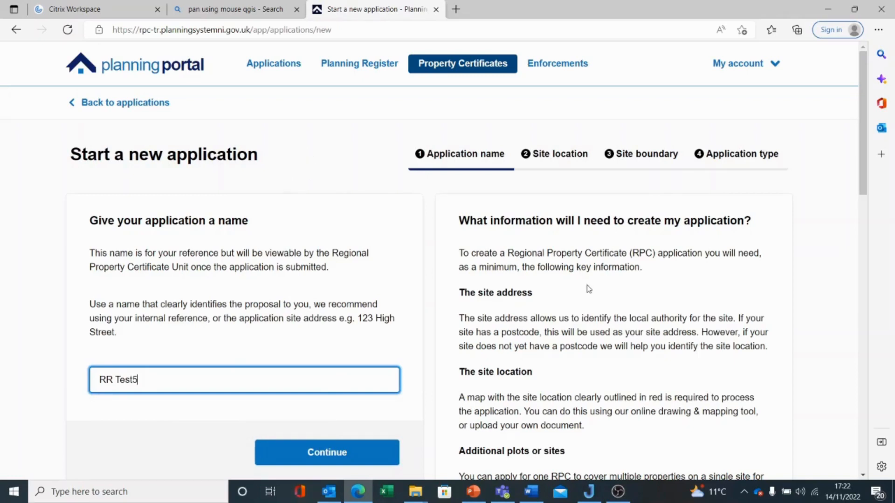
{"action": "mouse_move", "coordinate": [803, 302]}
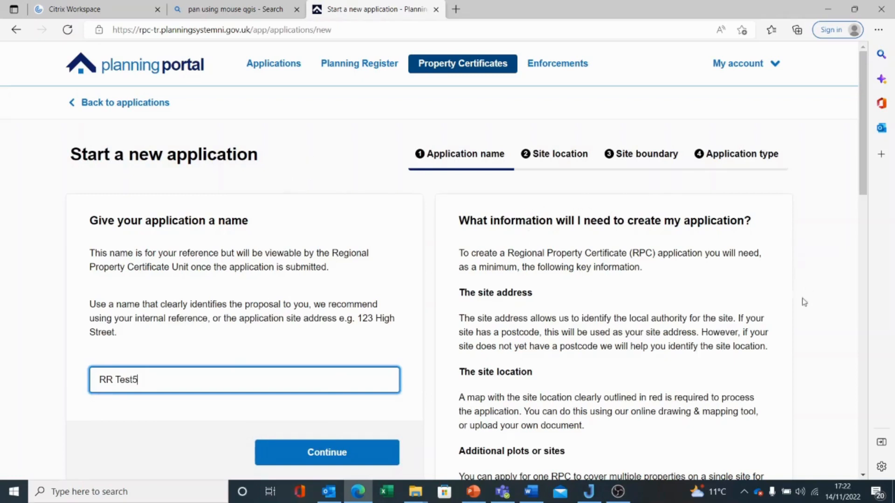
{"action": "mouse_move", "coordinate": [570, 375]}
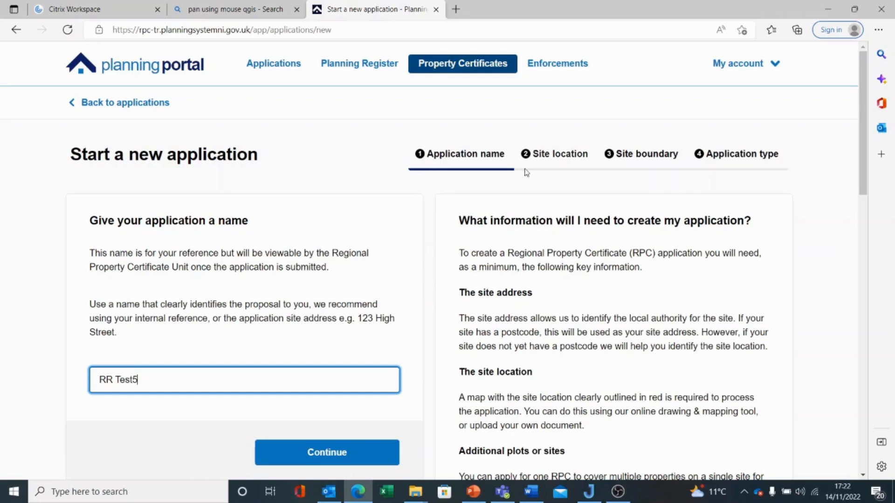
{"action": "mouse_move", "coordinate": [612, 184]}
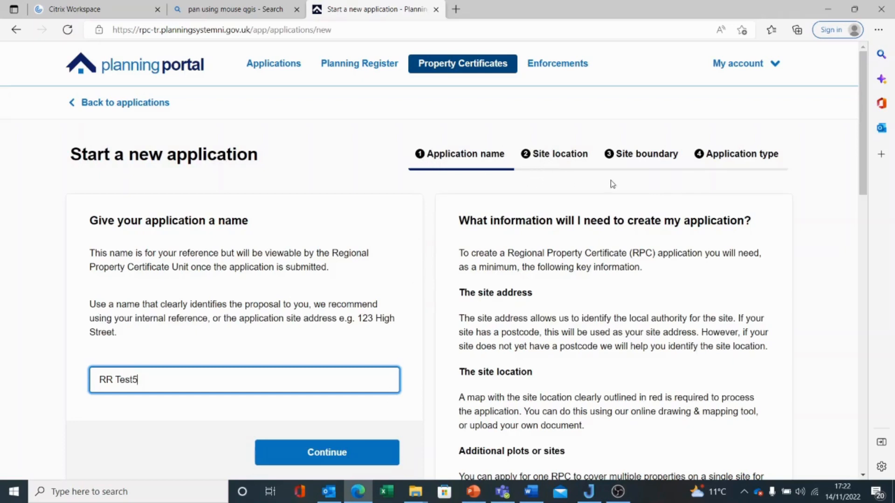
{"action": "mouse_move", "coordinate": [744, 166]}
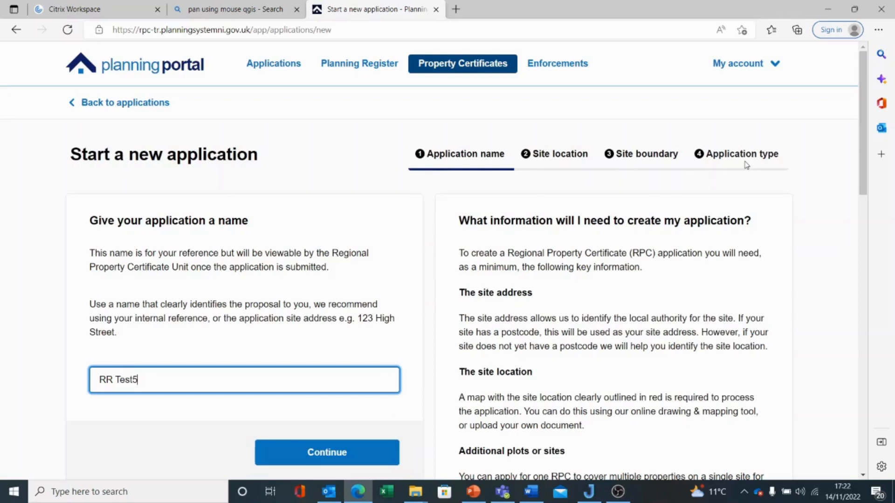
{"action": "mouse_move", "coordinate": [197, 352]}
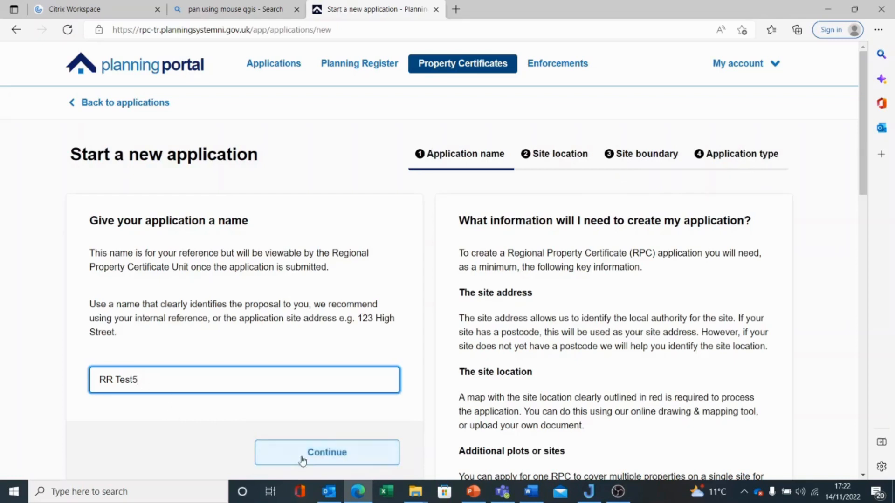
{"action": "left_click", "coordinate": [326, 452]}
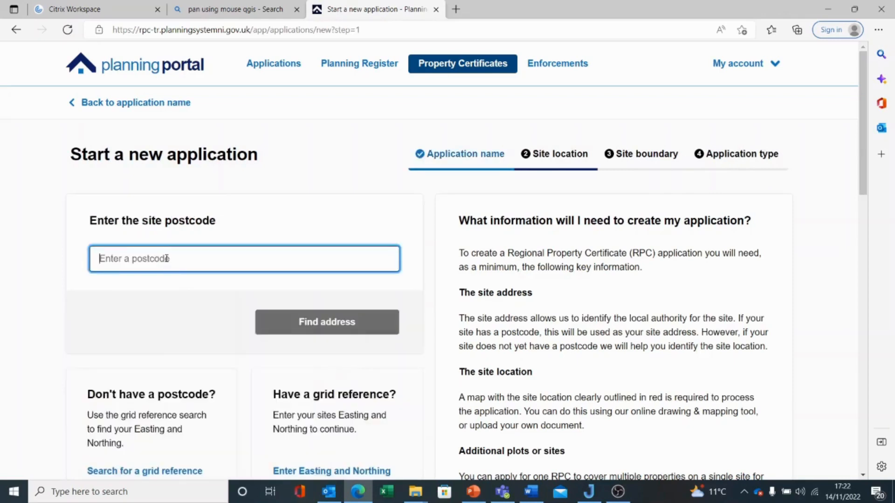
{"action": "left_click", "coordinate": [244, 258]}
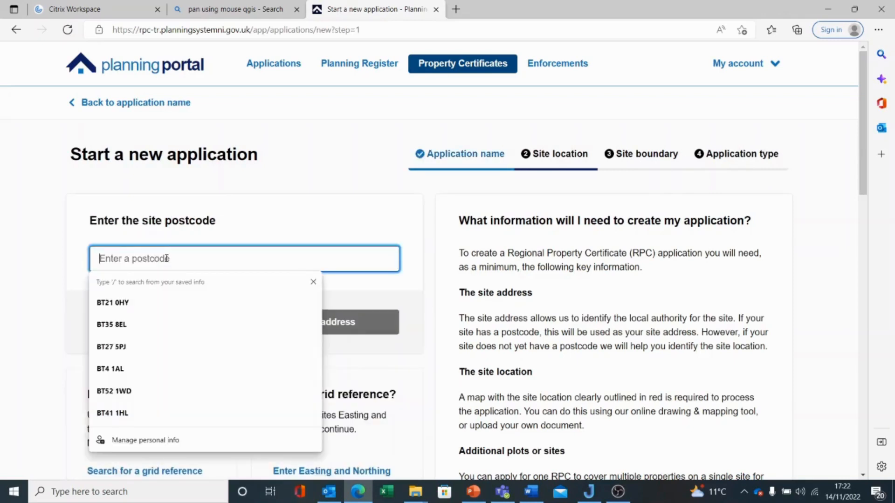
{"action": "left_click", "coordinate": [112, 302]}
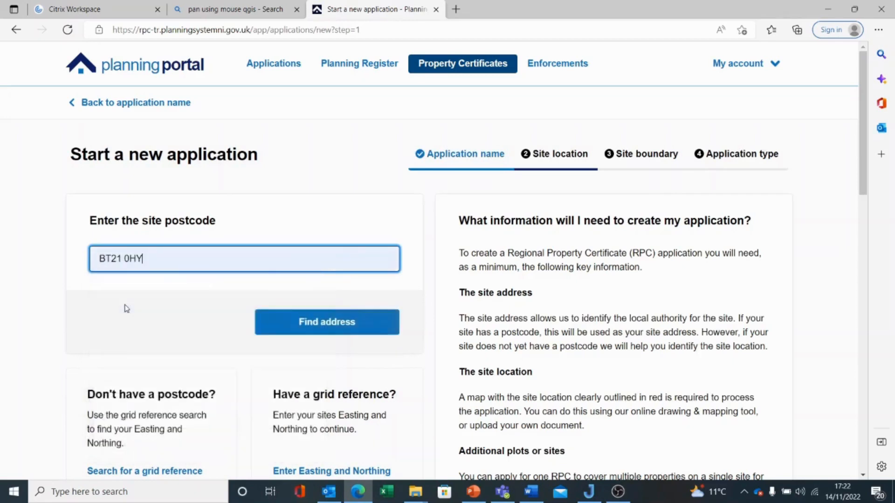
{"action": "mouse_move", "coordinate": [327, 322]}
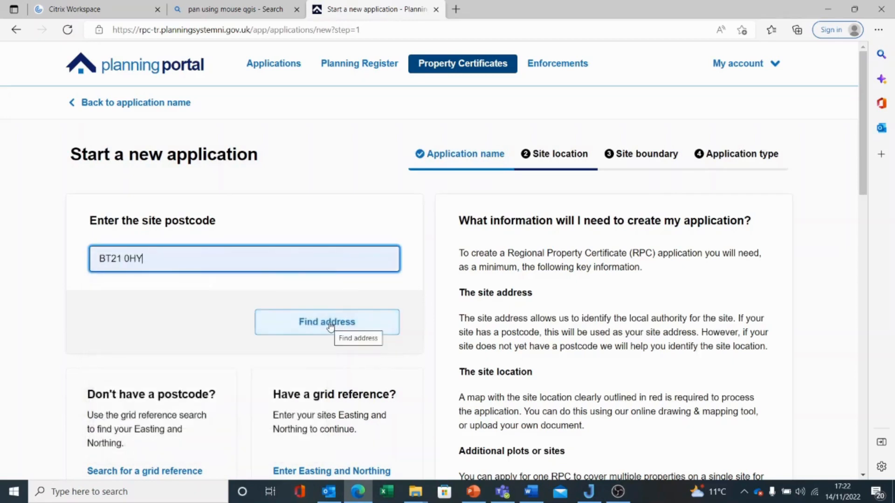
{"action": "left_click", "coordinate": [326, 321]}
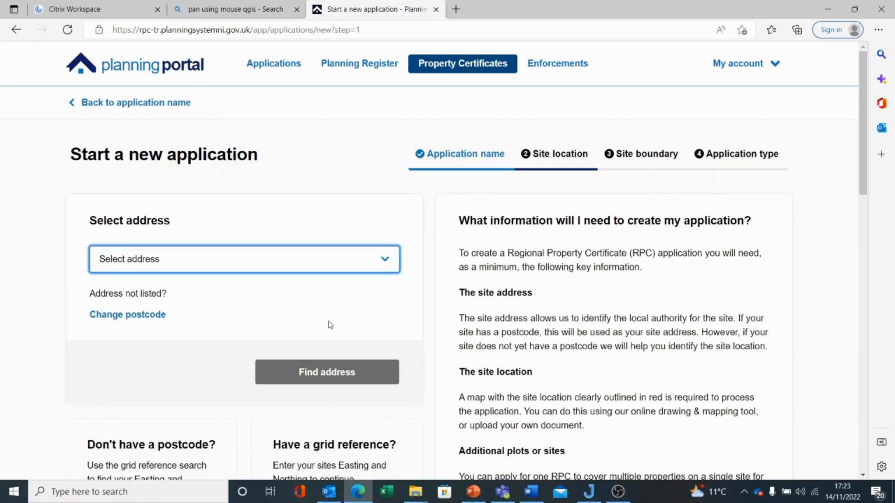
{"action": "left_click", "coordinate": [243, 259]}
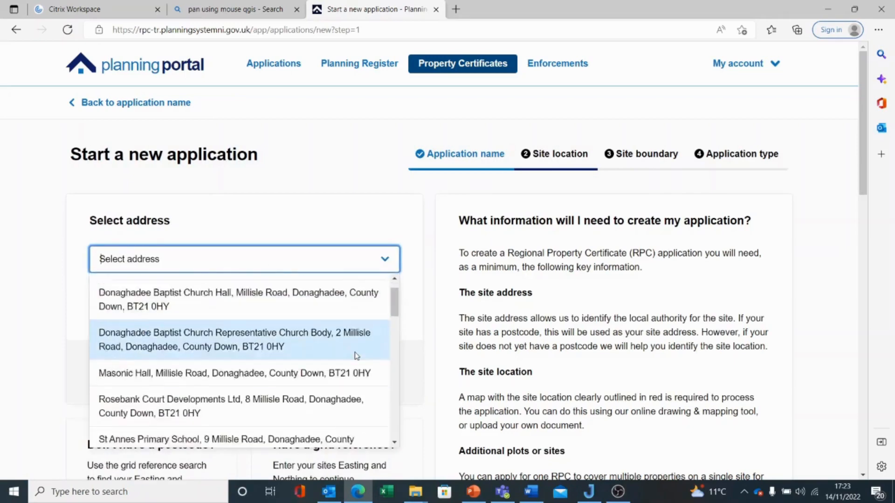
{"action": "scroll", "scroll_direction": "down", "scroll_amount": 3}
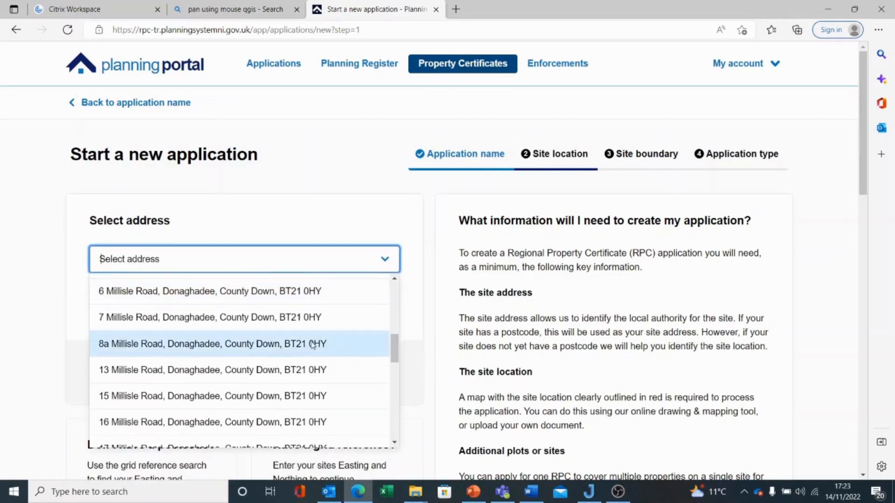
{"action": "left_click", "coordinate": [211, 395]}
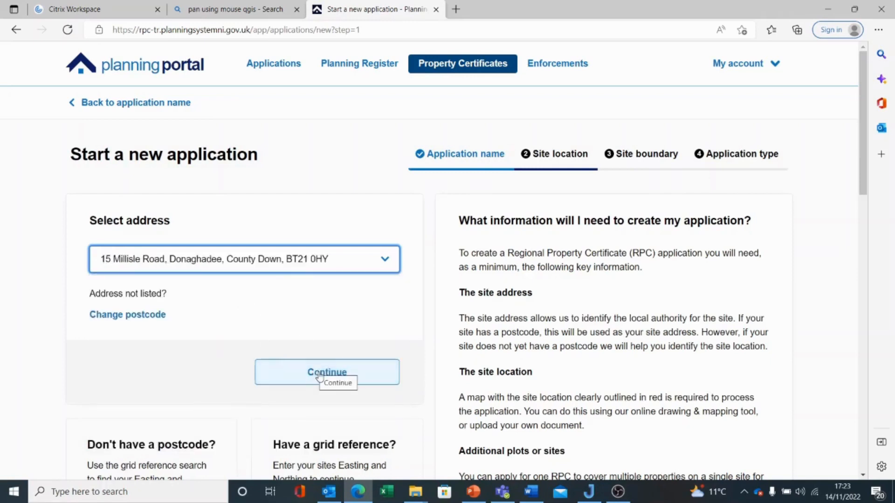
{"action": "left_click", "coordinate": [327, 372]}
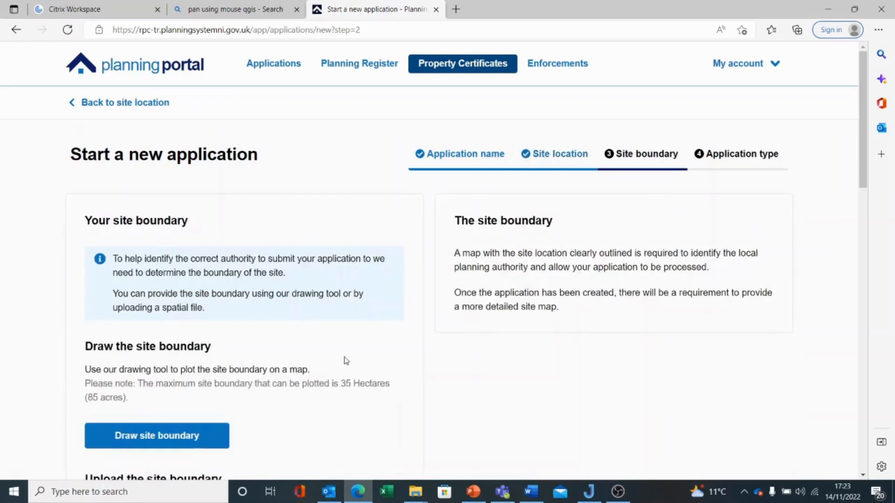
{"action": "mouse_move", "coordinate": [339, 210]}
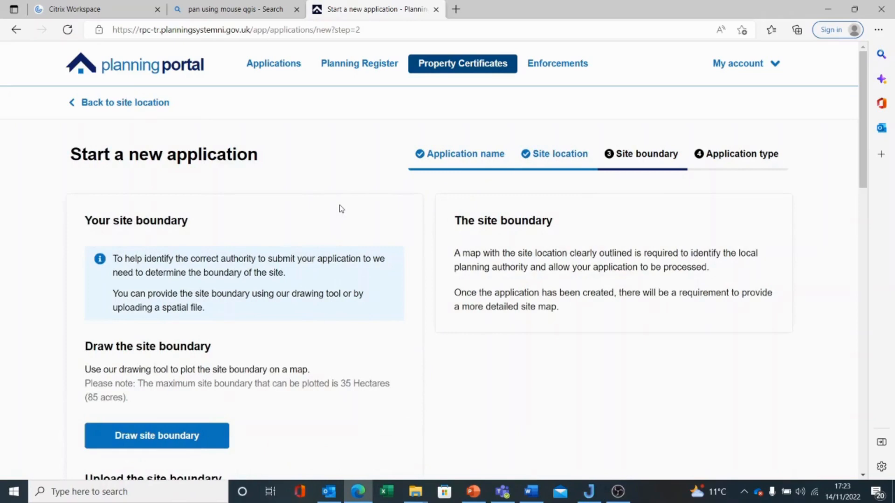
{"action": "scroll", "scroll_direction": "down", "scroll_amount": 3}
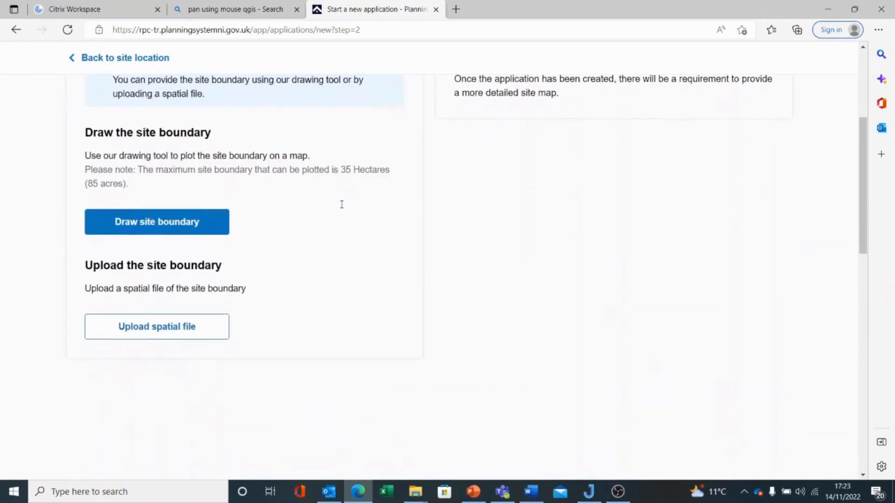
{"action": "scroll", "scroll_direction": "down", "scroll_amount": 3}
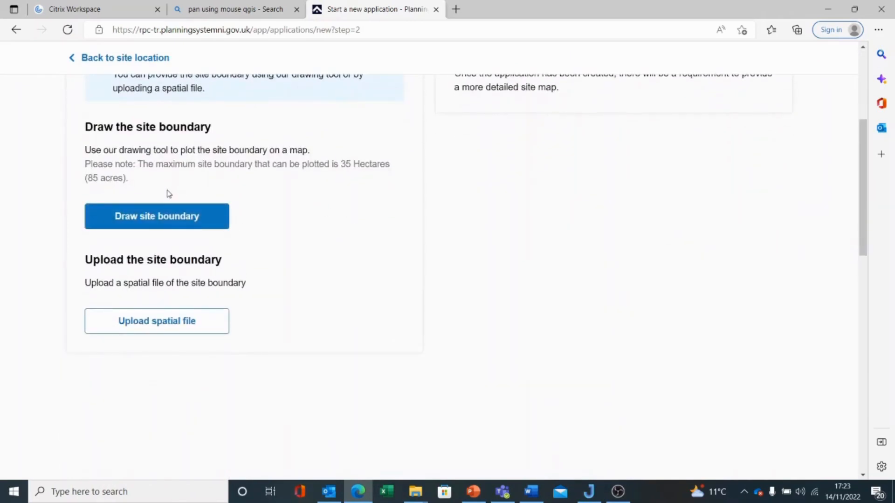
{"action": "mouse_move", "coordinate": [174, 195]}
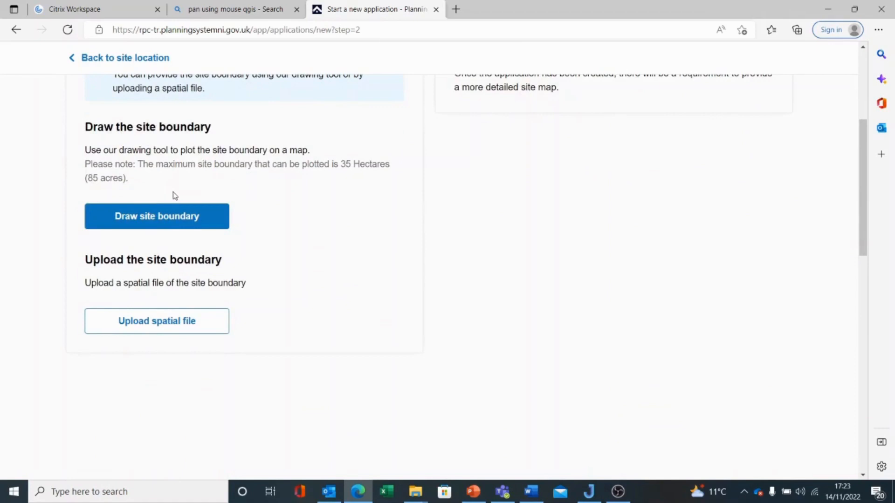
{"action": "mouse_move", "coordinate": [283, 226]}
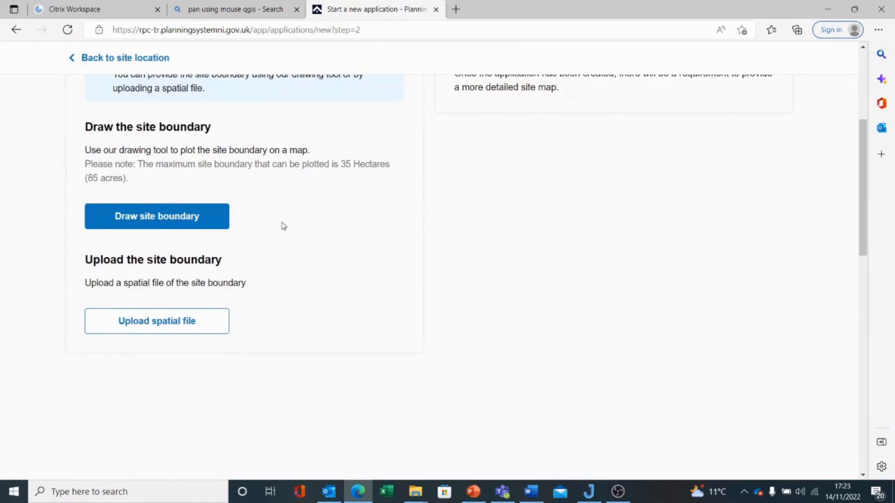
{"action": "mouse_move", "coordinate": [319, 233]}
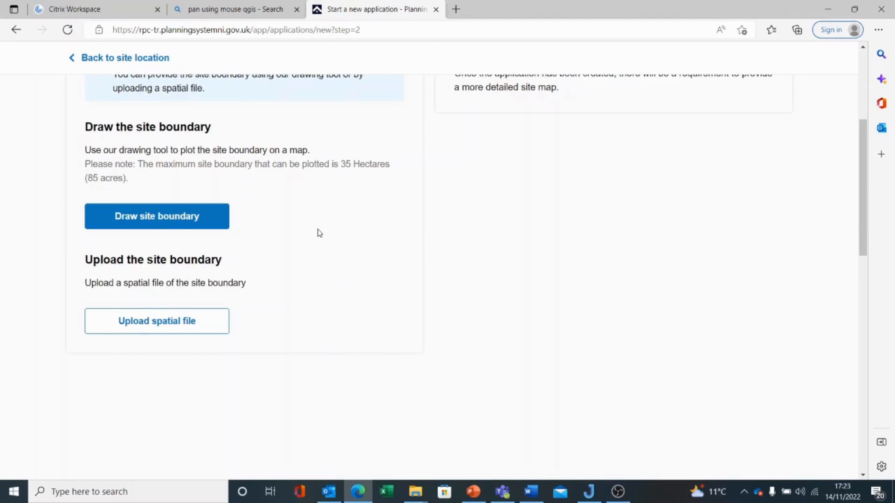
{"action": "mouse_move", "coordinate": [295, 213]}
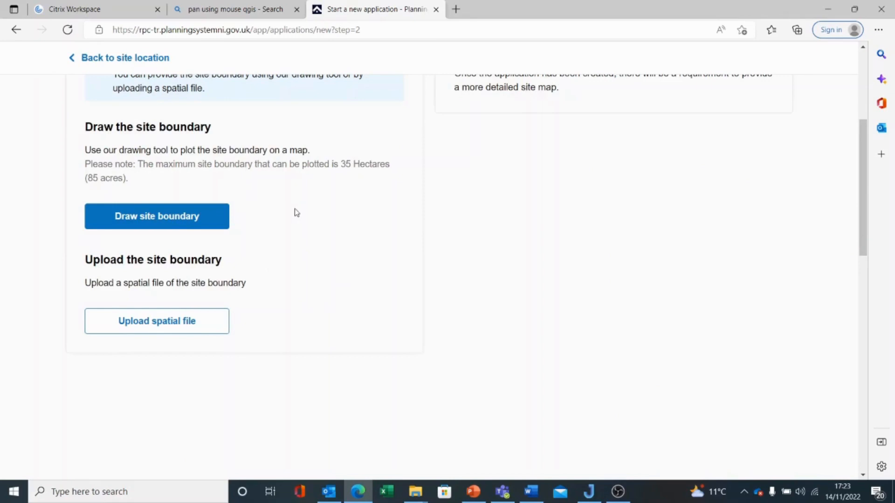
{"action": "mouse_move", "coordinate": [280, 227]}
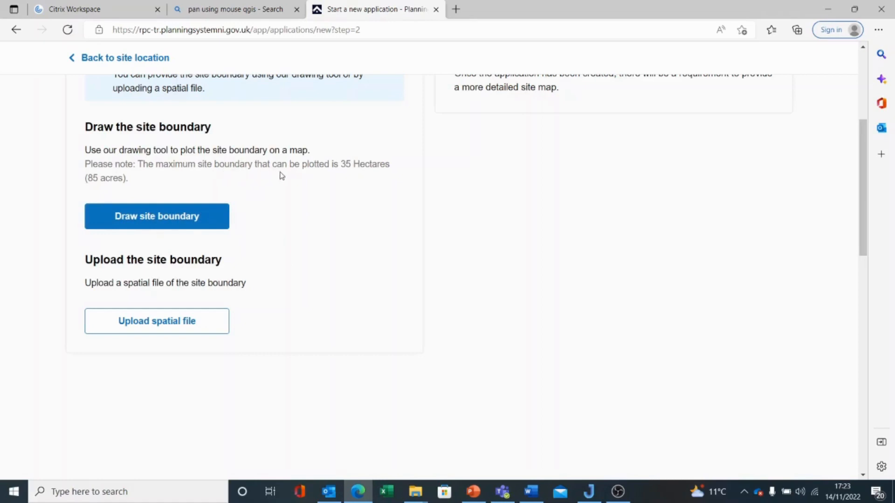
{"action": "mouse_move", "coordinate": [366, 174]}
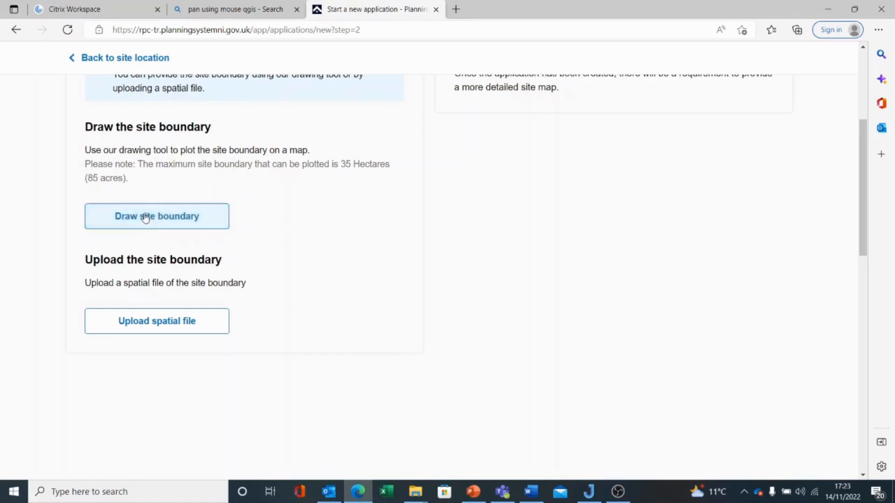
- Open the site boundary drawing map and dismiss the 'Drawing your boundary' tutorial
{"action": "left_click", "coordinate": [156, 216]}
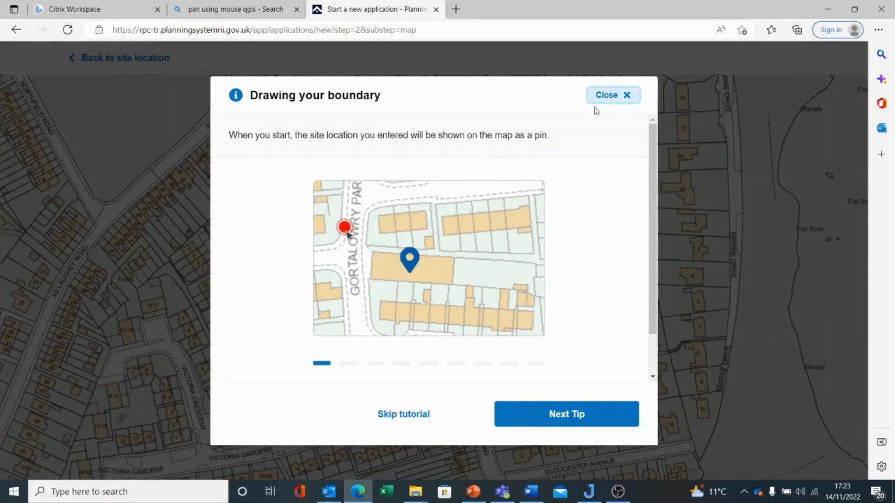
{"action": "mouse_move", "coordinate": [580, 260]}
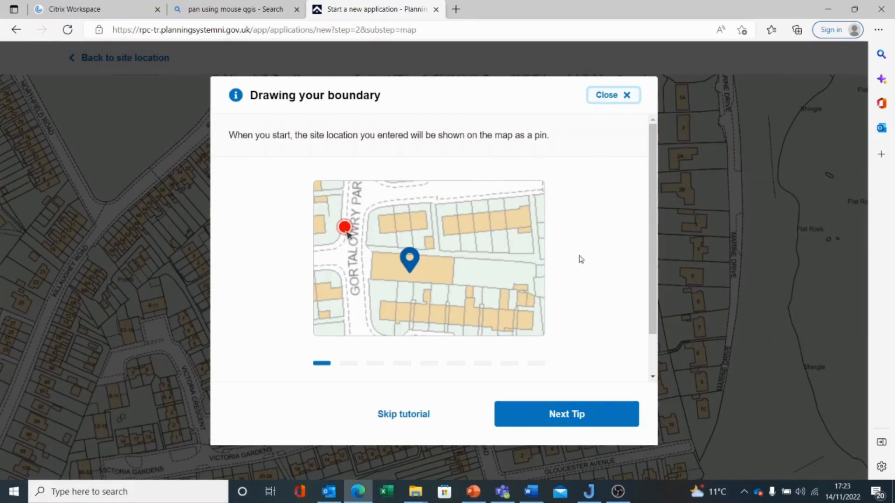
{"action": "left_click", "coordinate": [565, 414]}
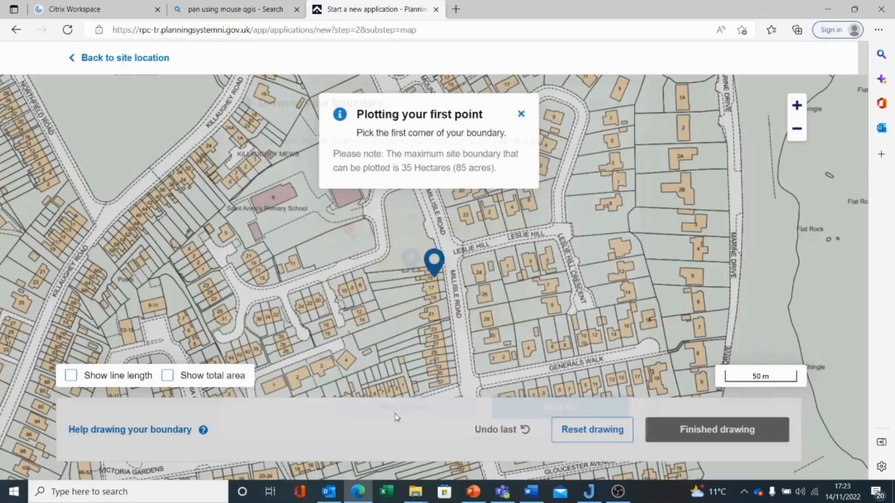
- Zoom in and plot boundary corners along the western end, northern edge and beside house 15
{"action": "left_click", "coordinate": [465, 242]}
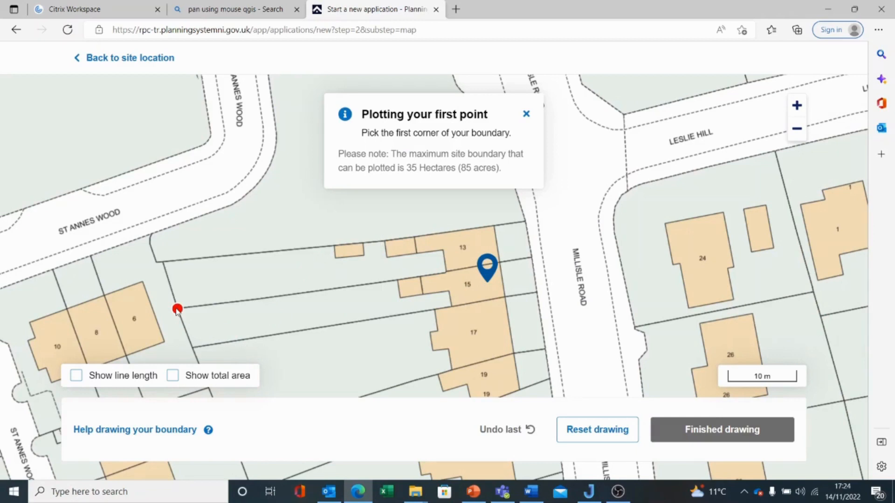
{"action": "left_click", "coordinate": [290, 309]}
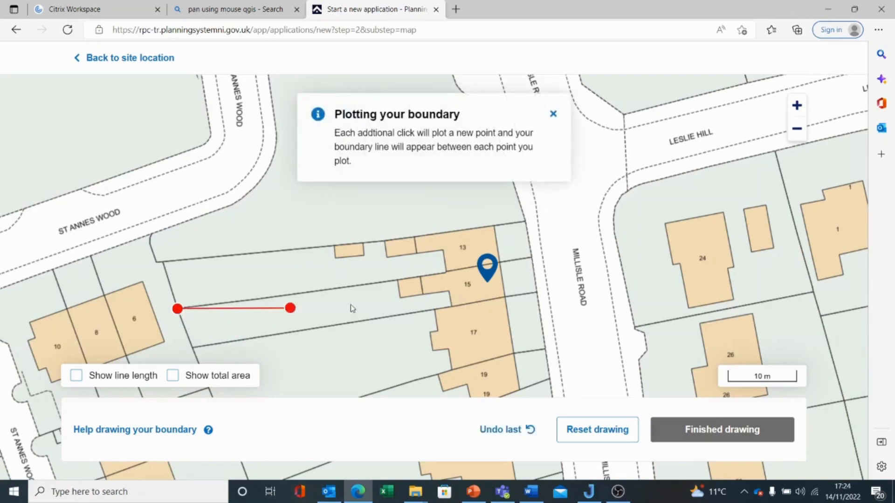
{"action": "left_click", "coordinate": [468, 268]}
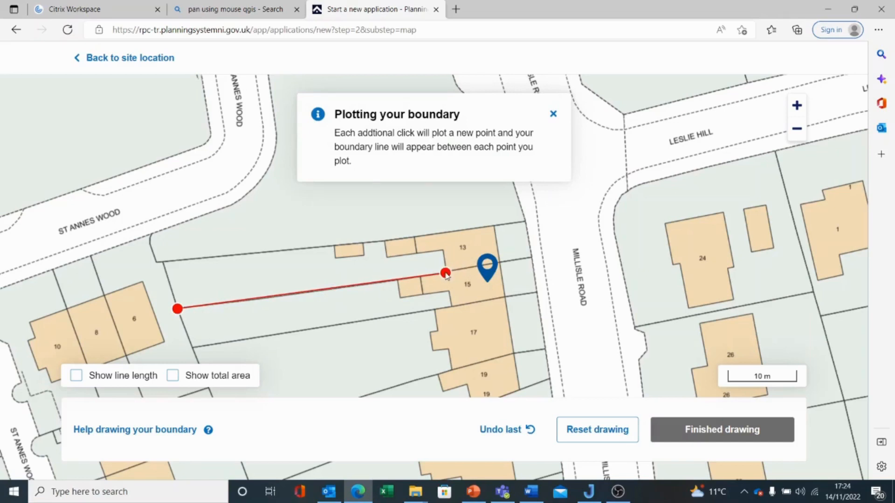
{"action": "left_click", "coordinate": [552, 114]}
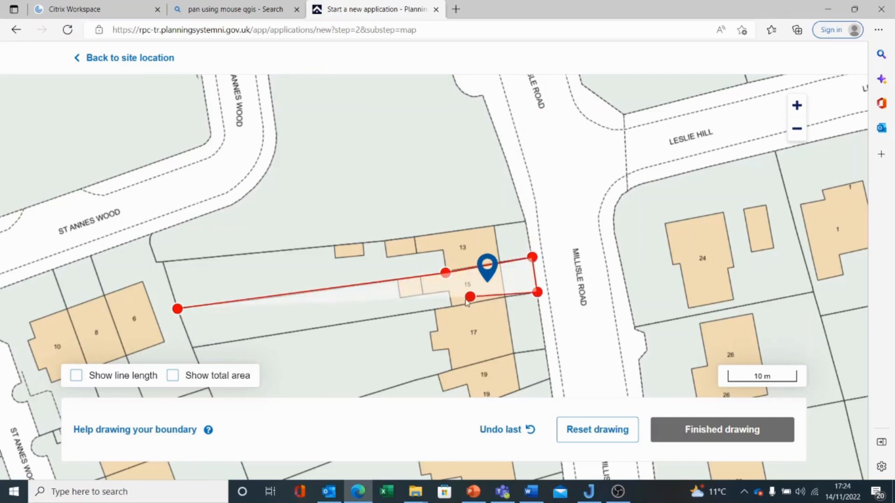
- Drag the southern corners along the plot edge and close the boundary at the first corner
{"action": "left_click_drag", "start_coordinate": [470, 297], "coordinate": [433, 309]}
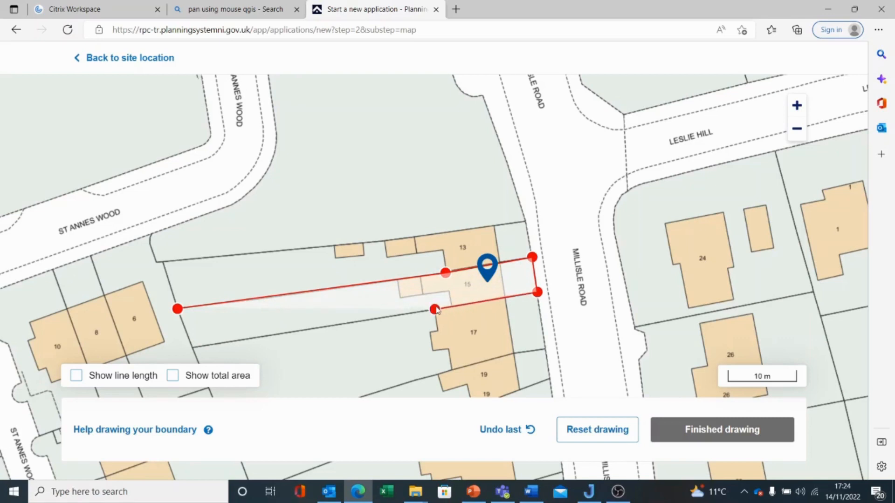
{"action": "left_click_drag", "start_coordinate": [434, 309], "coordinate": [387, 310]}
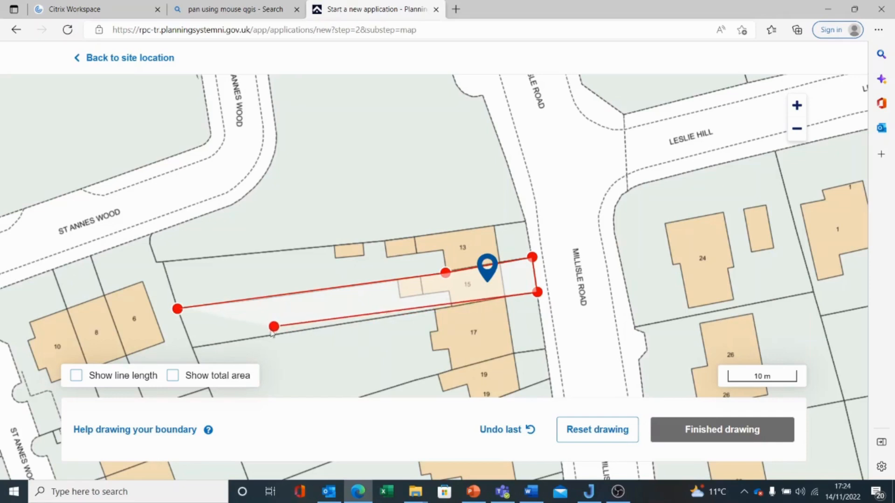
{"action": "left_click_drag", "start_coordinate": [274, 327], "coordinate": [191, 347]}
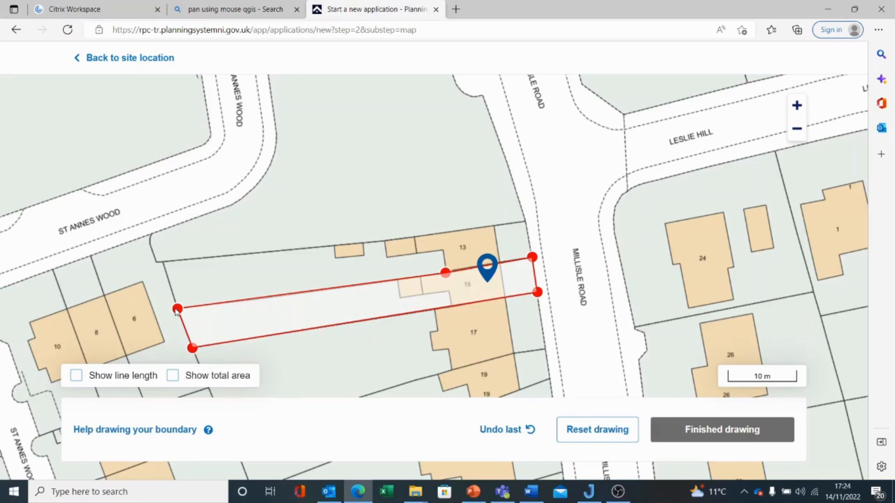
{"action": "left_click", "coordinate": [177, 308]}
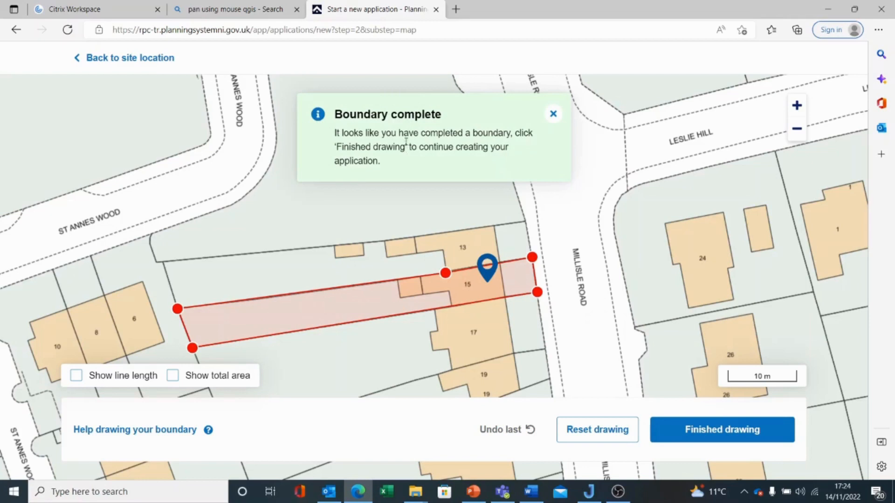
{"action": "mouse_move", "coordinate": [499, 448]}
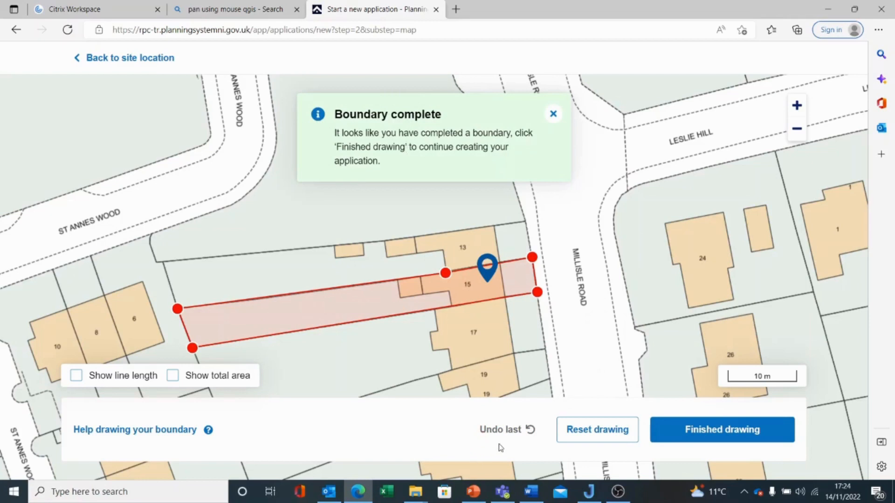
{"action": "mouse_move", "coordinate": [531, 457]}
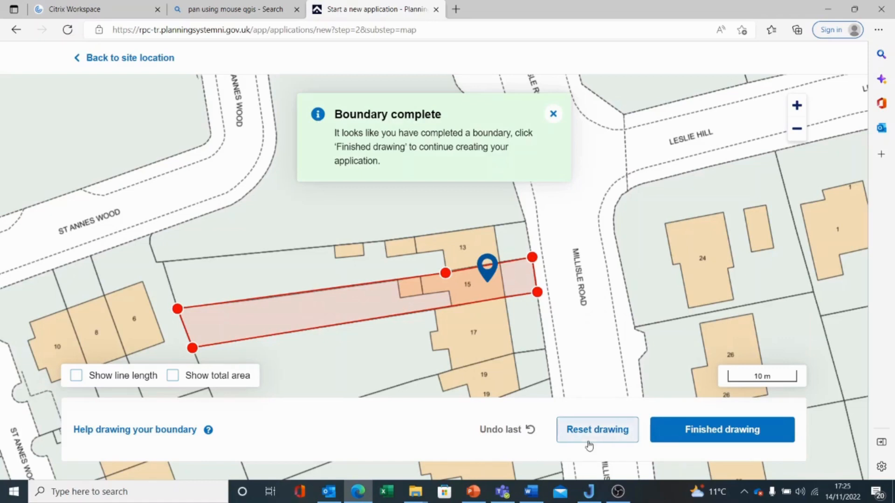
{"action": "mouse_move", "coordinate": [582, 440]}
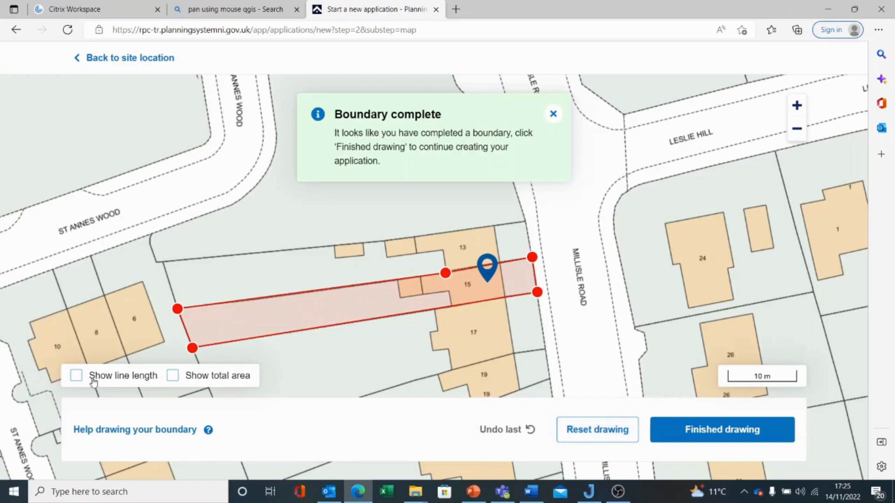
- Show side lengths (39.03 m, 50.42 m, 6.05 m, 5.1 m) and finish the boundary drawing
{"action": "left_click", "coordinate": [75, 376]}
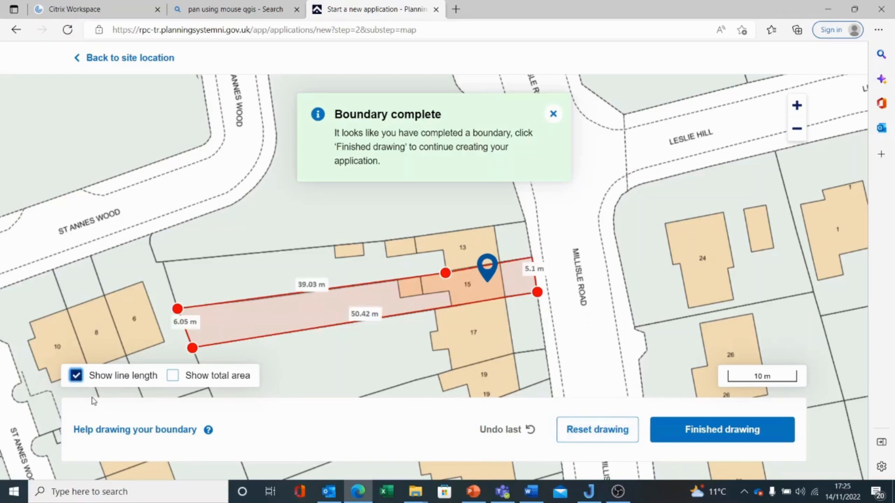
{"action": "mouse_move", "coordinate": [469, 380]}
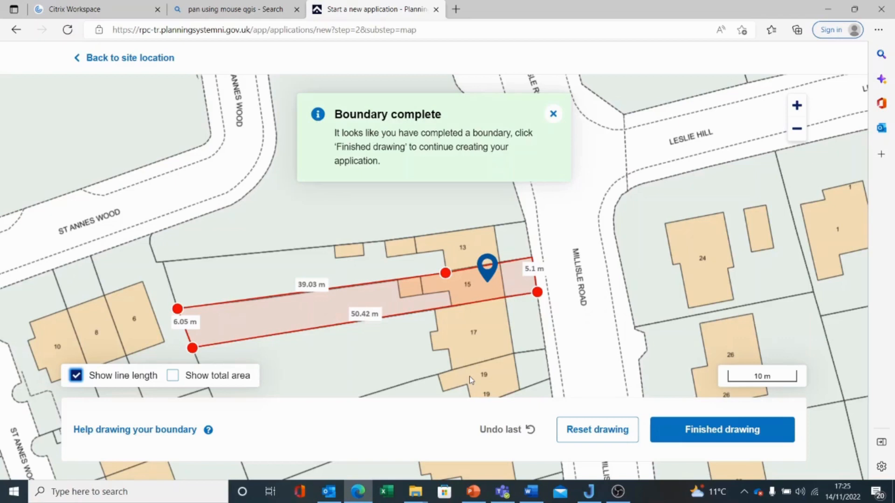
{"action": "mouse_move", "coordinate": [623, 347]}
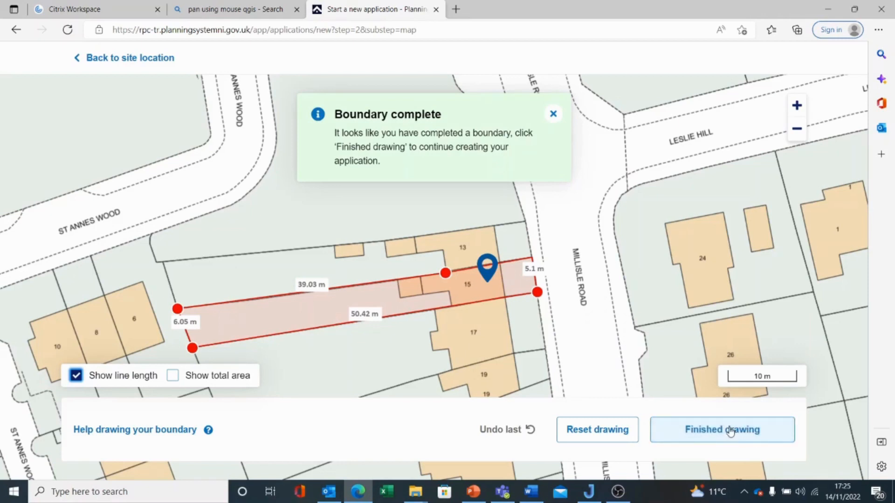
{"action": "left_click", "coordinate": [721, 430]}
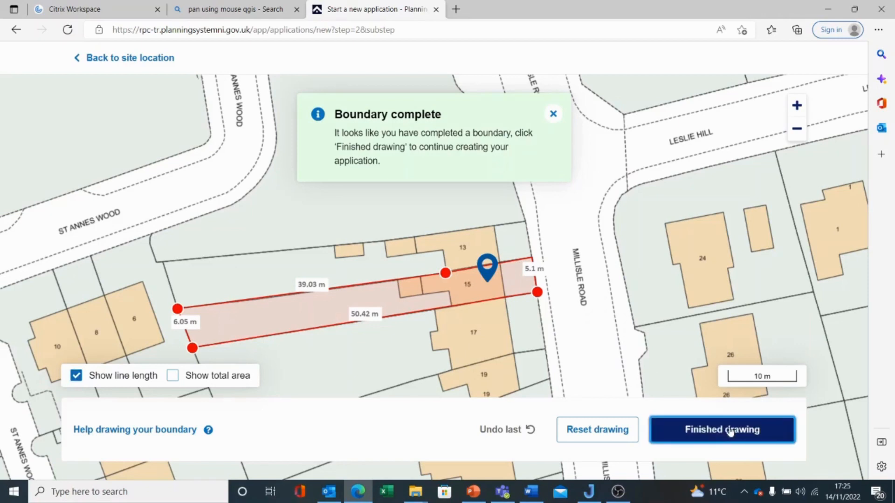
- Confirm the 270.03 square metre site boundary and continue to the application type step
{"action": "left_click", "coordinate": [721, 429]}
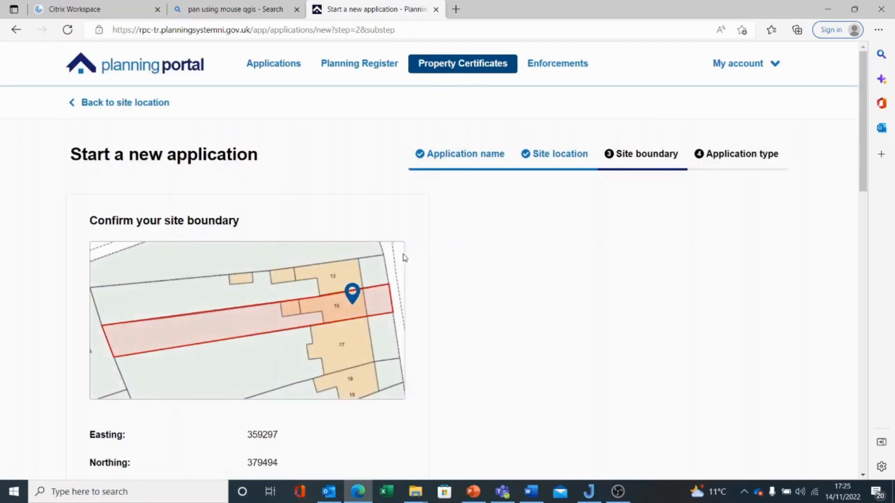
{"action": "scroll", "scroll_direction": "down", "scroll_amount": 3}
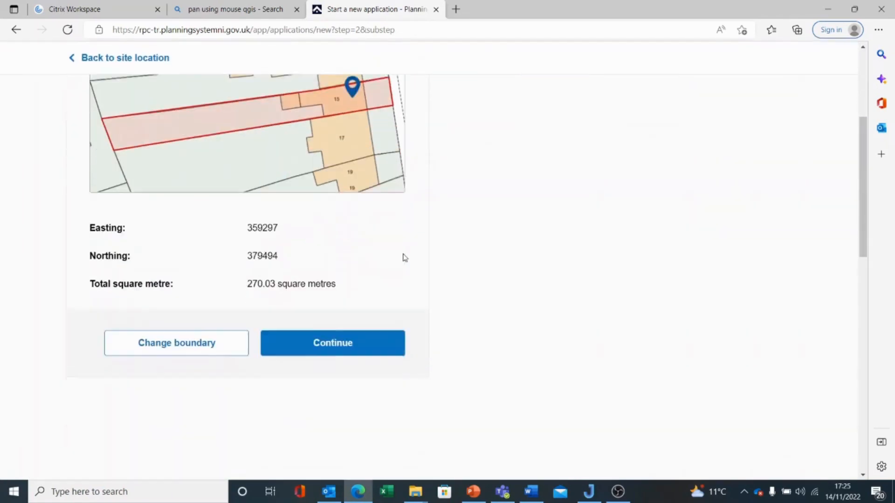
{"action": "scroll", "scroll_direction": "down", "scroll_amount": 3}
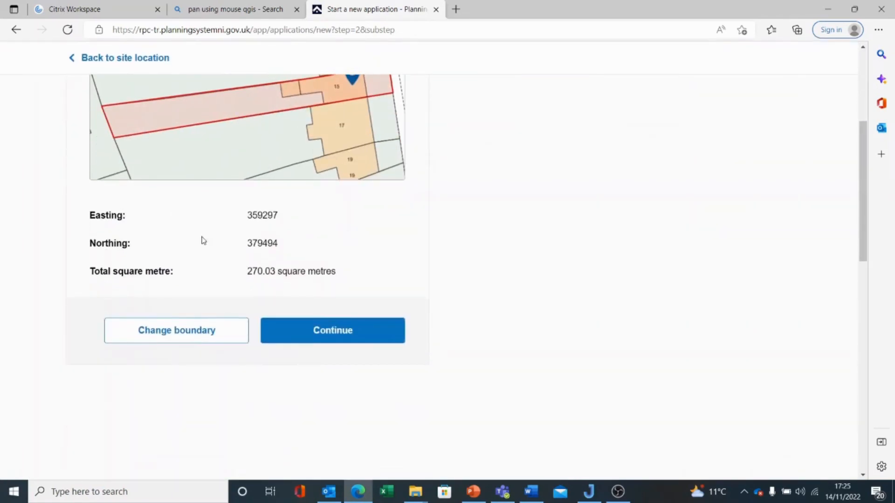
{"action": "mouse_move", "coordinate": [184, 301]}
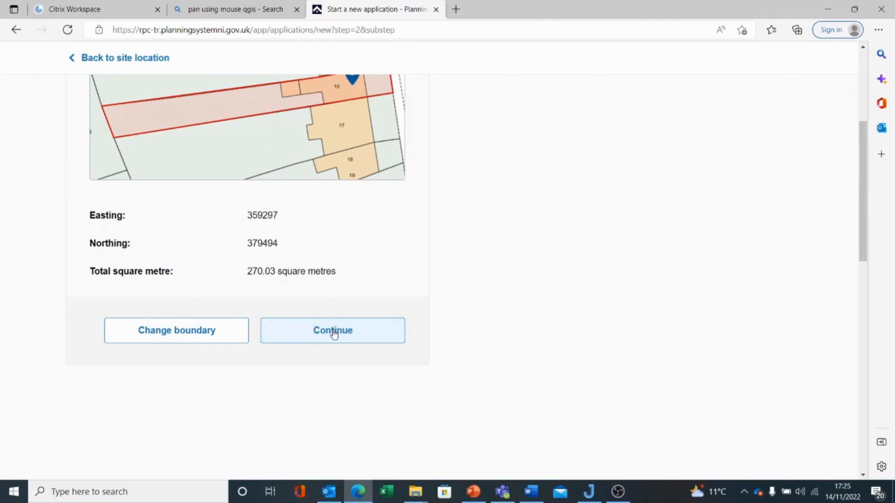
{"action": "left_click", "coordinate": [332, 330]}
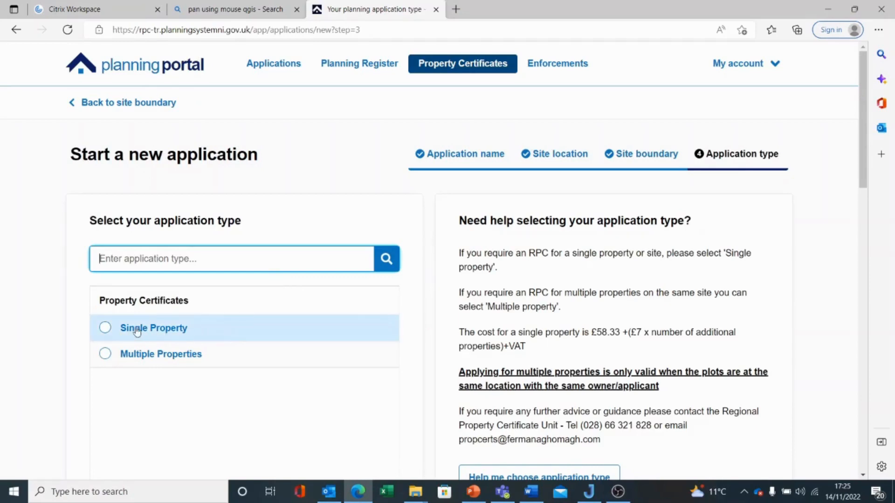
- Choose Single Property as the application type and continue
{"action": "left_click", "coordinate": [105, 327]}
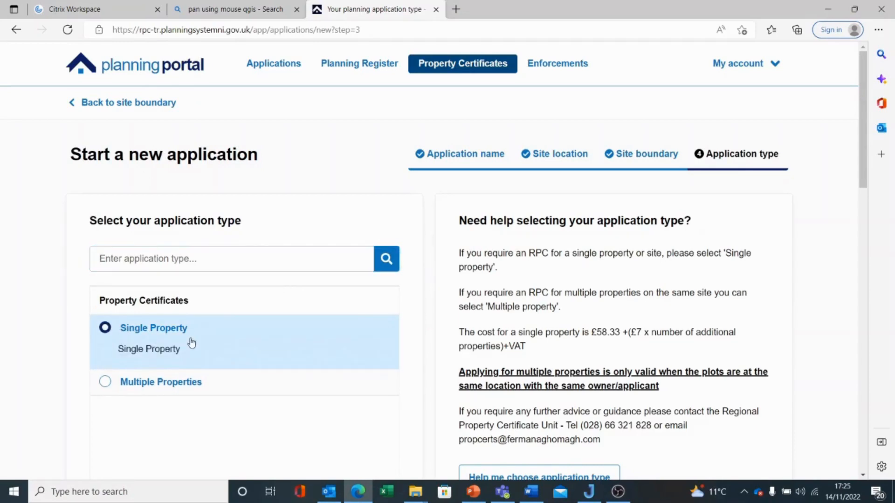
{"action": "mouse_move", "coordinate": [290, 316]}
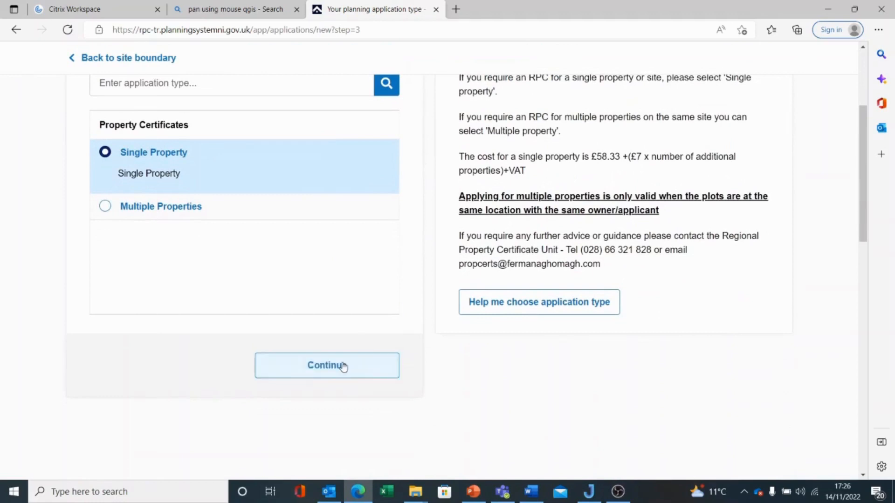
{"action": "left_click", "coordinate": [327, 365]}
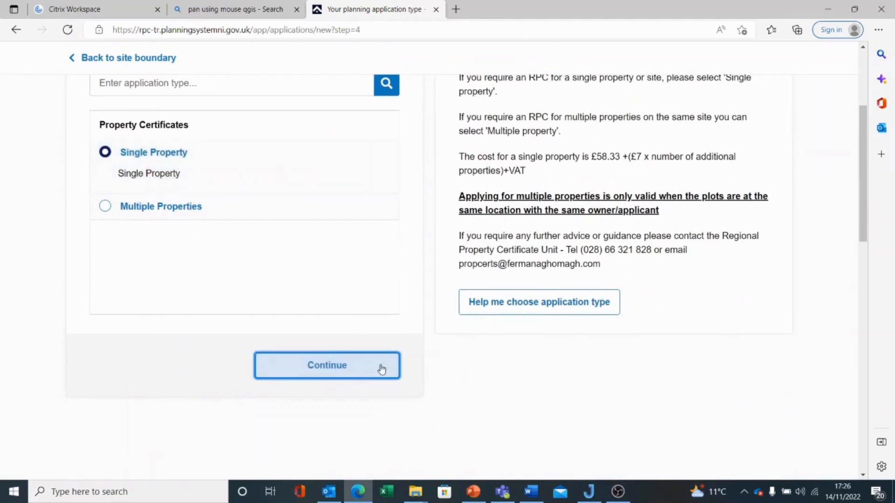
- Review the Check your answers summary and create draft application RR Test5 (PT-10000427)
{"action": "left_click", "coordinate": [326, 366]}
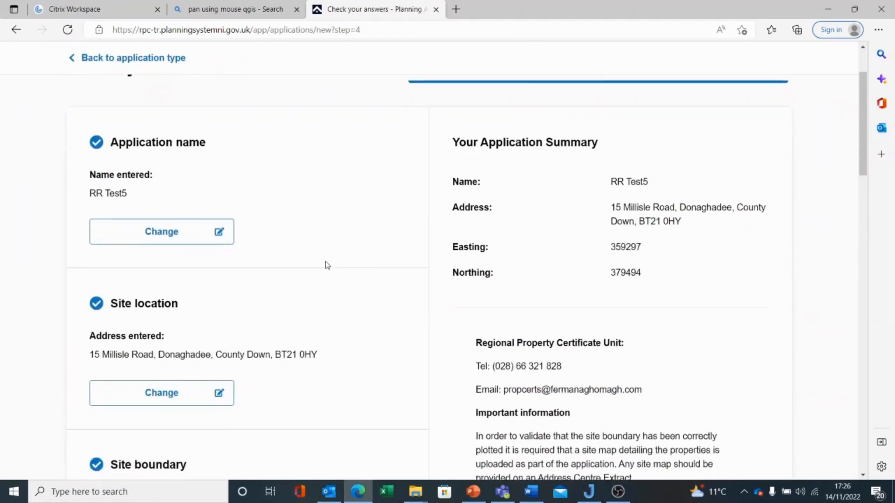
{"action": "scroll", "scroll_direction": "down", "scroll_amount": 3}
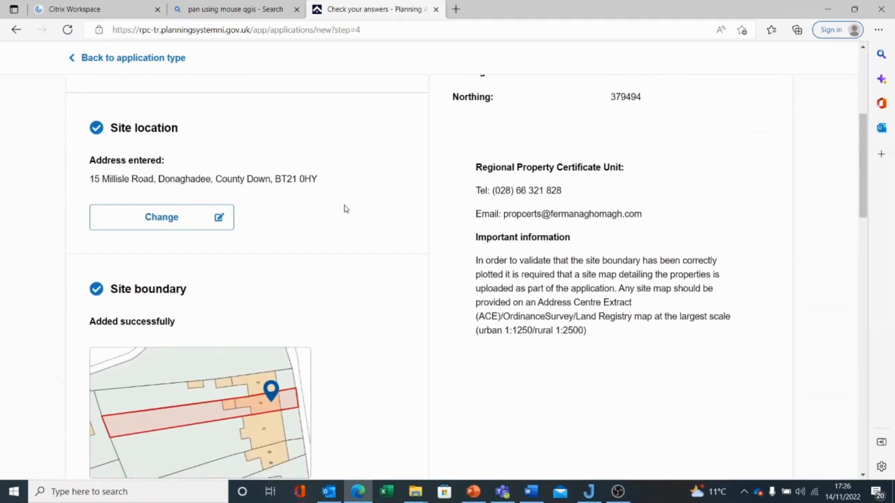
{"action": "scroll", "scroll_direction": "down", "scroll_amount": 3}
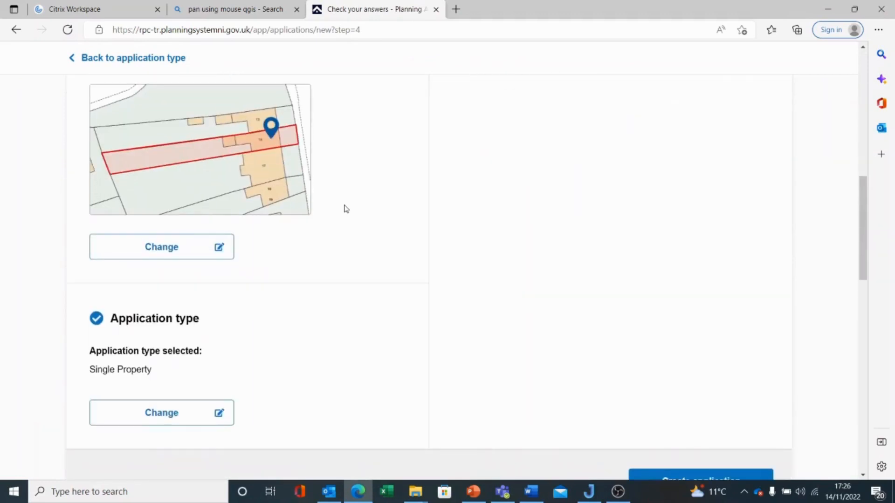
{"action": "scroll", "scroll_direction": "down", "scroll_amount": 3}
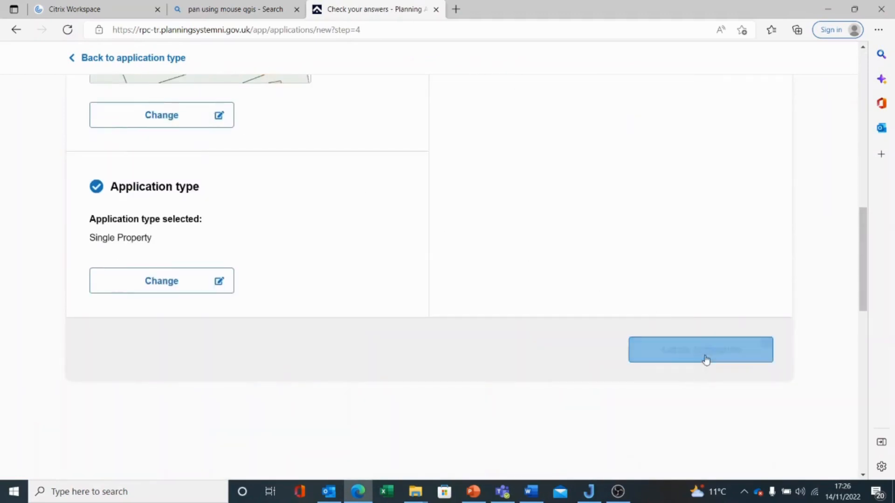
{"action": "left_click", "coordinate": [700, 349]}
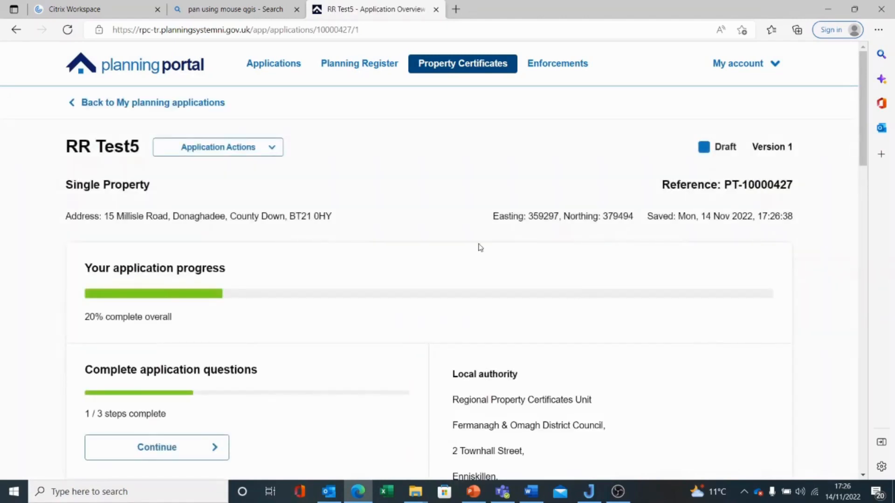
{"action": "mouse_move", "coordinate": [280, 265]}
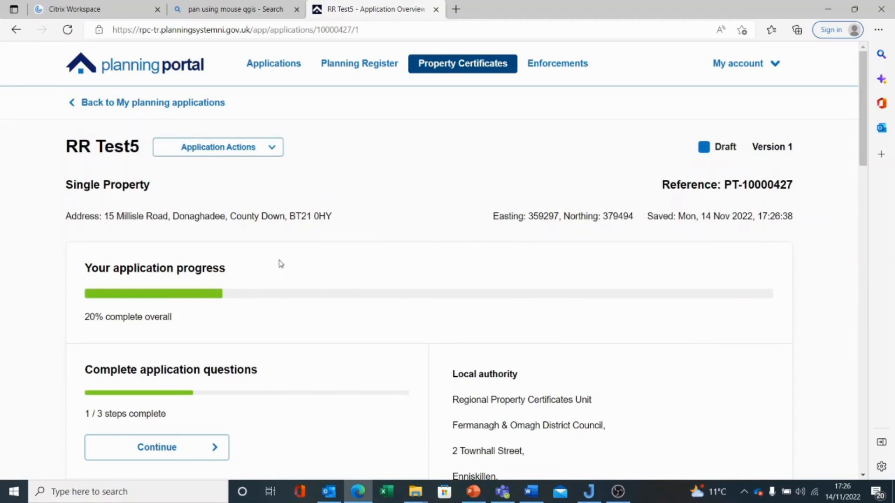
- From the Application Overview, continue to the application questions starting with Solicitor or Agent Details
{"action": "scroll", "scroll_direction": "down", "scroll_amount": 3}
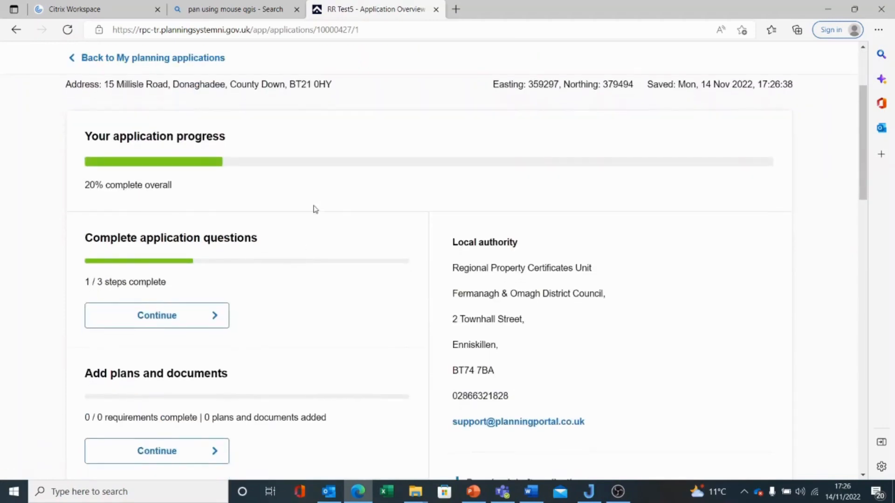
{"action": "scroll", "scroll_direction": "down", "scroll_amount": 3}
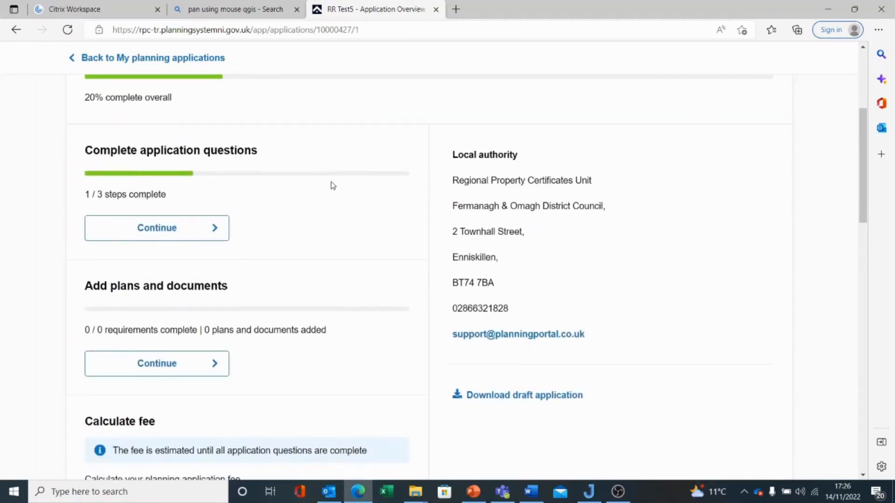
{"action": "scroll", "scroll_direction": "down", "scroll_amount": 3}
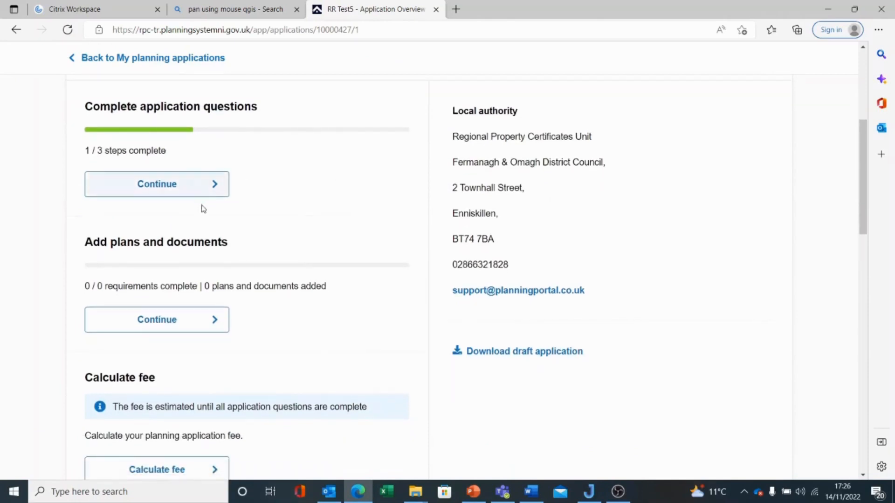
{"action": "mouse_move", "coordinate": [183, 183]}
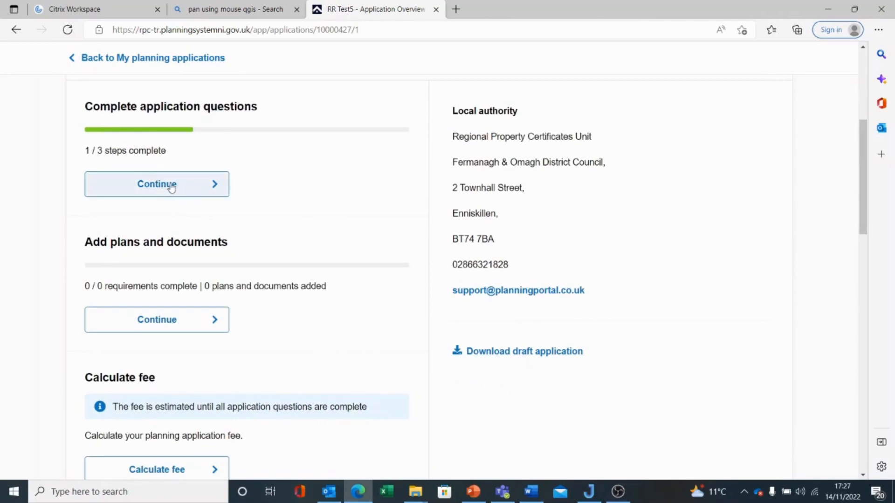
{"action": "left_click", "coordinate": [157, 183]}
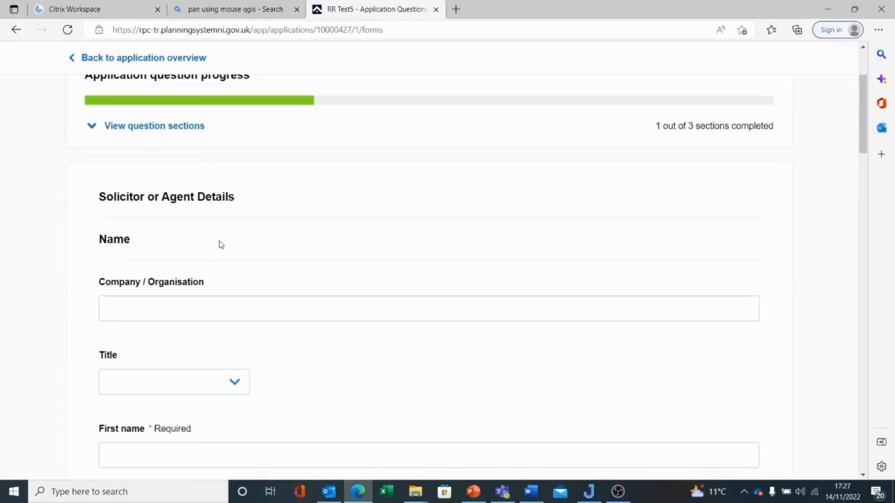
- Enter the solicitor's company and name details and fill the address from the saved Newtownards Road entry
{"action": "left_click", "coordinate": [428, 308]}
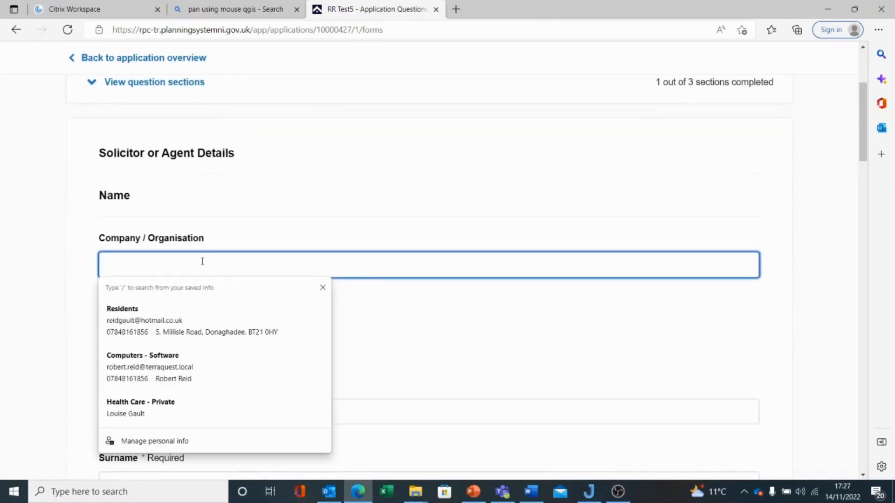
{"action": "type", "text": "Reid & Co"}
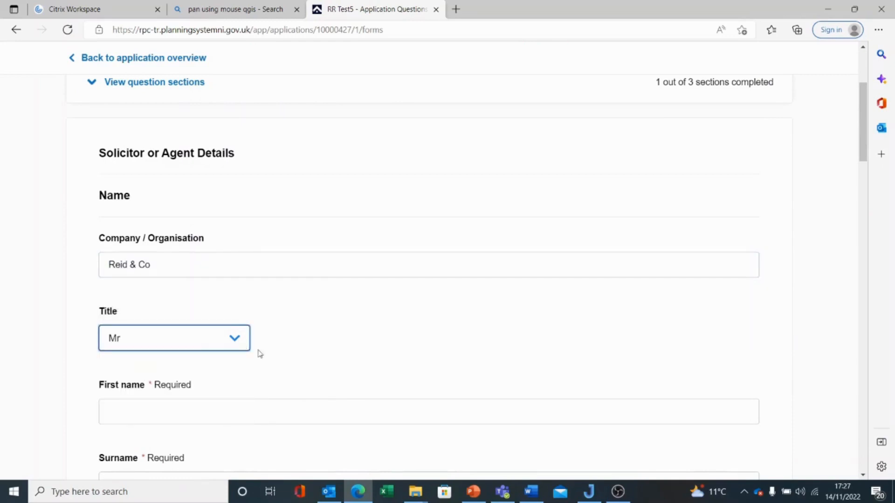
{"action": "scroll", "scroll_direction": "down", "scroll_amount": 3}
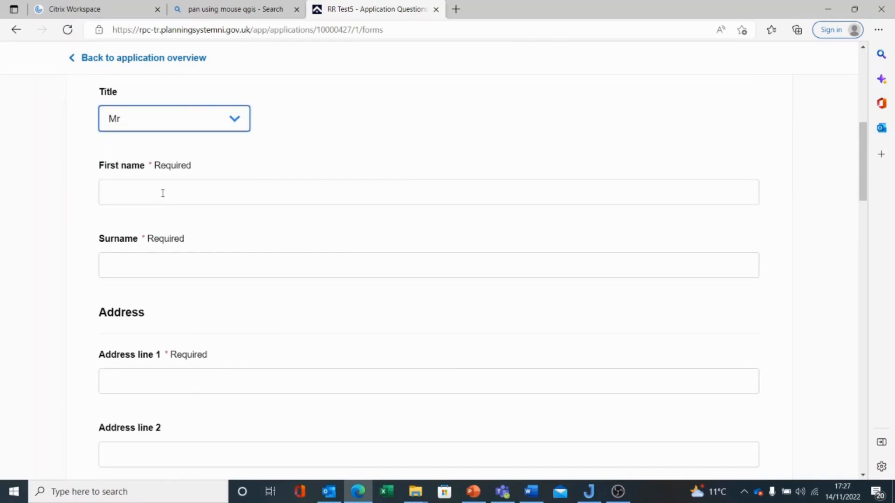
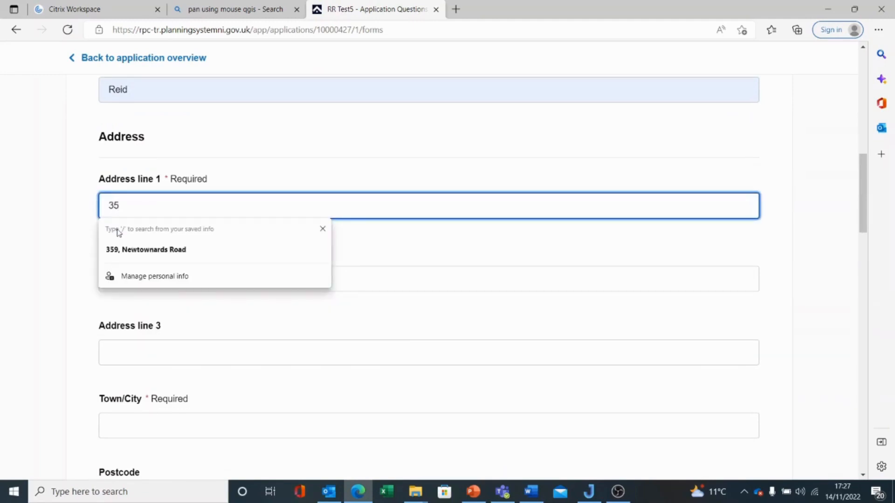
{"action": "left_click", "coordinate": [145, 250]}
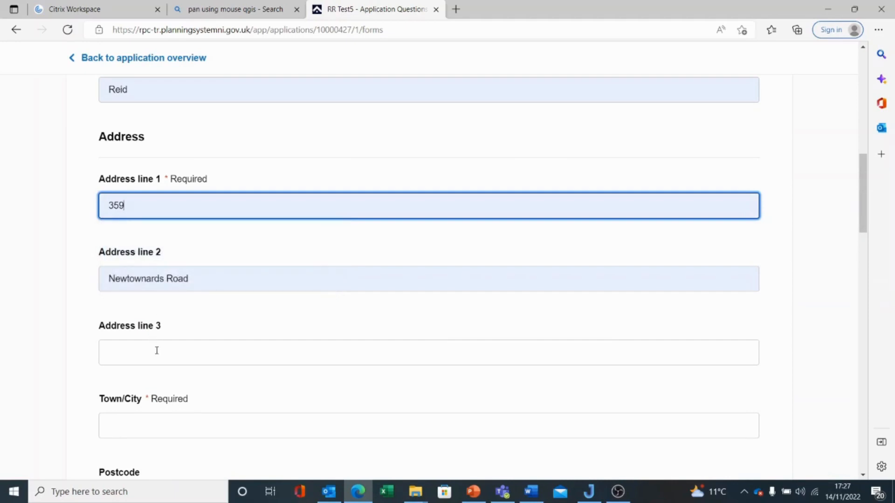
- Complete the address with town Belfast, postcode BT4 and country United Kingdom
{"action": "scroll", "scroll_direction": "down", "scroll_amount": 3}
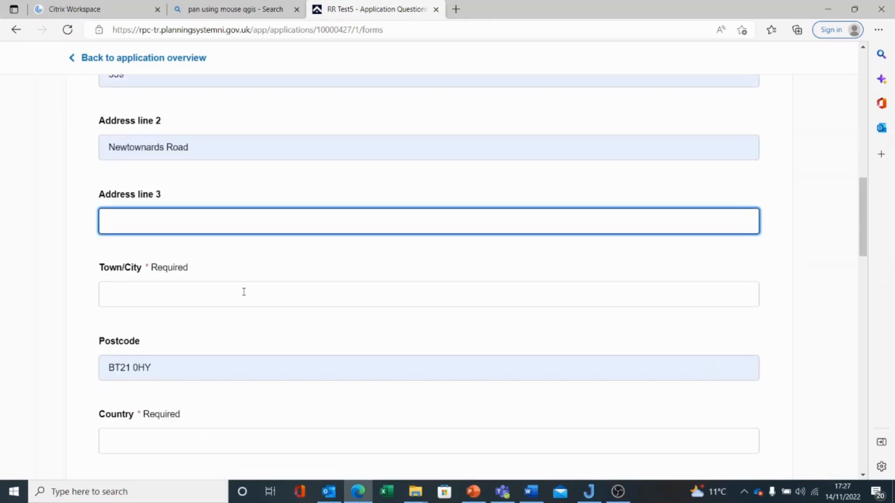
{"action": "type", "text": "B"}
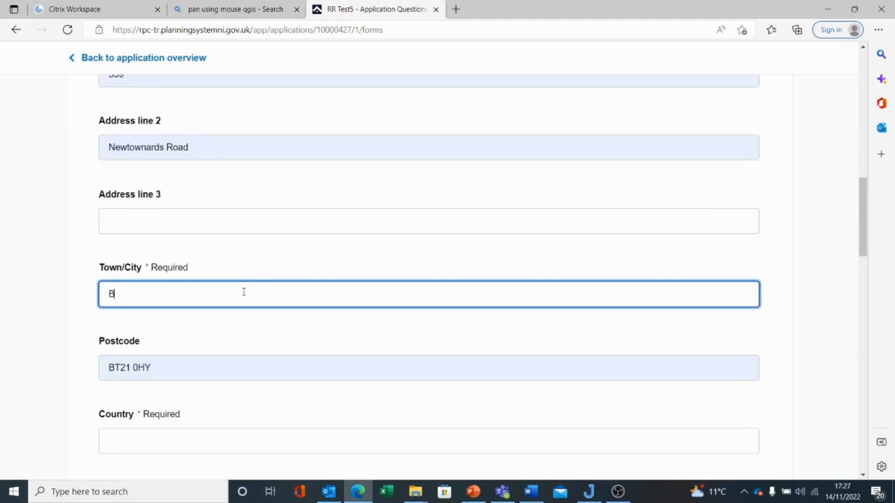
{"action": "type", "text": "elfast"}
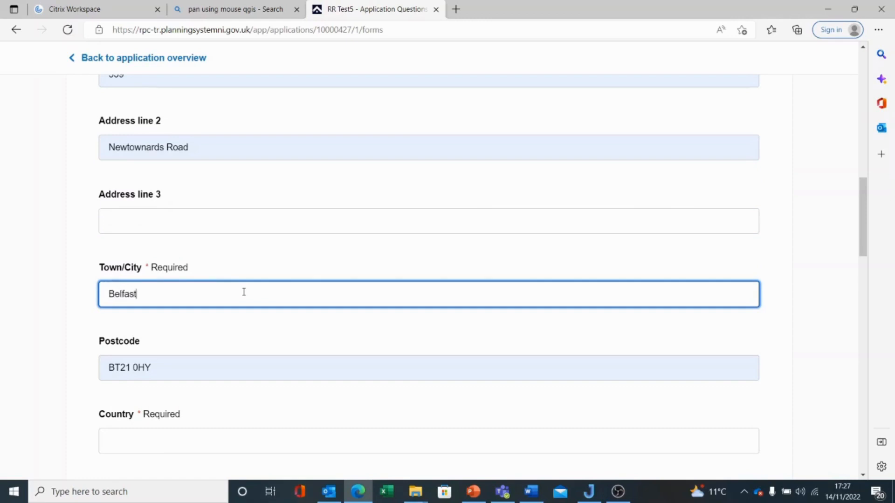
{"action": "left_click", "coordinate": [427, 367]}
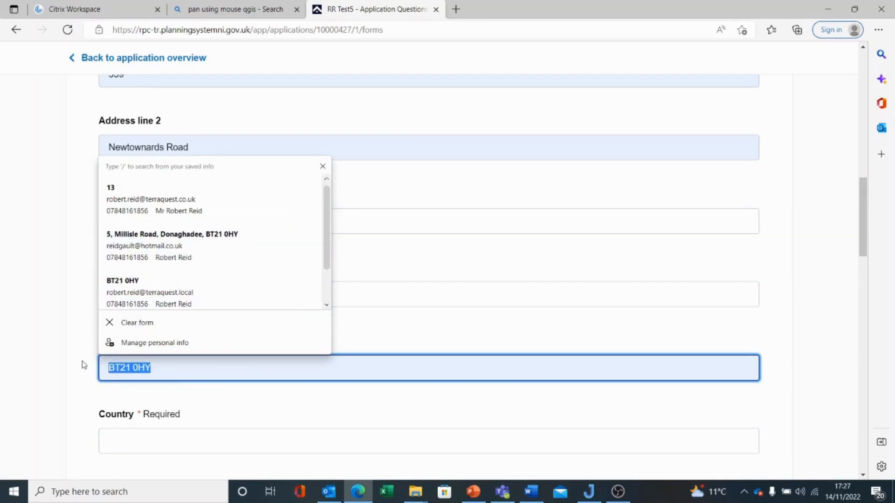
{"action": "type", "text": "BT41EL"}
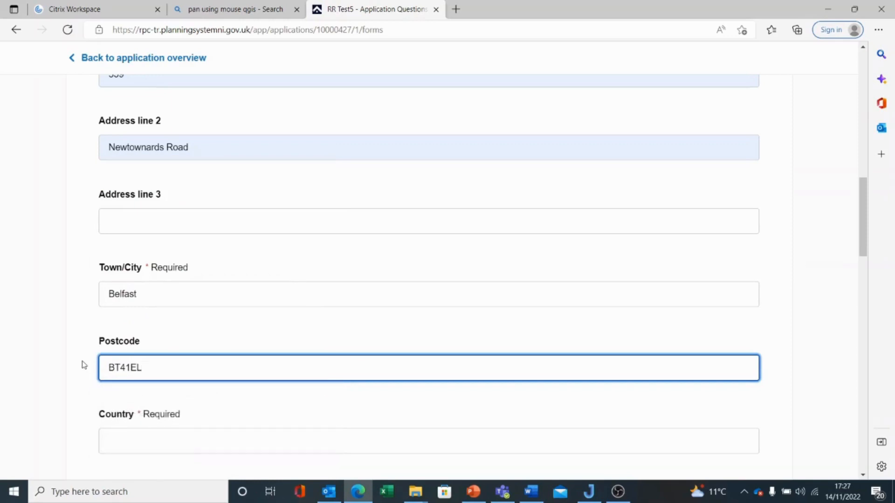
{"action": "left_click", "coordinate": [428, 308]}
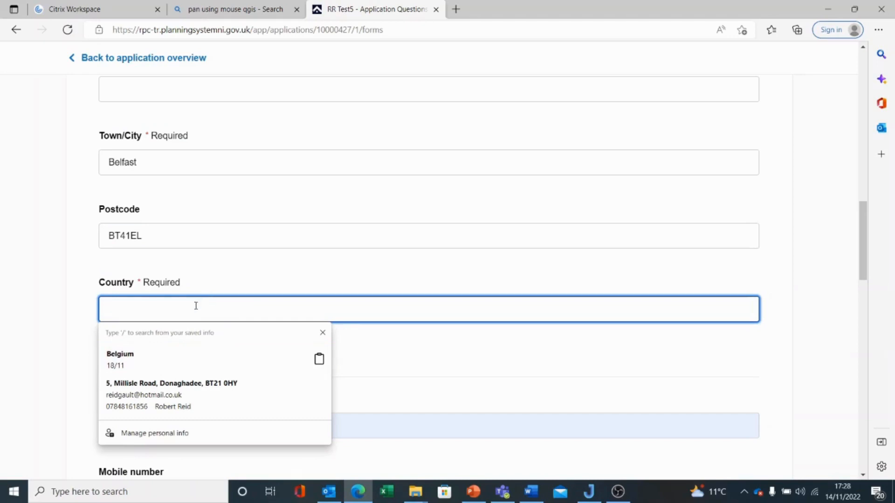
{"action": "type", "text": "United K"}
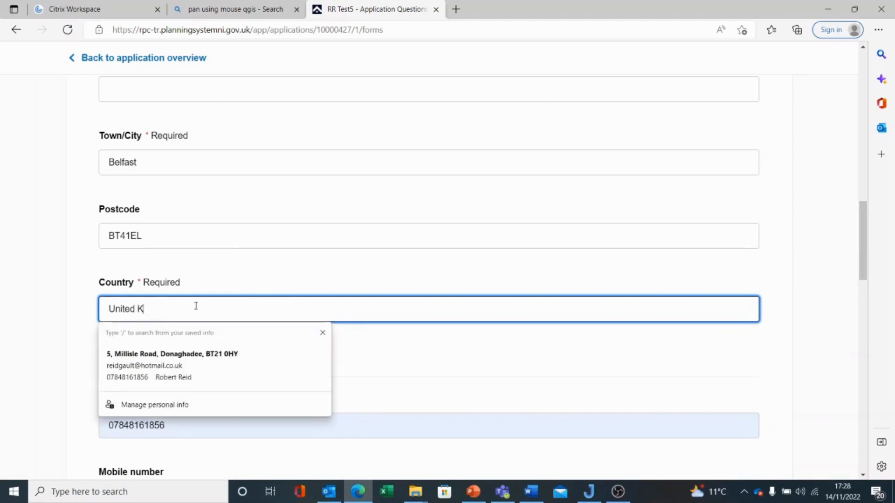
{"action": "type", "text": "ingdom"}
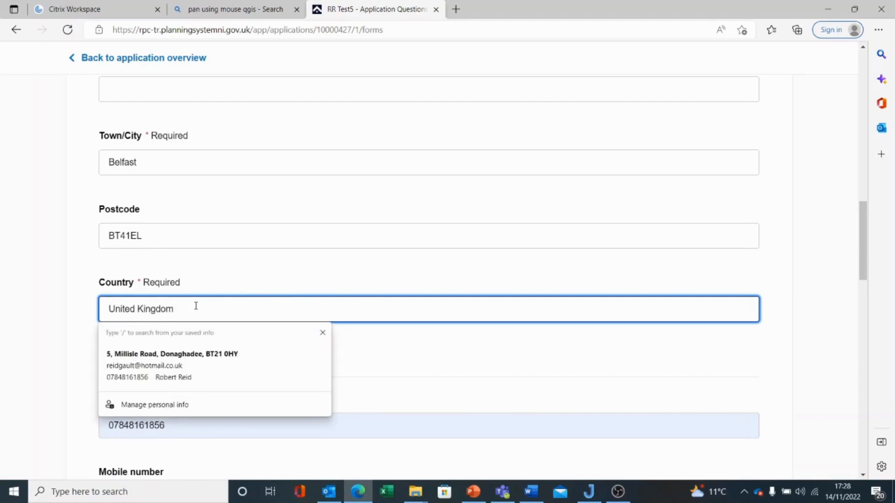
{"action": "left_click", "coordinate": [439, 355]}
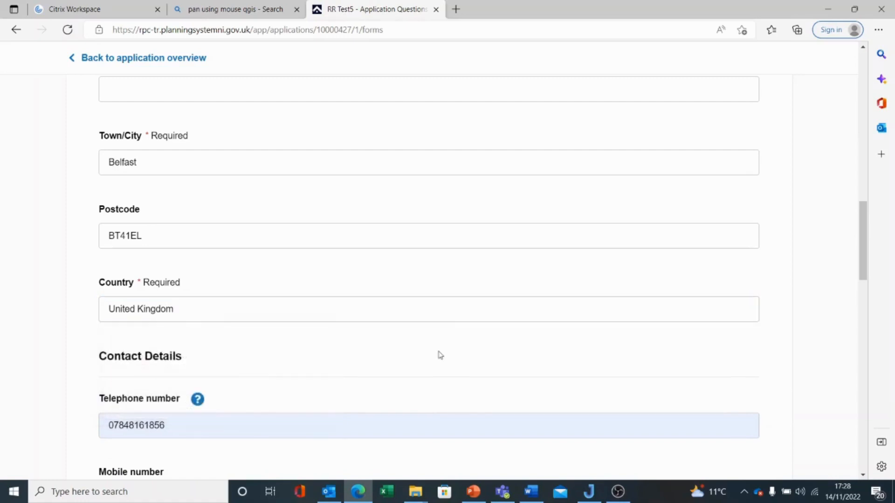
- Give the contact details the reference number A1234 and move to the next section
{"action": "scroll", "scroll_direction": "down", "scroll_amount": 3}
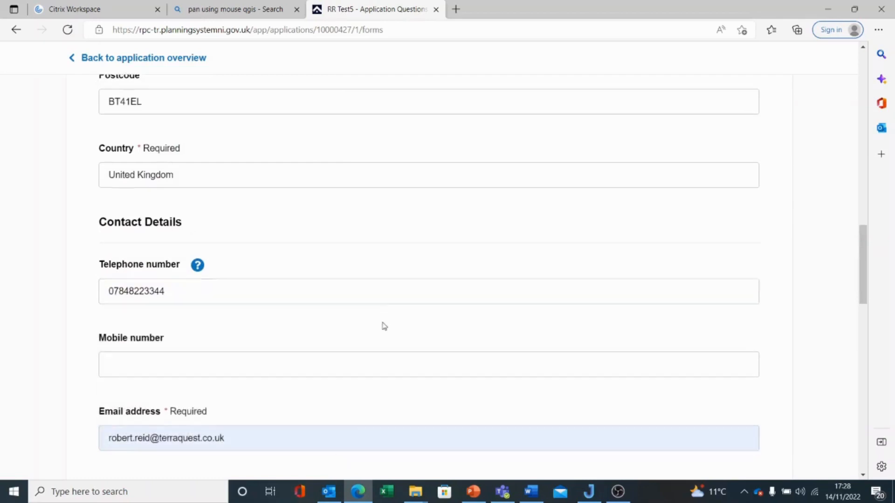
{"action": "scroll", "scroll_direction": "down", "scroll_amount": 3}
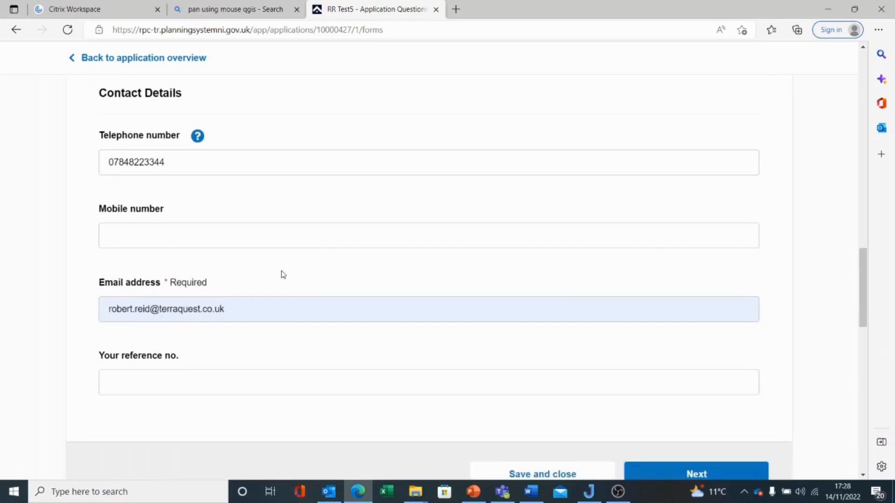
{"action": "scroll", "scroll_direction": "down", "scroll_amount": 3}
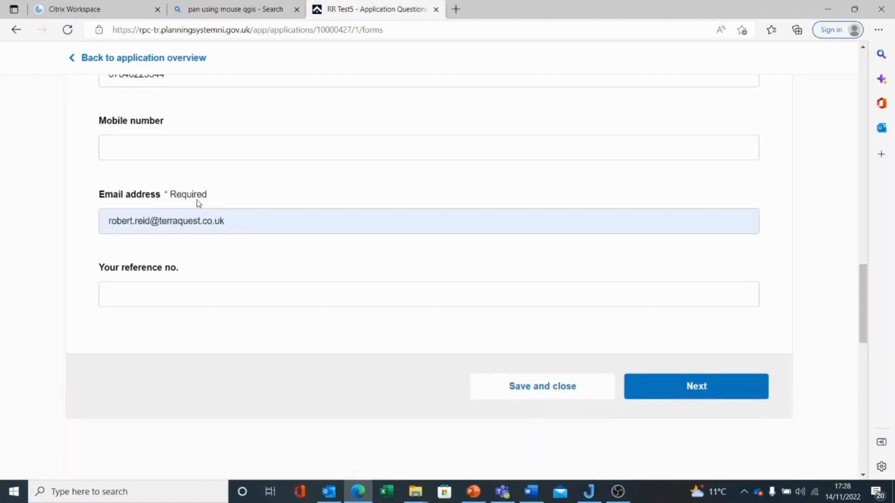
{"action": "mouse_move", "coordinate": [293, 177]}
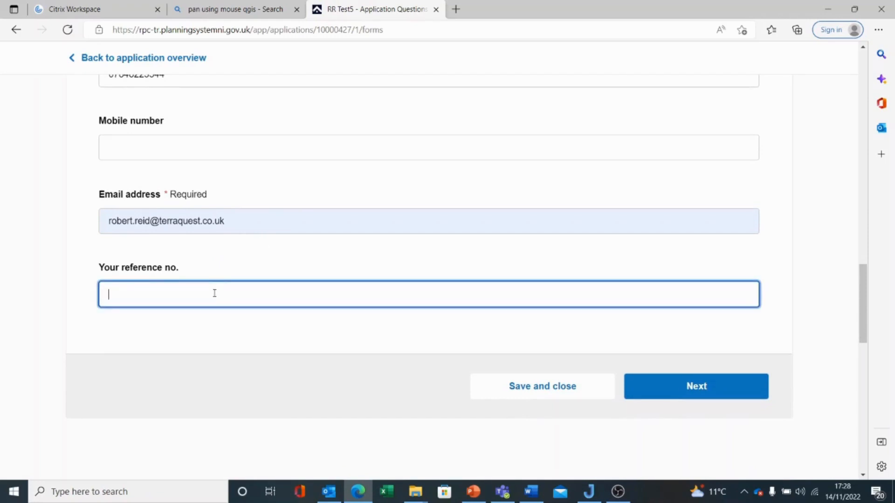
{"action": "type", "text": "A1234"}
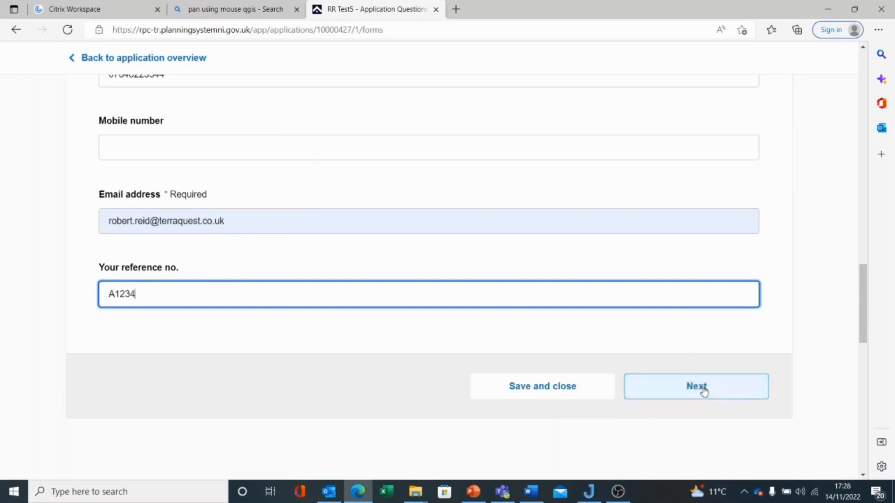
{"action": "left_click", "coordinate": [695, 386]}
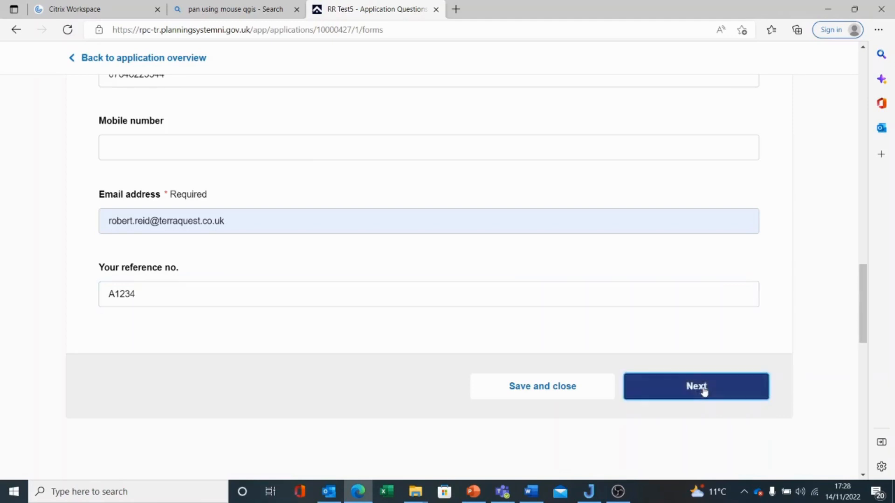
{"action": "left_click", "coordinate": [695, 386]}
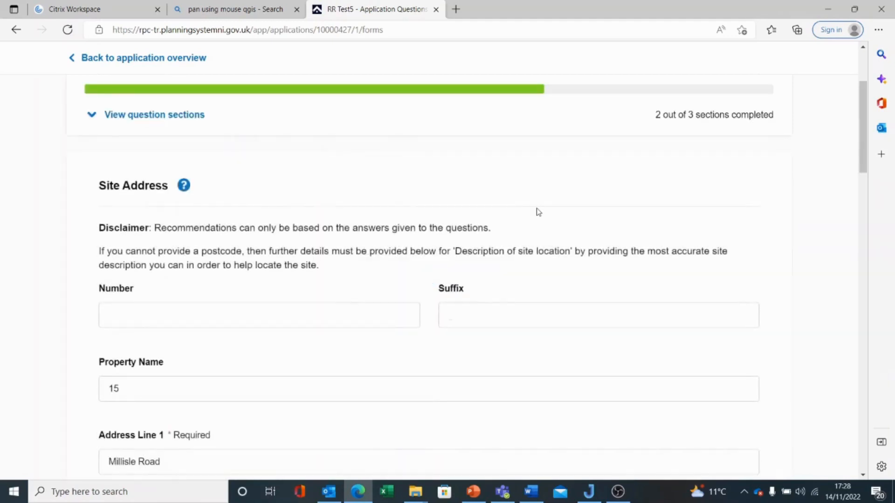
{"action": "mouse_move", "coordinate": [278, 211]}
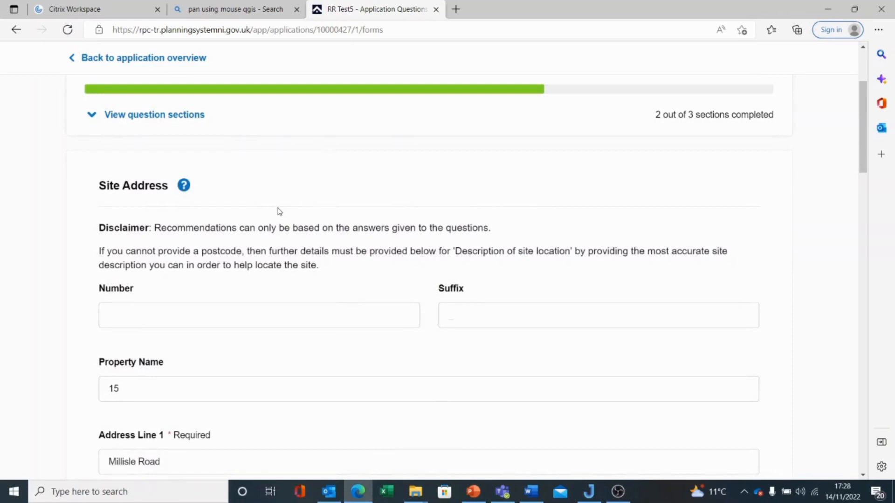
{"action": "scroll", "scroll_direction": "down", "scroll_amount": 3}
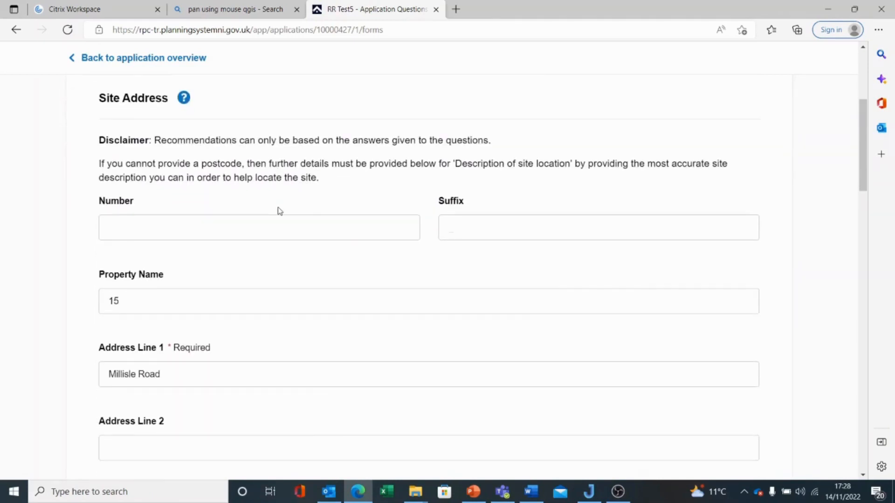
{"action": "scroll", "scroll_direction": "down", "scroll_amount": 3}
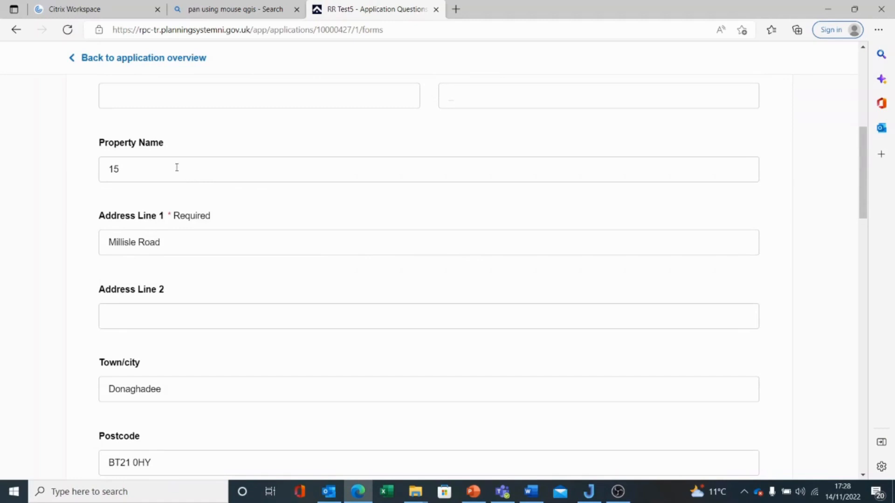
{"action": "scroll", "scroll_direction": "down", "scroll_amount": 3}
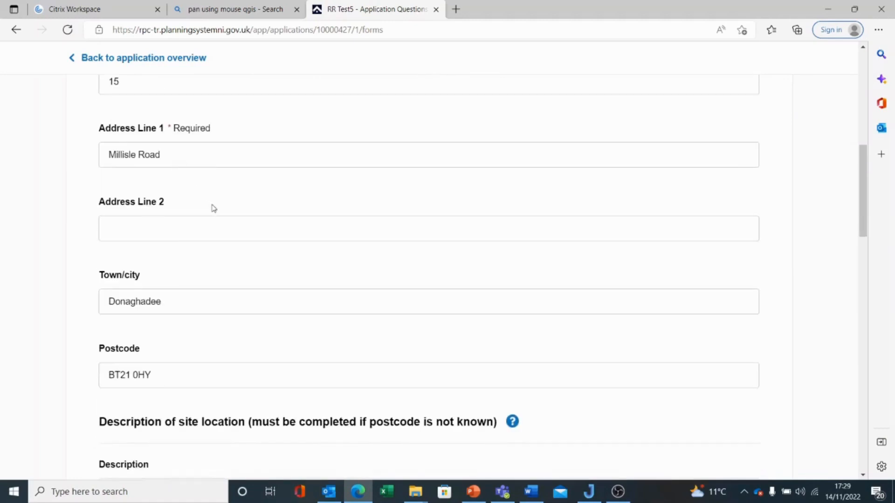
{"action": "scroll", "scroll_direction": "down", "scroll_amount": 3}
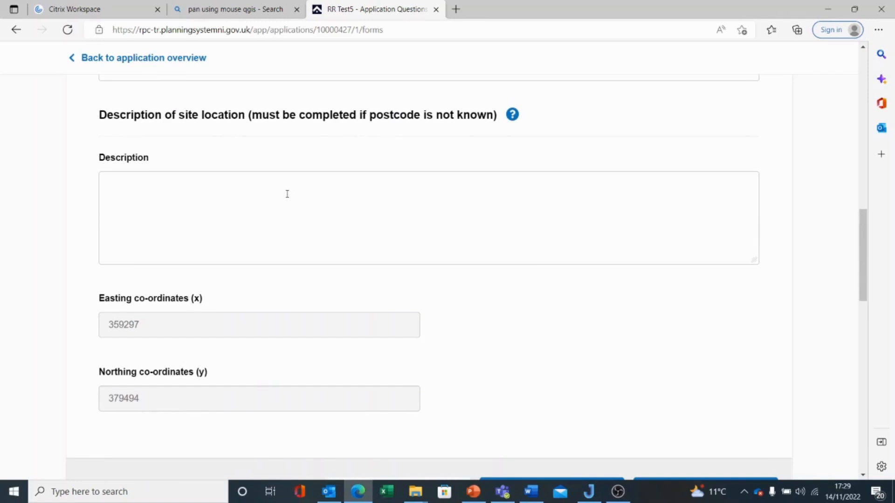
{"action": "scroll", "scroll_direction": "down", "scroll_amount": 3}
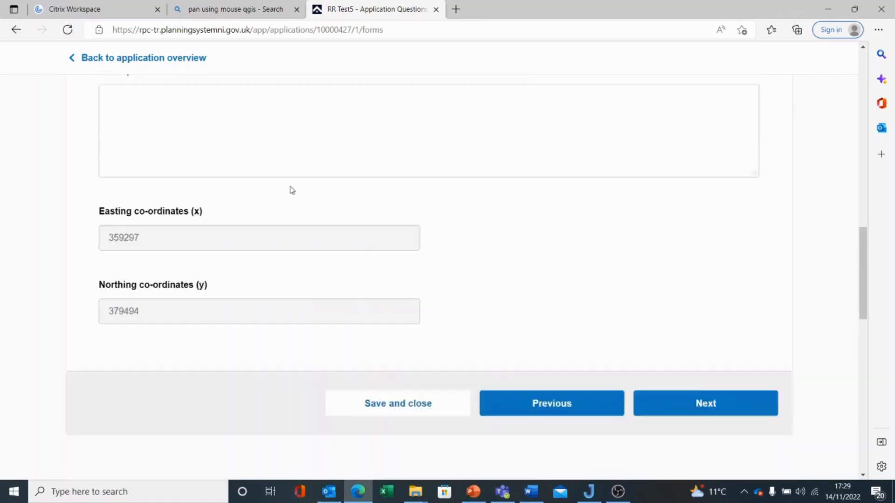
{"action": "scroll", "scroll_direction": "down", "scroll_amount": 3}
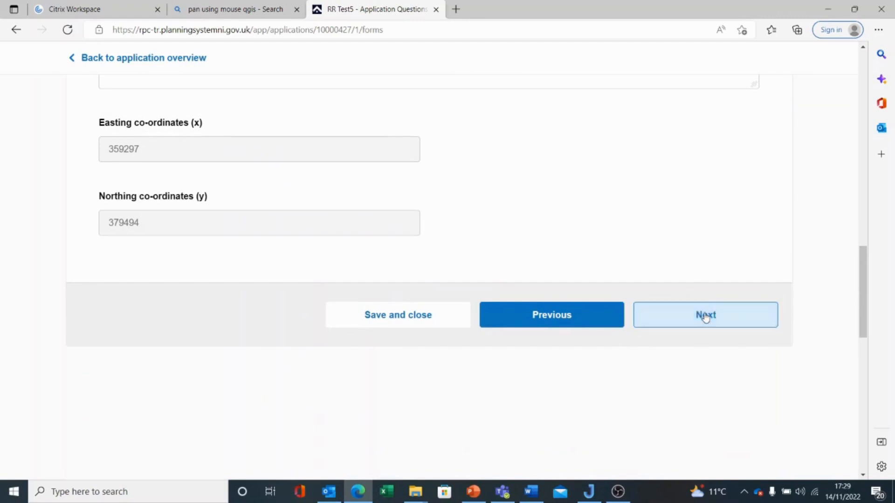
{"action": "left_click", "coordinate": [705, 314]}
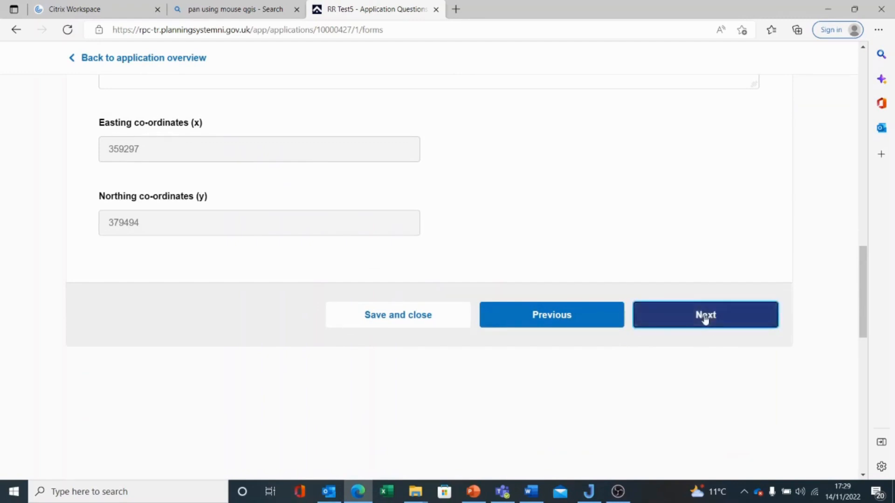
- Fill the owner's name Frederick Bloggs from saved details and set the property type to Dwelling(s) or apartment(s)
{"action": "left_click", "coordinate": [705, 314]}
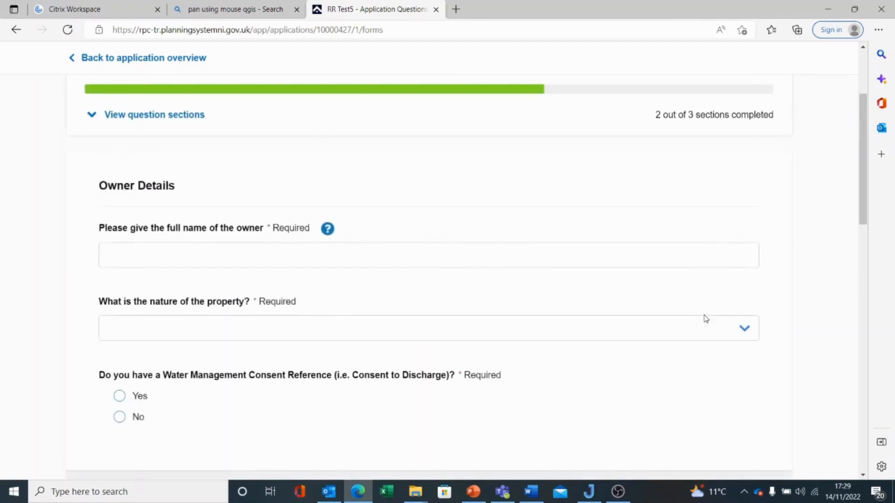
{"action": "left_click", "coordinate": [428, 256]}
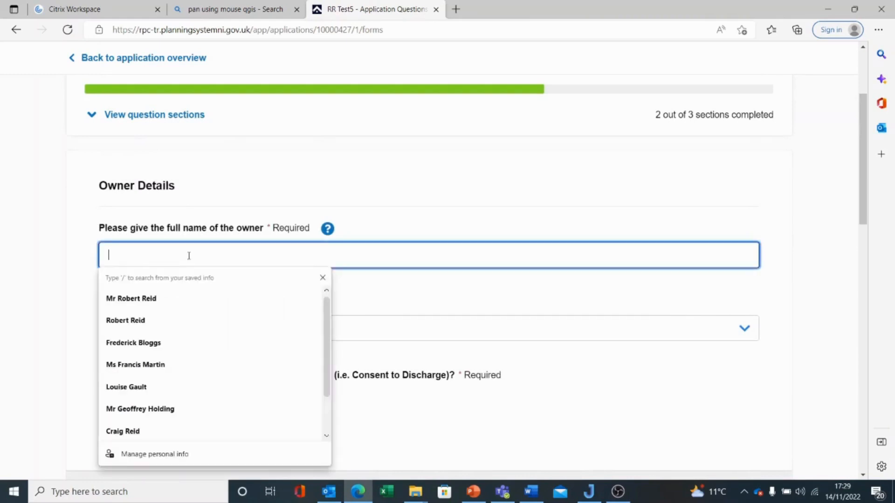
{"action": "left_click", "coordinate": [133, 342]}
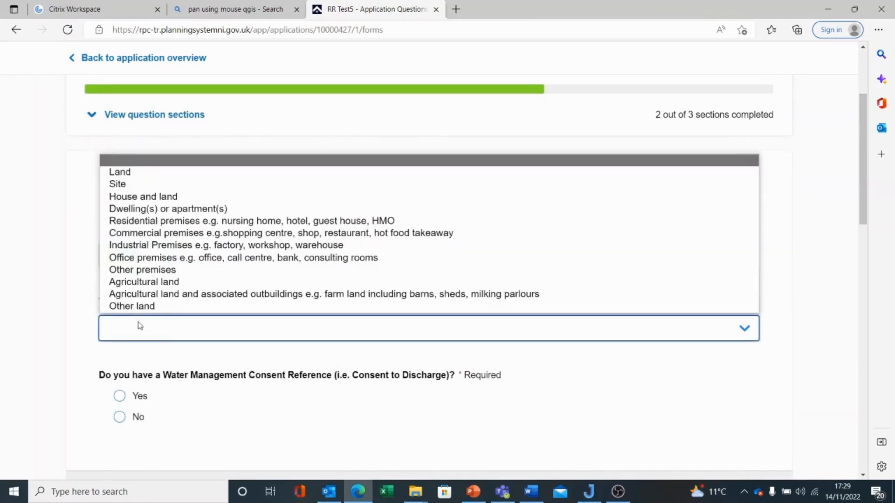
{"action": "mouse_move", "coordinate": [168, 208]}
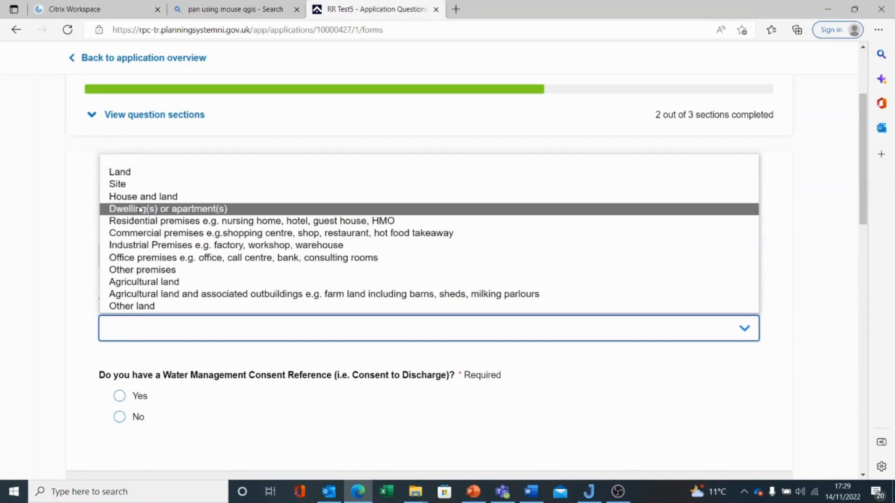
{"action": "left_click", "coordinate": [168, 207]}
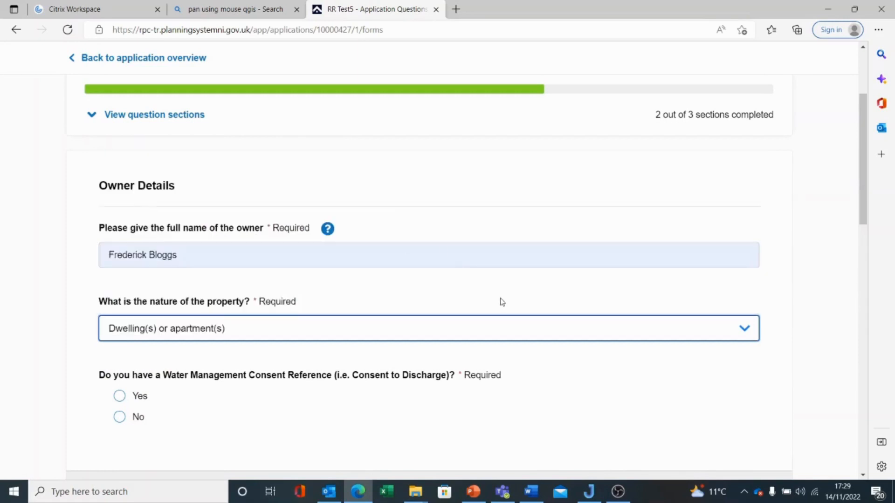
- Answer No to the Water Management Consent Reference question and finish the owner details
{"action": "scroll", "scroll_direction": "down", "scroll_amount": 3}
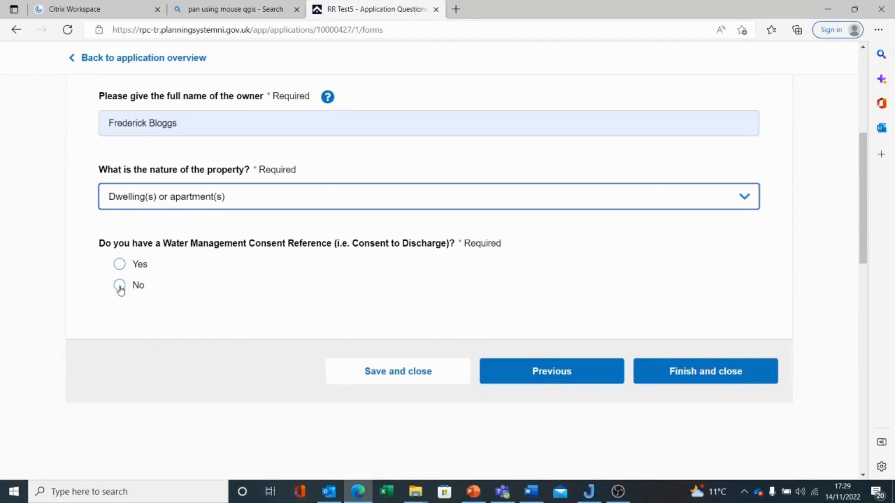
{"action": "mouse_move", "coordinate": [121, 302]}
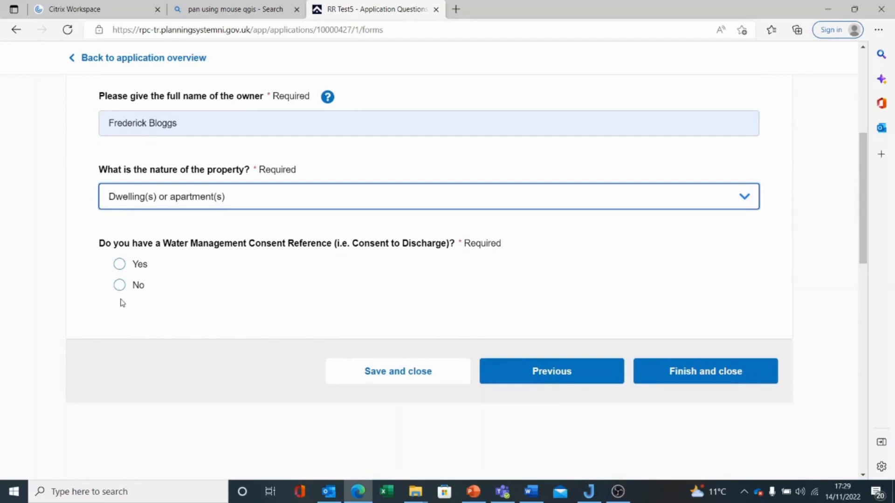
{"action": "left_click", "coordinate": [119, 285]}
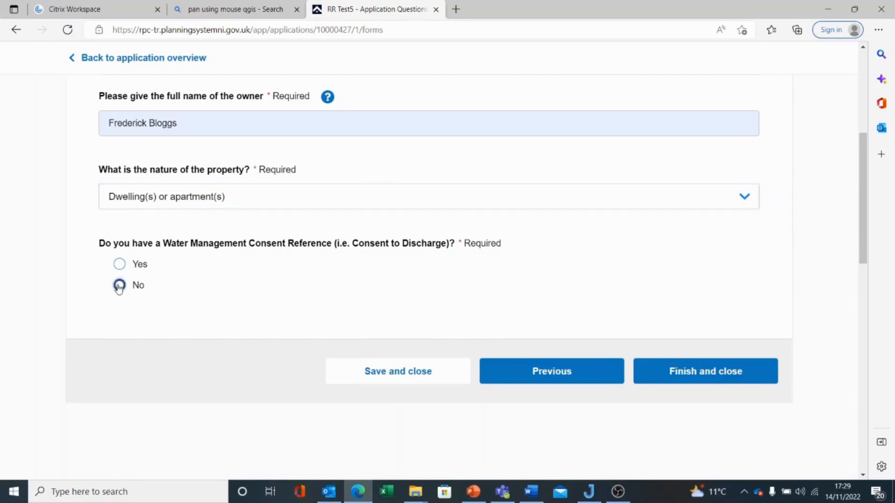
{"action": "left_click", "coordinate": [119, 285]}
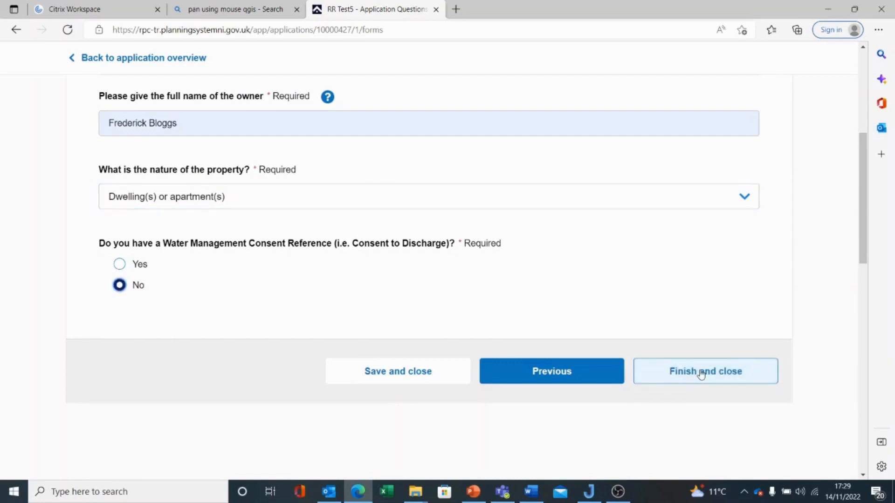
{"action": "left_click", "coordinate": [704, 371]}
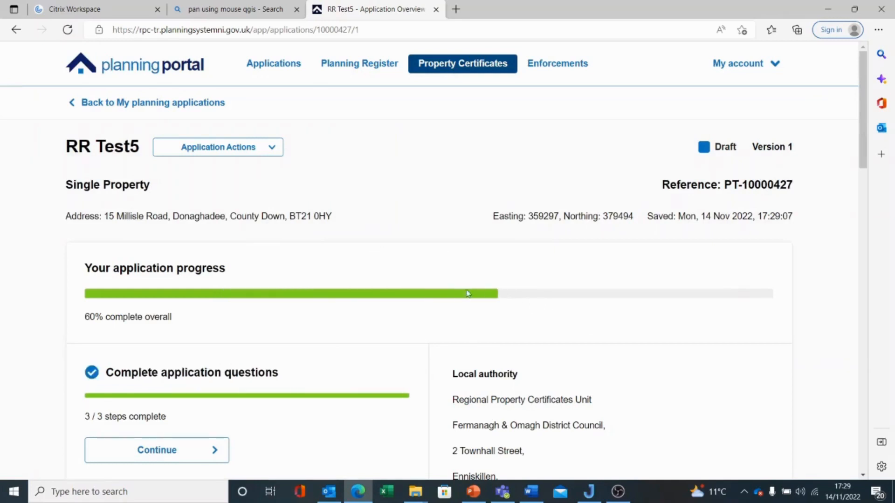
- Review the completed application questions on the overview and continue to Add plans and documents
{"action": "scroll", "scroll_direction": "down", "scroll_amount": 3}
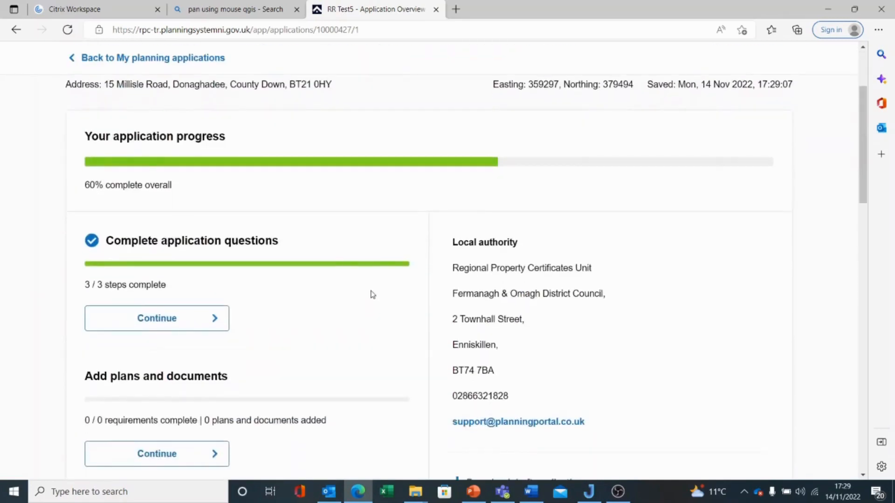
{"action": "scroll", "scroll_direction": "down", "scroll_amount": 3}
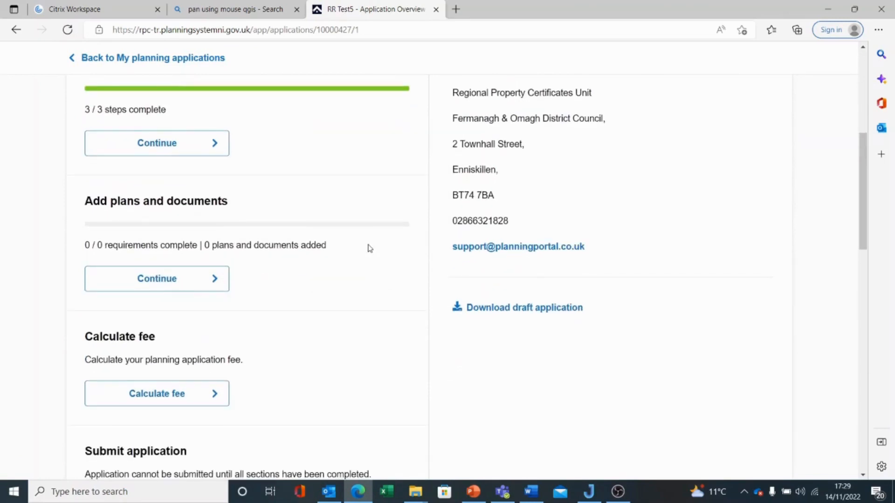
{"action": "mouse_move", "coordinate": [200, 293]}
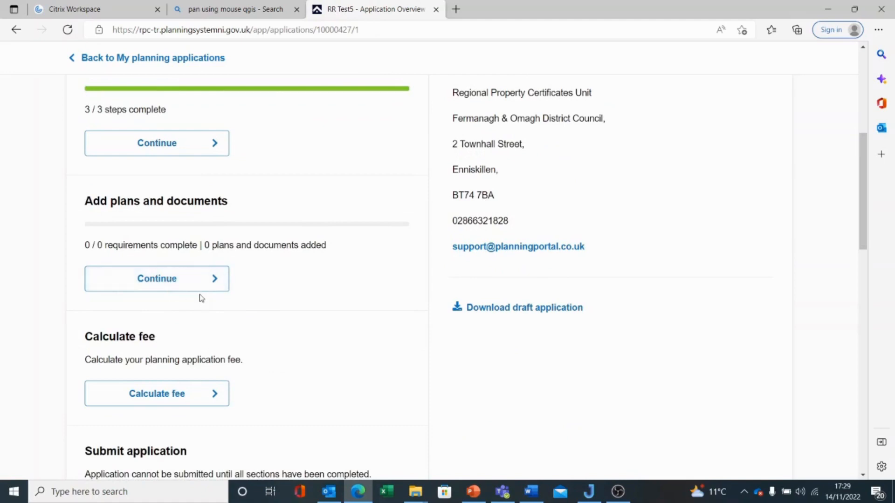
{"action": "left_click", "coordinate": [156, 279]}
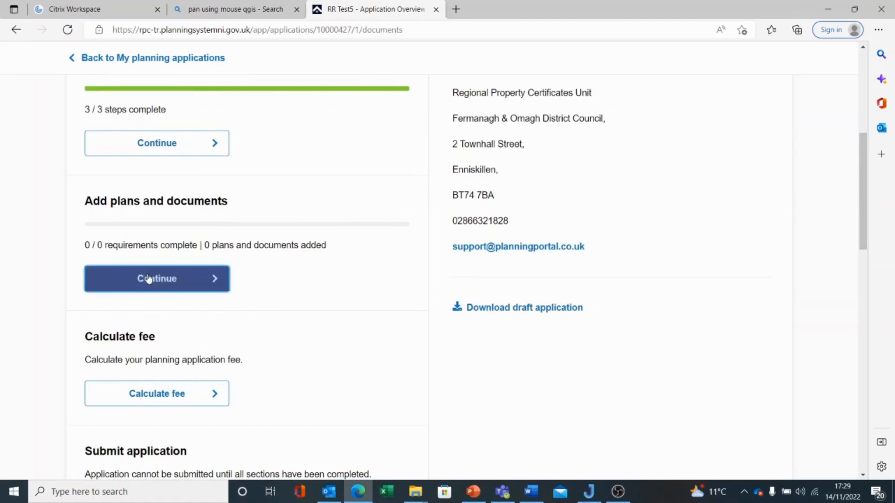
- On the empty Supporting documents page, start browsing for a file to upload
{"action": "left_click", "coordinate": [157, 278]}
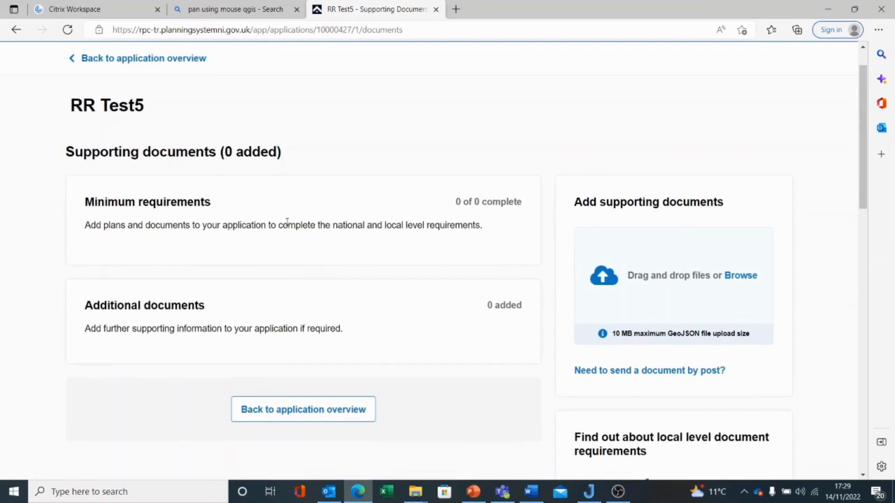
{"action": "scroll", "scroll_direction": "down", "scroll_amount": 3}
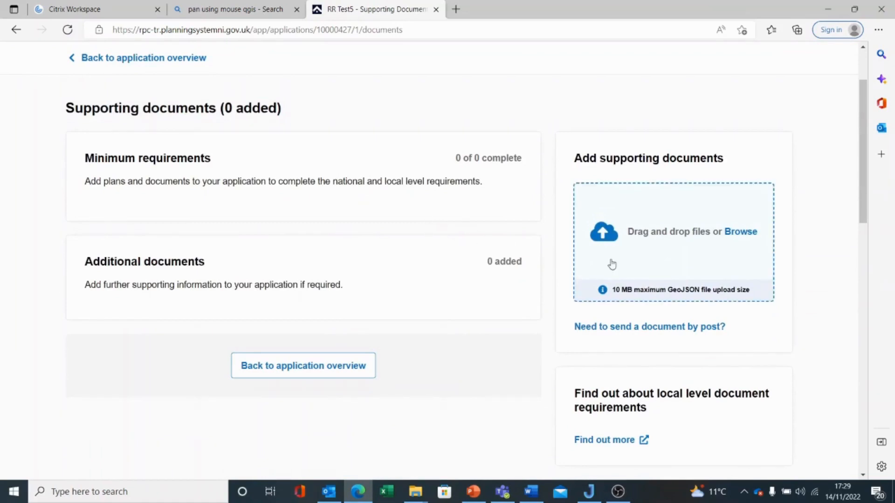
{"action": "mouse_move", "coordinate": [619, 255]}
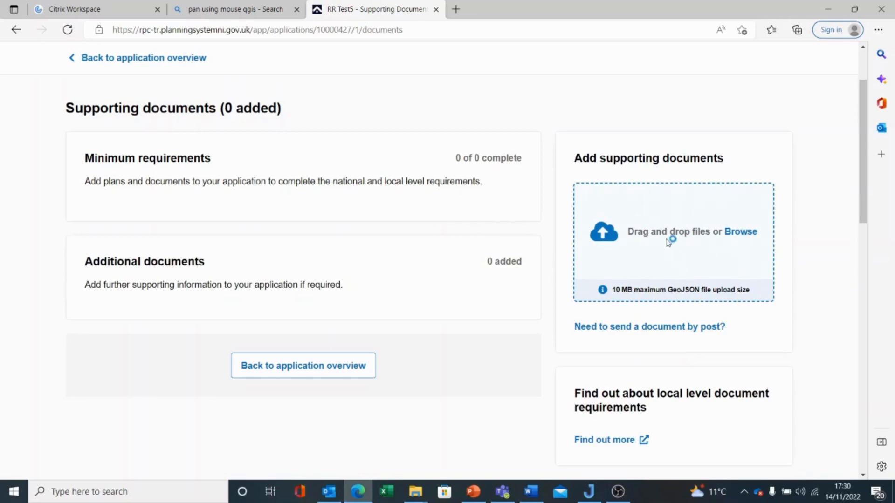
{"action": "left_click", "coordinate": [742, 232]}
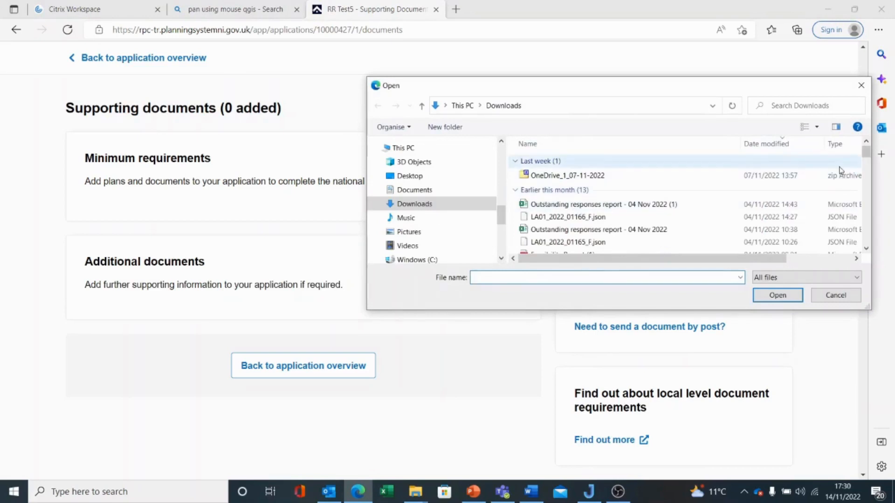
- Choose Site Plan 1.1.pdf in the file dialog as the document to upload
{"action": "scroll", "scroll_direction": "down", "scroll_amount": 3}
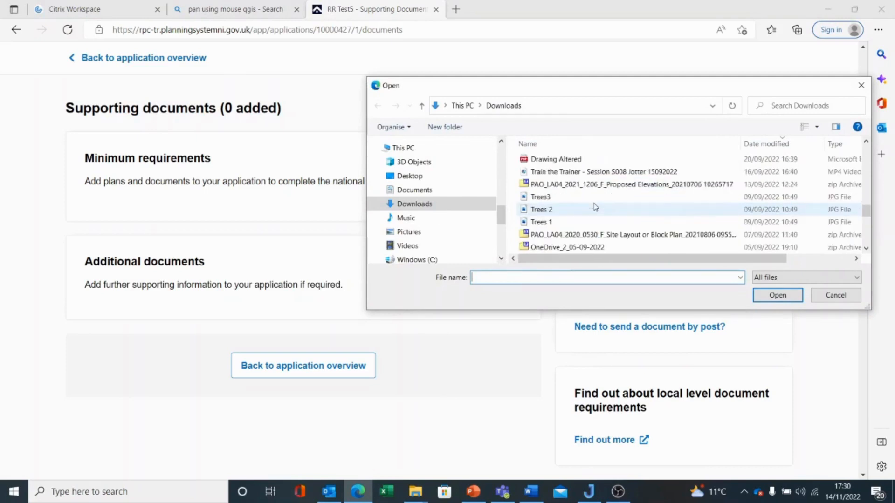
{"action": "scroll", "scroll_direction": "down", "scroll_amount": 3}
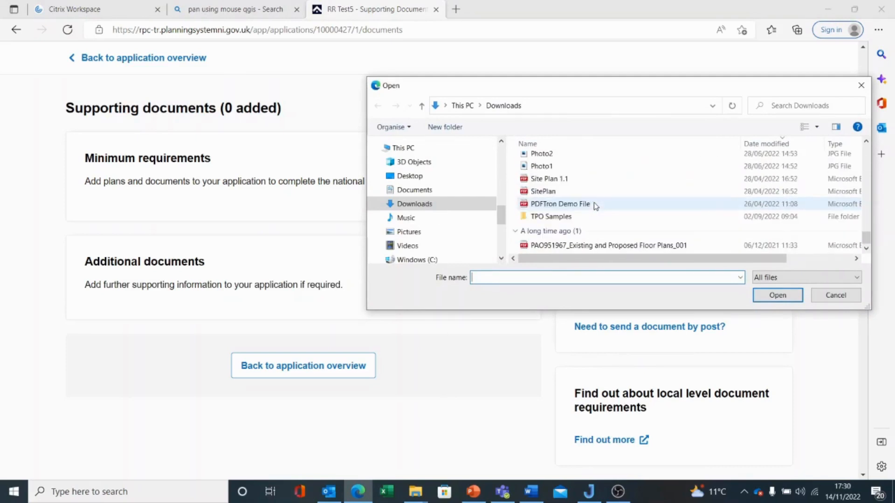
{"action": "left_click", "coordinate": [549, 179]}
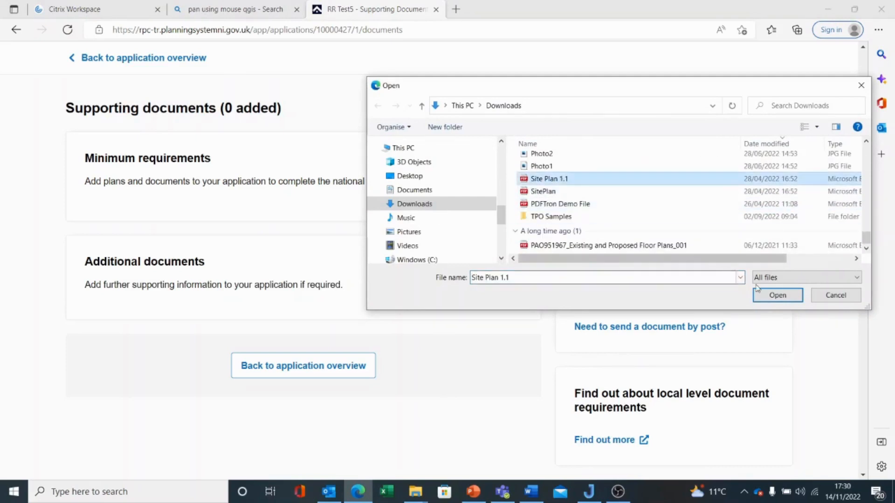
{"action": "left_click", "coordinate": [776, 296]}
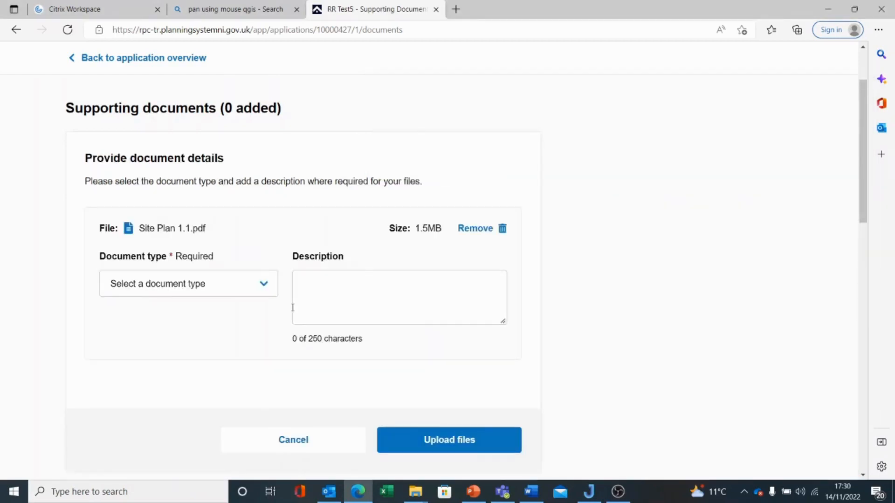
- Set the document type to Site location plan 1:1250 or 1:2500 and upload the file
{"action": "left_click", "coordinate": [188, 283]}
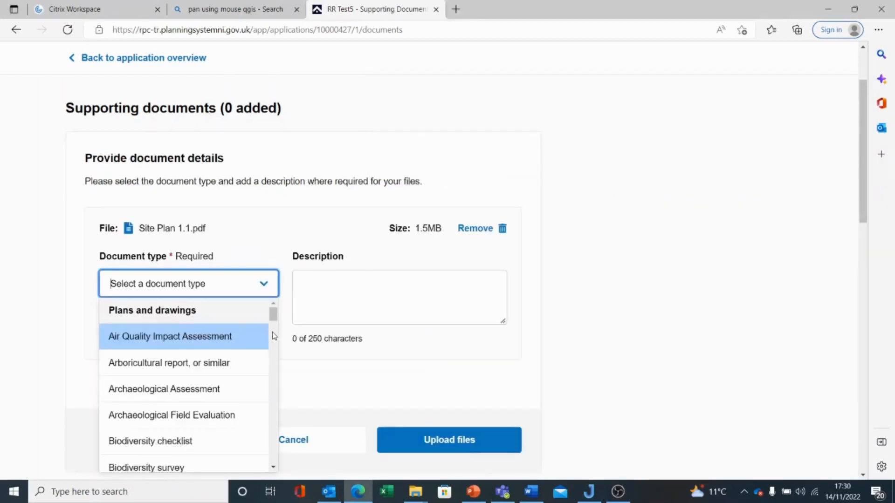
{"action": "scroll", "scroll_direction": "down", "scroll_amount": 3}
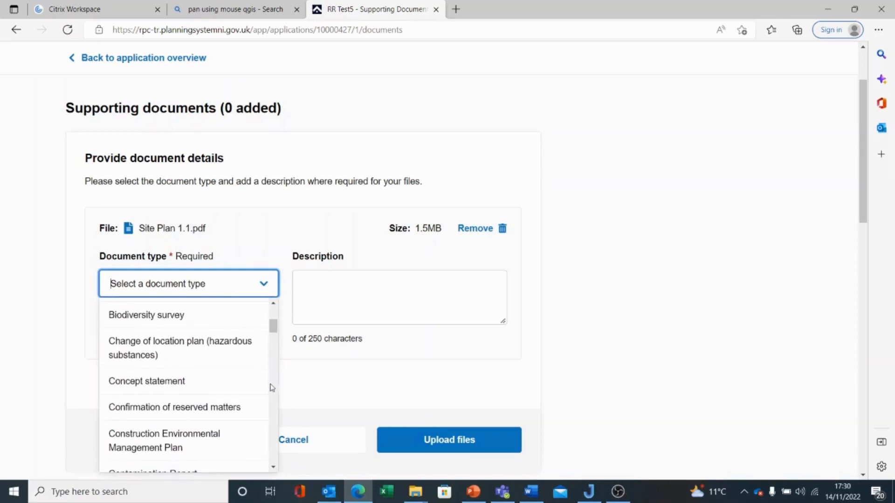
{"action": "scroll", "scroll_direction": "down", "scroll_amount": 3}
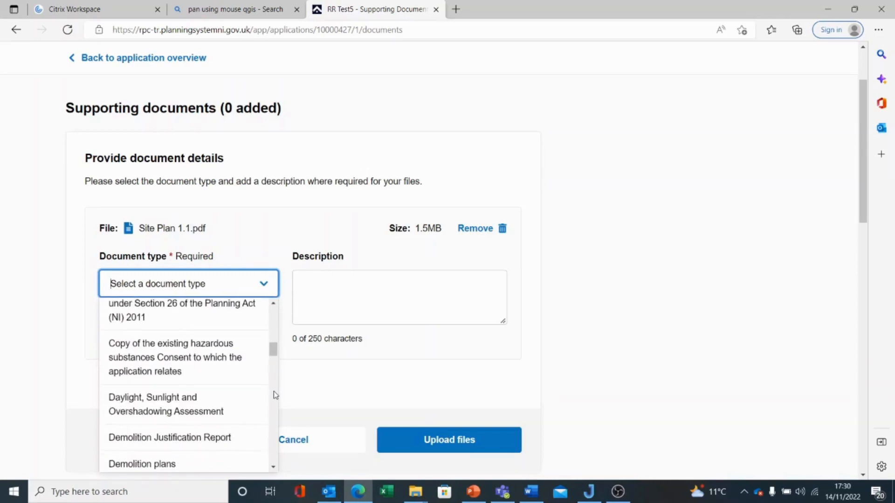
{"action": "scroll", "scroll_direction": "down", "scroll_amount": 3}
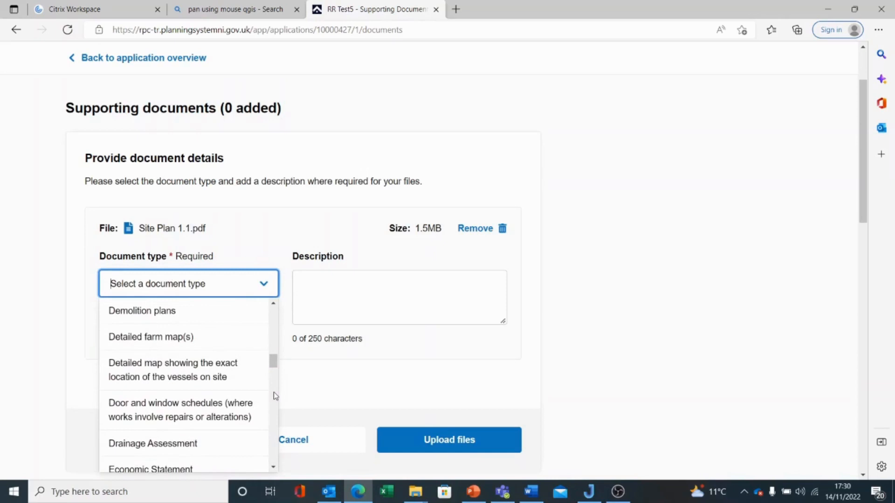
{"action": "scroll", "scroll_direction": "down", "scroll_amount": 3}
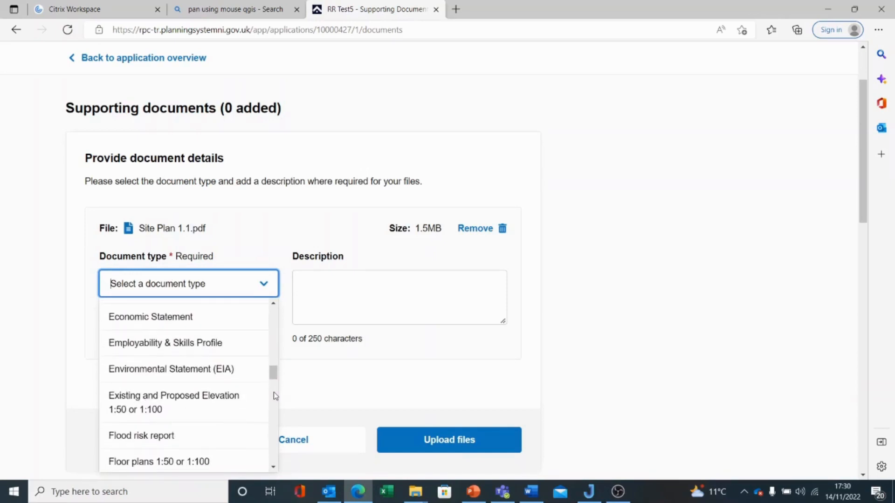
{"action": "scroll", "scroll_direction": "down", "scroll_amount": 3}
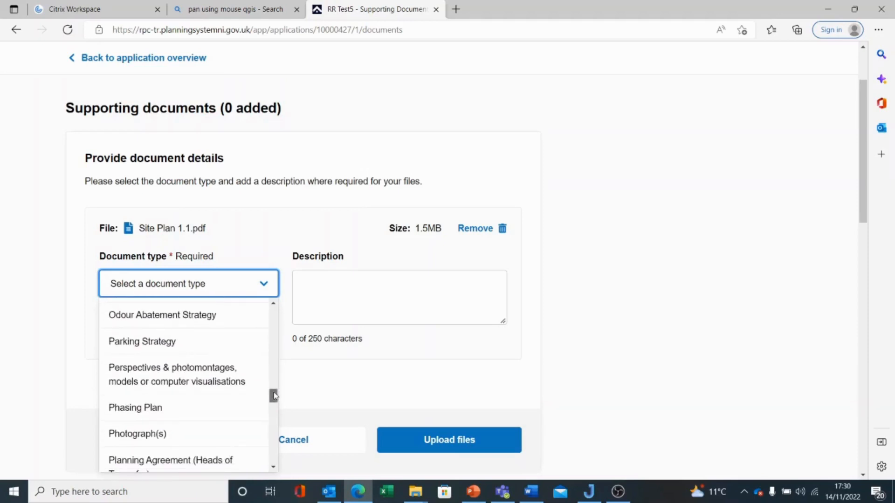
{"action": "scroll", "scroll_direction": "down", "scroll_amount": 3}
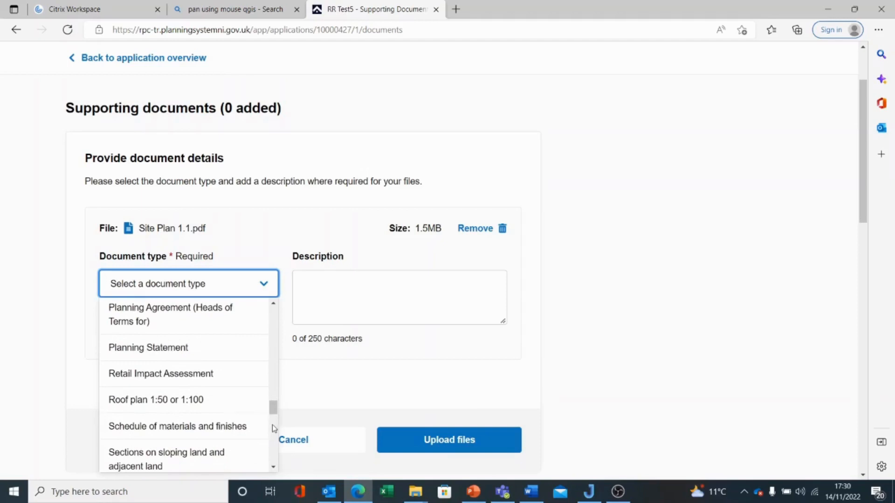
{"action": "scroll", "scroll_direction": "down", "scroll_amount": 3}
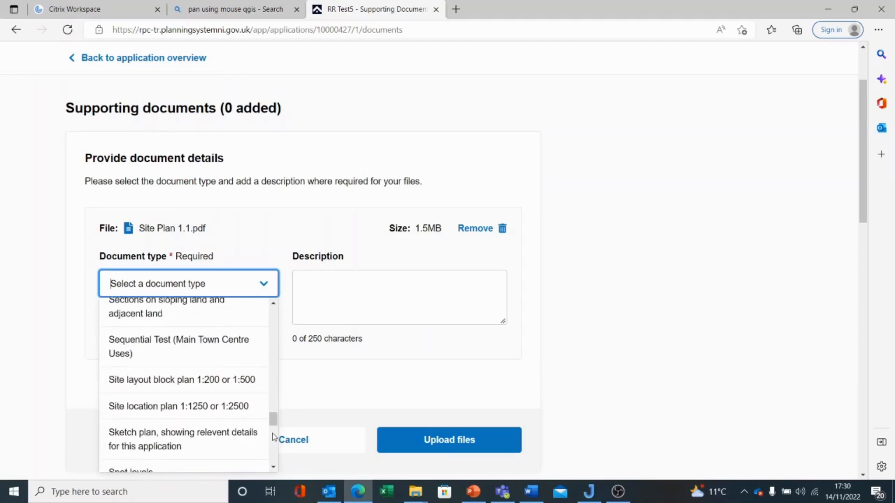
{"action": "mouse_move", "coordinate": [179, 405]}
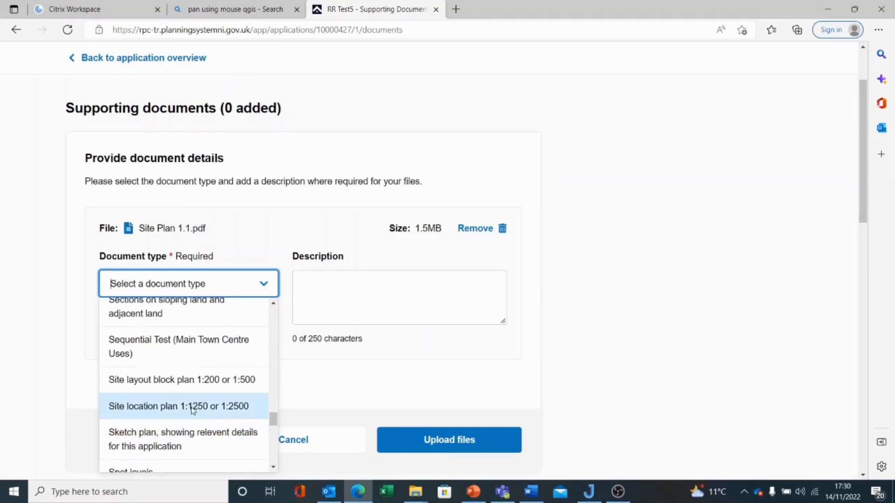
{"action": "left_click", "coordinate": [177, 405]}
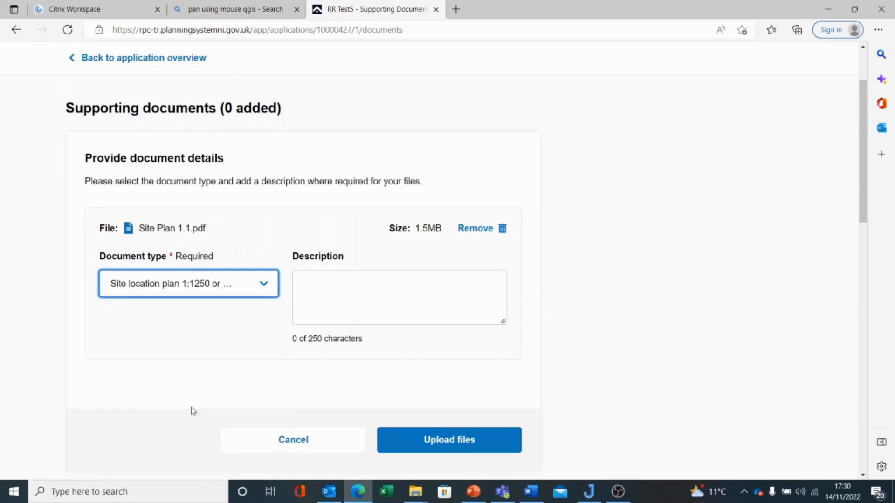
{"action": "left_click", "coordinate": [399, 296]}
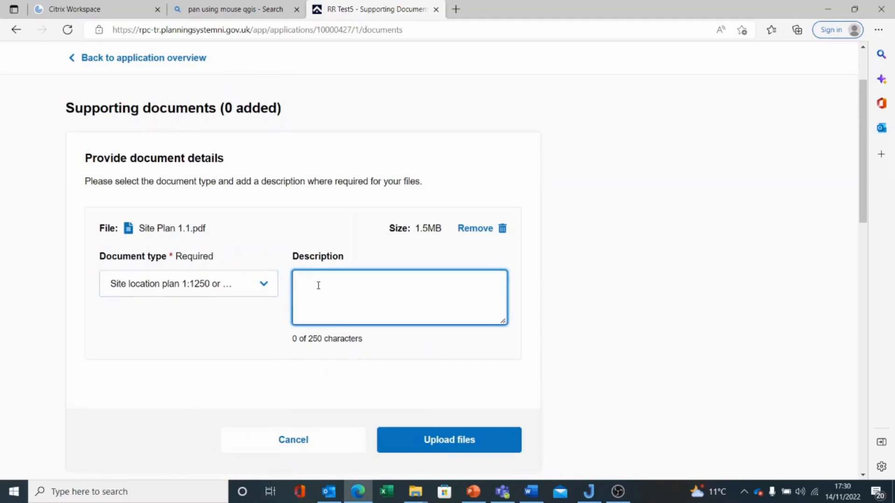
{"action": "mouse_move", "coordinate": [223, 337]}
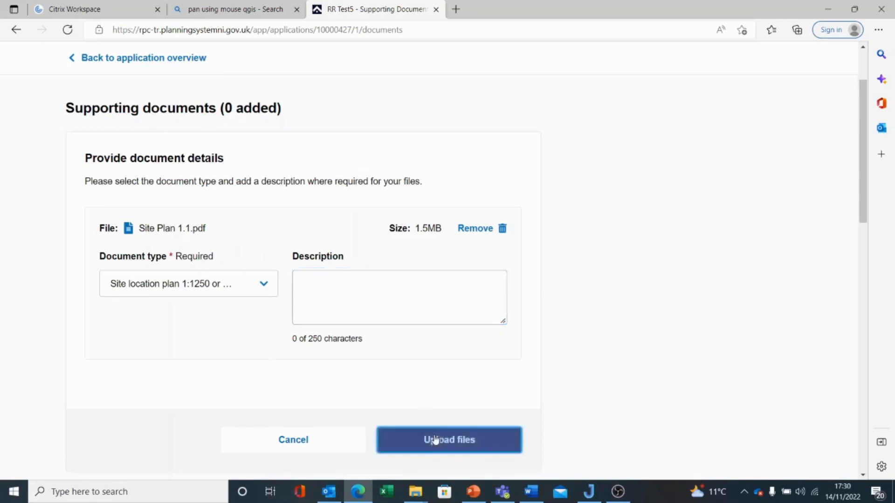
{"action": "left_click", "coordinate": [448, 439]}
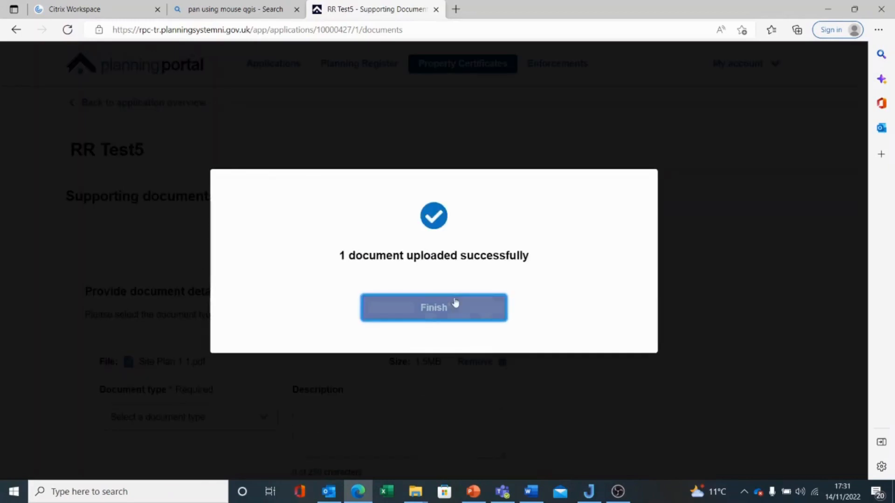
- Dismiss the upload success message and return to the overview showing 1 plan and document added
{"action": "left_click", "coordinate": [433, 307]}
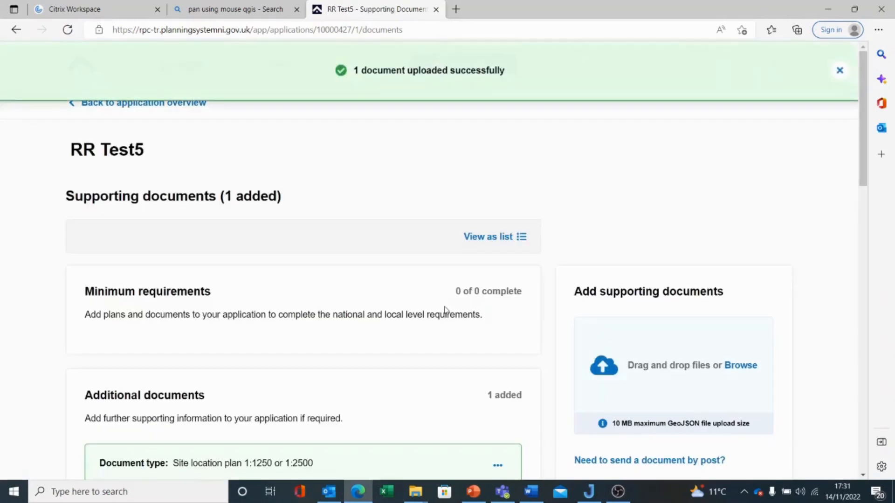
{"action": "scroll", "scroll_direction": "down", "scroll_amount": 3}
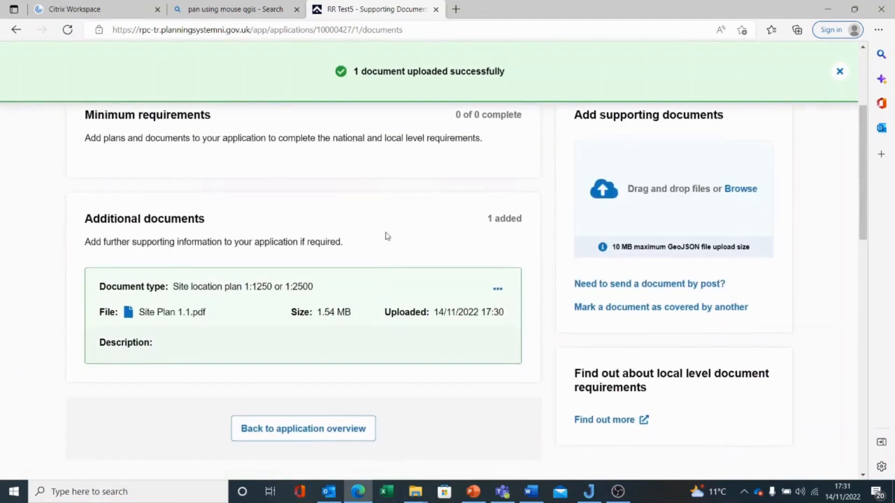
{"action": "scroll", "scroll_direction": "down", "scroll_amount": 3}
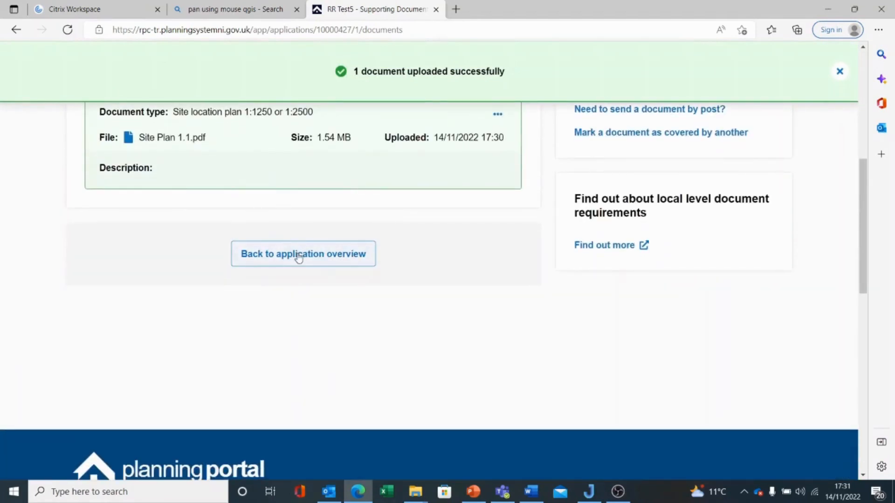
{"action": "left_click", "coordinate": [302, 253]}
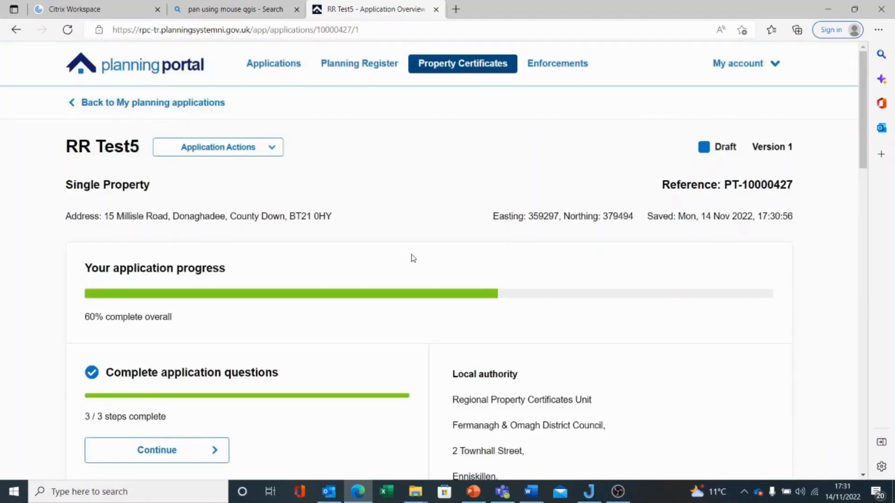
{"action": "scroll", "scroll_direction": "down", "scroll_amount": 3}
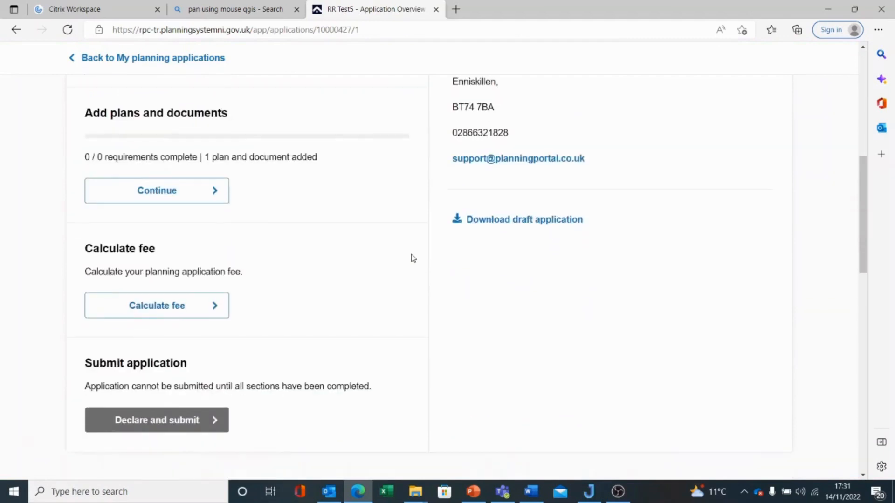
{"action": "mouse_move", "coordinate": [218, 169]}
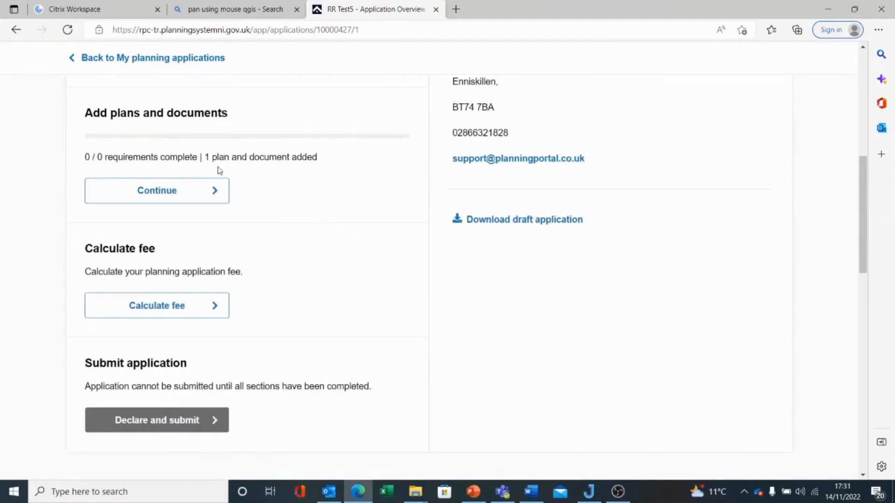
{"action": "mouse_move", "coordinate": [271, 166]}
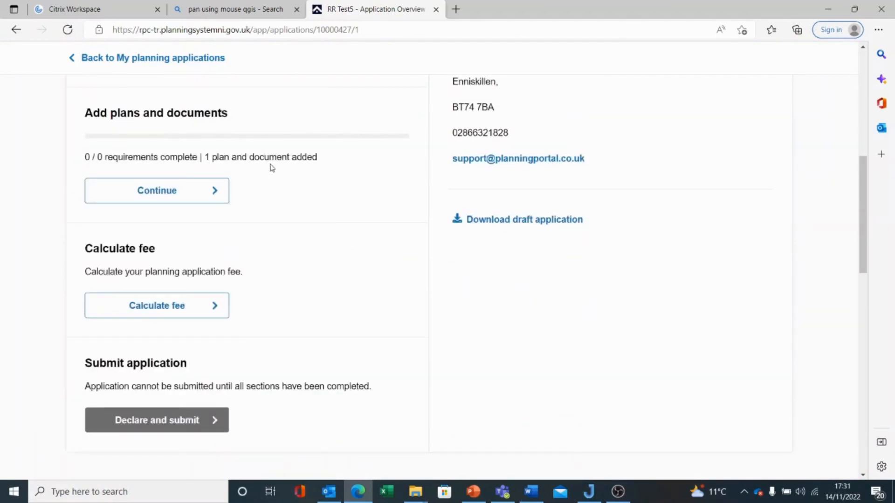
{"action": "mouse_move", "coordinate": [207, 267]}
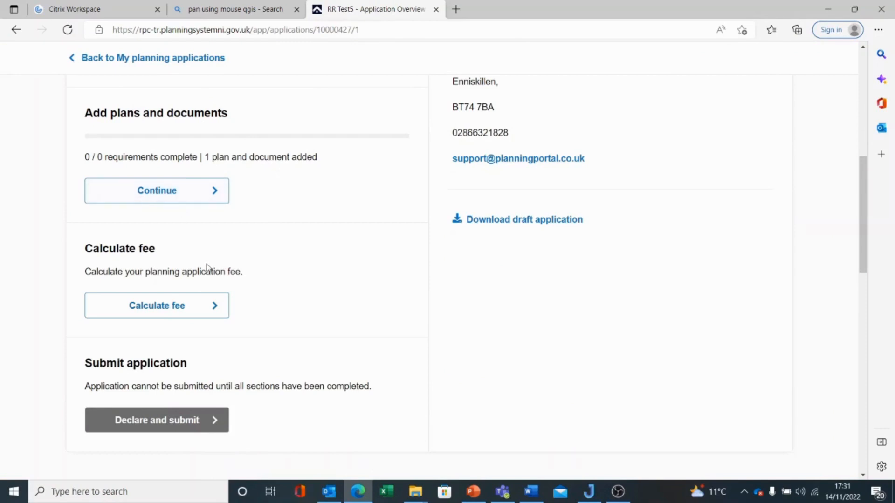
{"action": "mouse_move", "coordinate": [208, 237]}
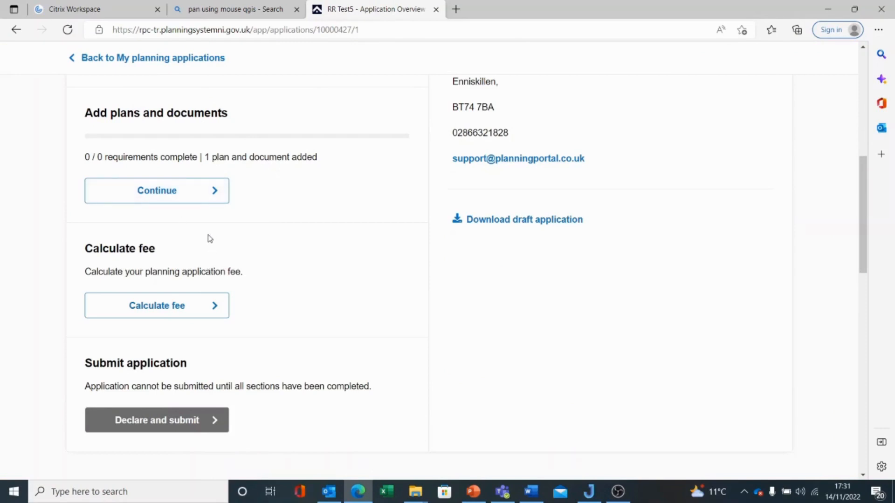
{"action": "mouse_move", "coordinate": [161, 301]}
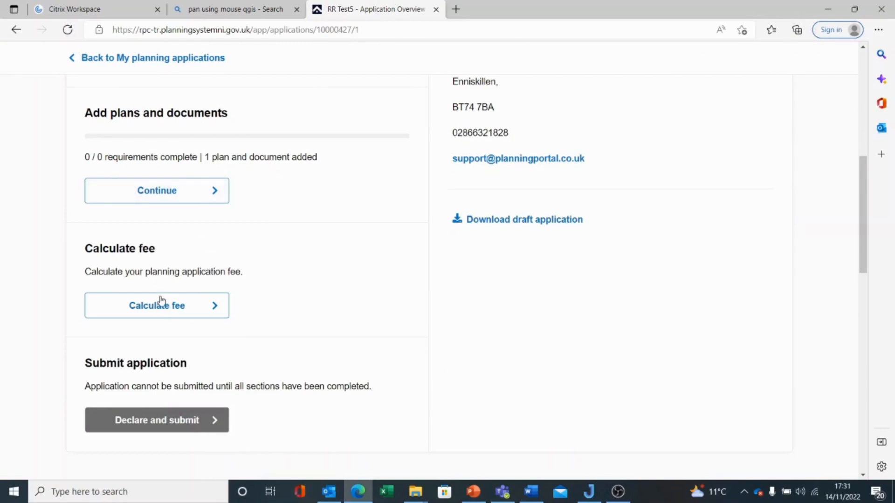
- Enter 1 property in the fee calculator and calculate the £70.00 RPC fee including VAT
{"action": "left_click", "coordinate": [156, 306]}
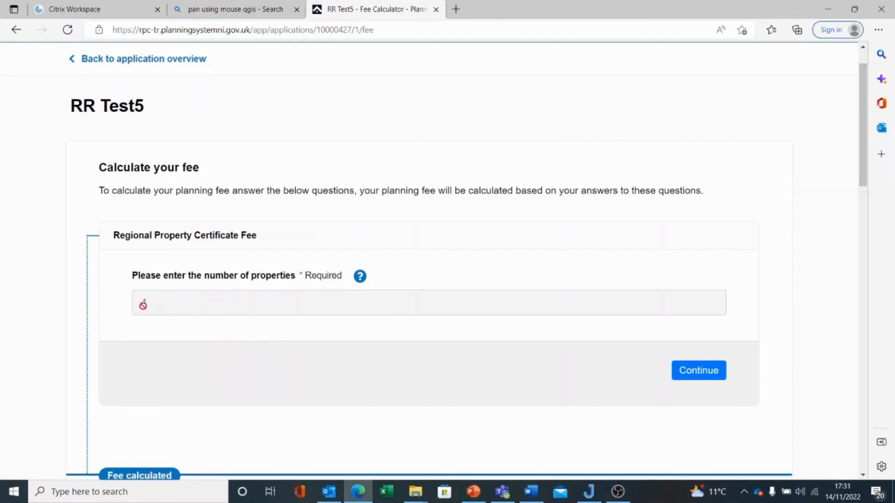
{"action": "type", "text": "1"}
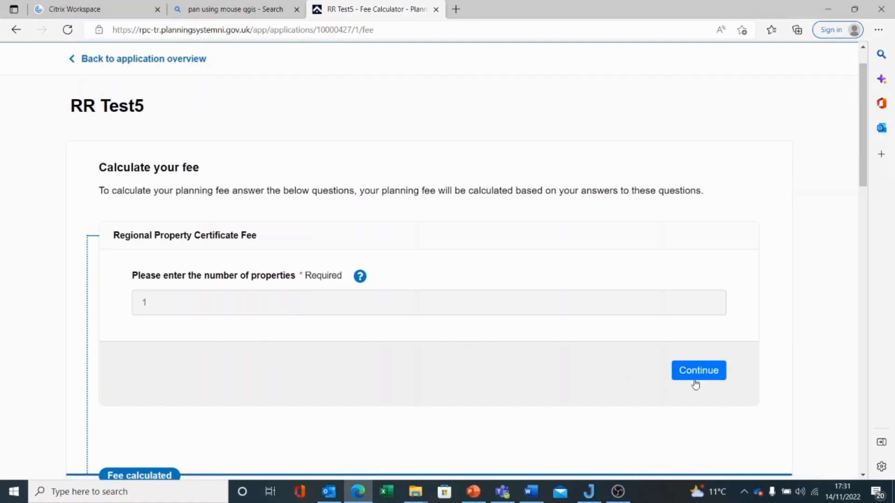
{"action": "left_click", "coordinate": [698, 370]}
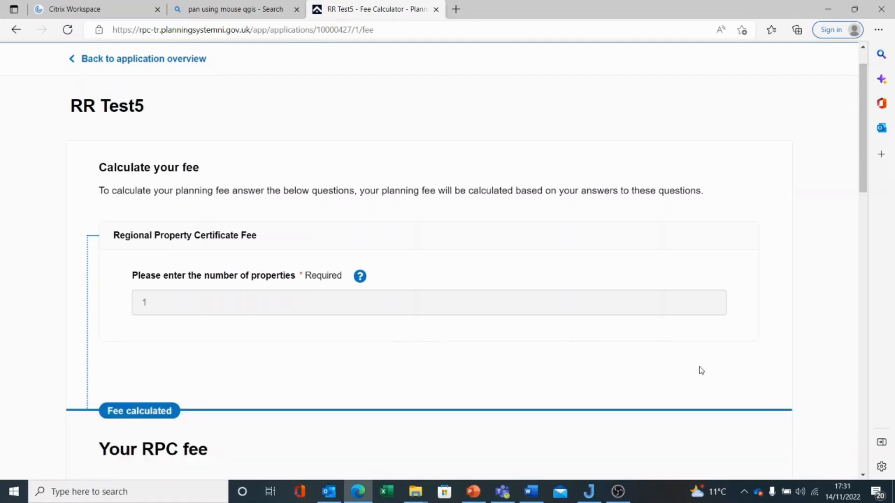
{"action": "scroll", "scroll_direction": "down", "scroll_amount": 3}
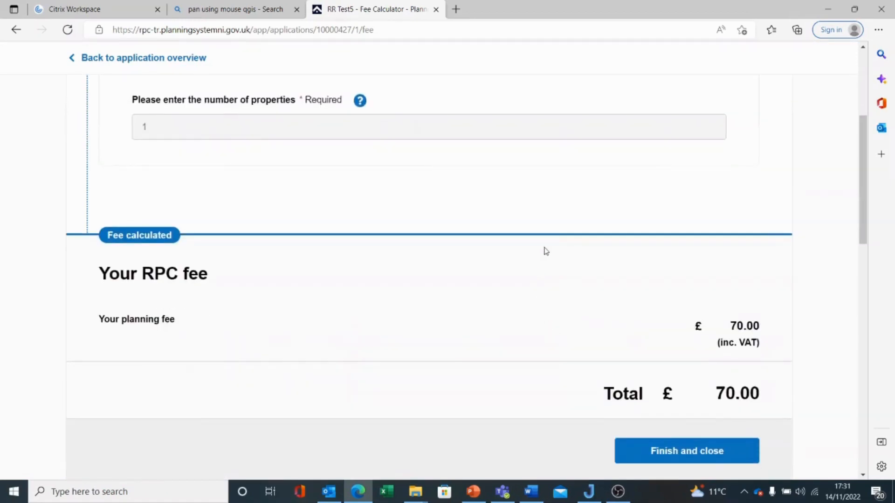
{"action": "scroll", "scroll_direction": "down", "scroll_amount": 3}
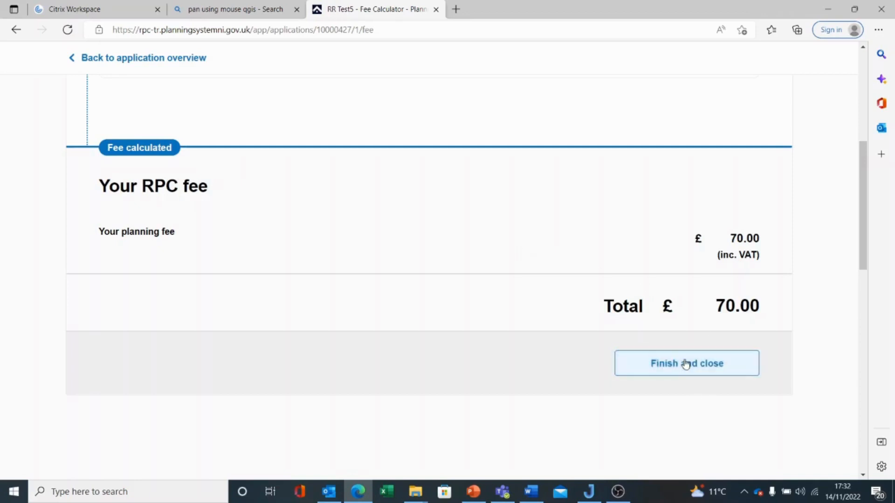
- Finish the fee step and review the overview showing current fee £70.00 and submission ready
{"action": "left_click", "coordinate": [685, 363]}
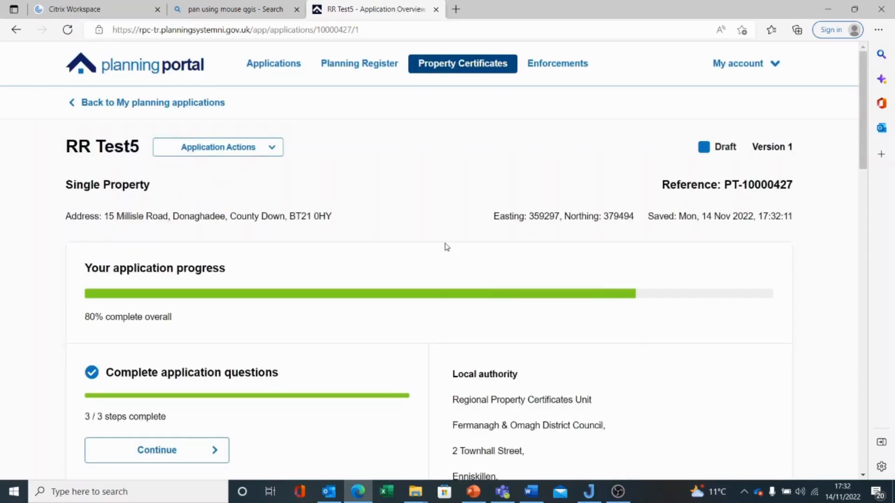
{"action": "scroll", "scroll_direction": "down", "scroll_amount": 3}
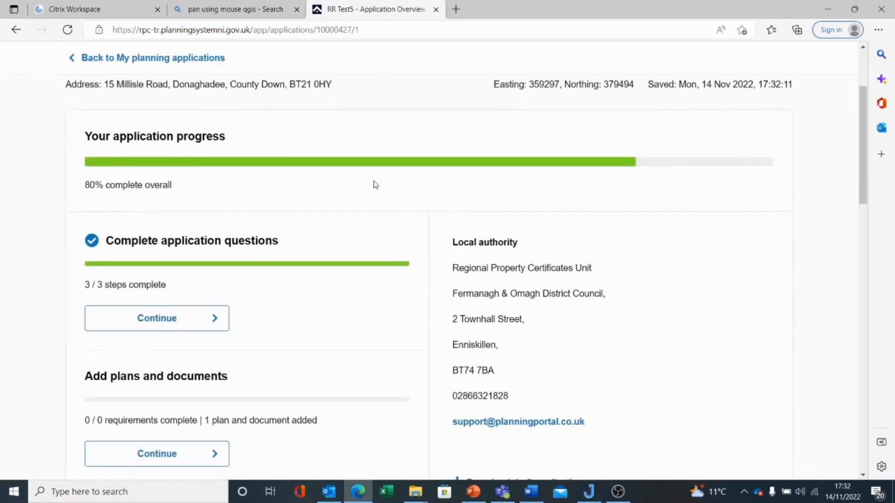
{"action": "scroll", "scroll_direction": "down", "scroll_amount": 3}
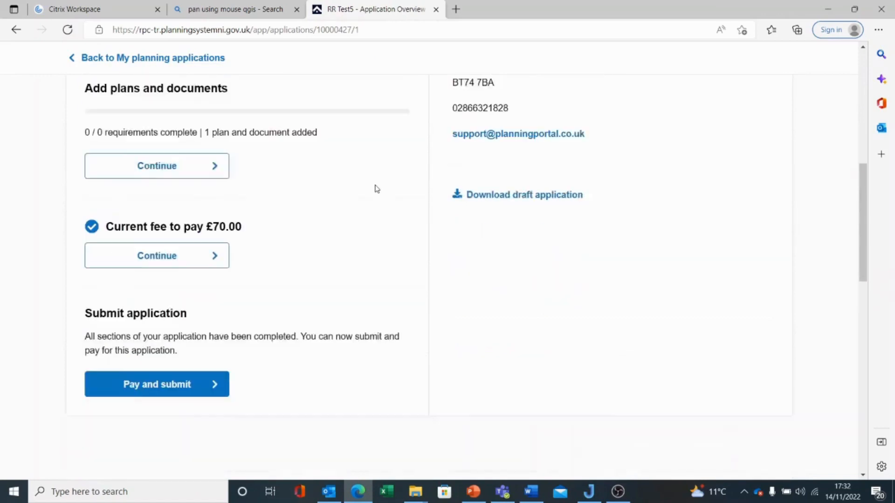
{"action": "scroll", "scroll_direction": "down", "scroll_amount": 3}
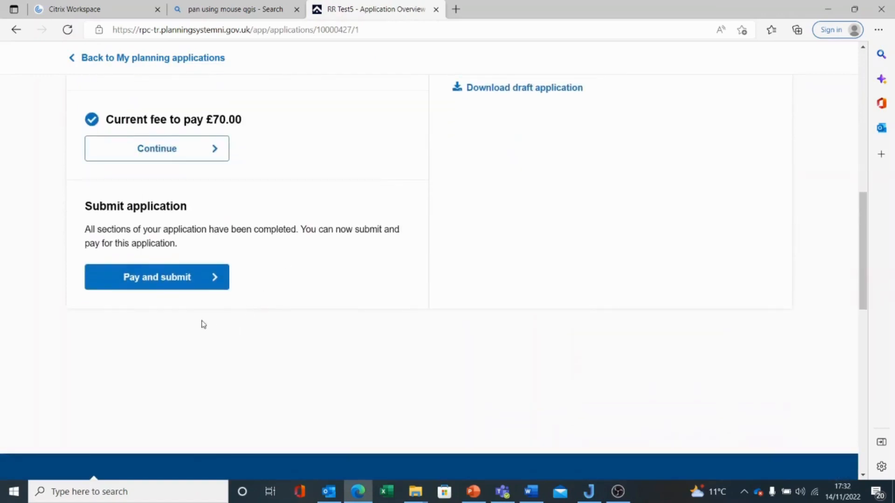
- Start Pay and submit and agree to the outlined declaration
{"action": "left_click", "coordinate": [157, 277]}
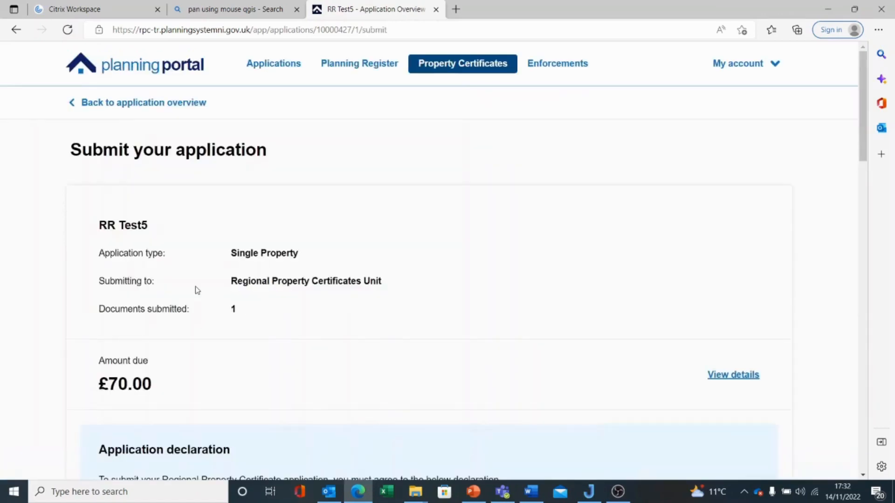
{"action": "scroll", "scroll_direction": "down", "scroll_amount": 3}
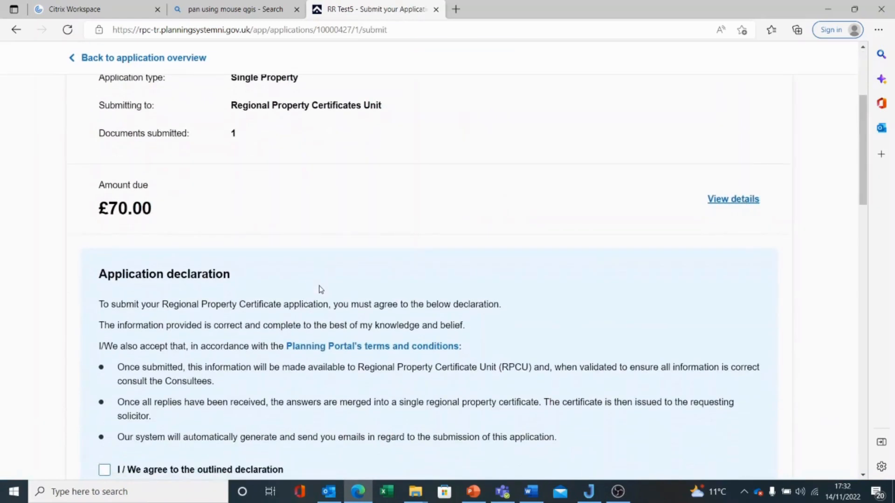
{"action": "scroll", "scroll_direction": "down", "scroll_amount": 3}
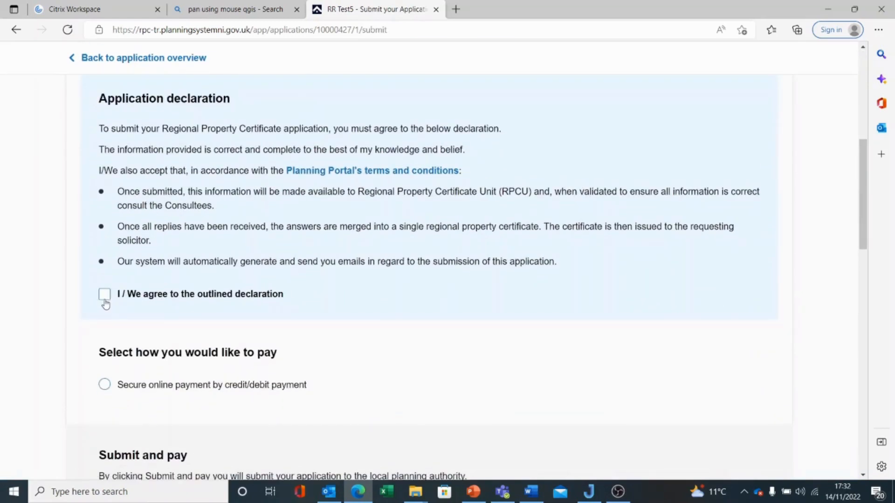
{"action": "left_click", "coordinate": [104, 293]}
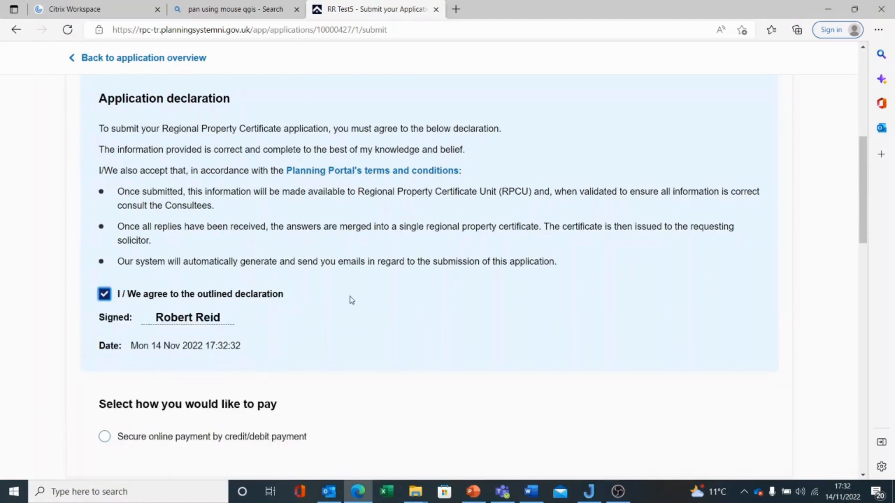
{"action": "scroll", "scroll_direction": "down", "scroll_amount": 3}
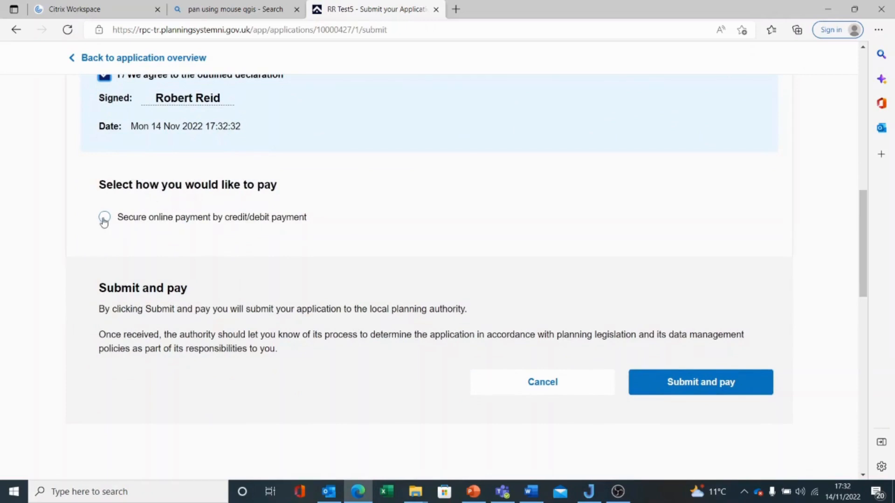
- Choose secure online card payment and submit the application for payment
{"action": "left_click", "coordinate": [103, 217]}
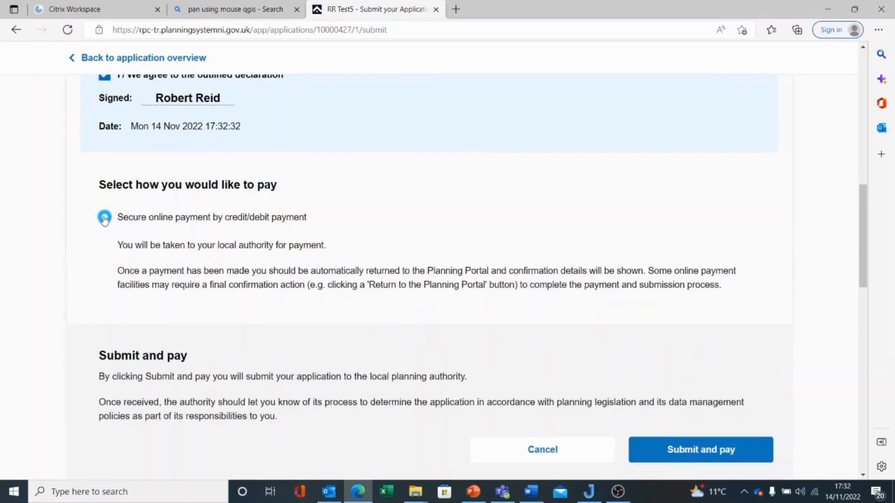
{"action": "left_click", "coordinate": [104, 217]}
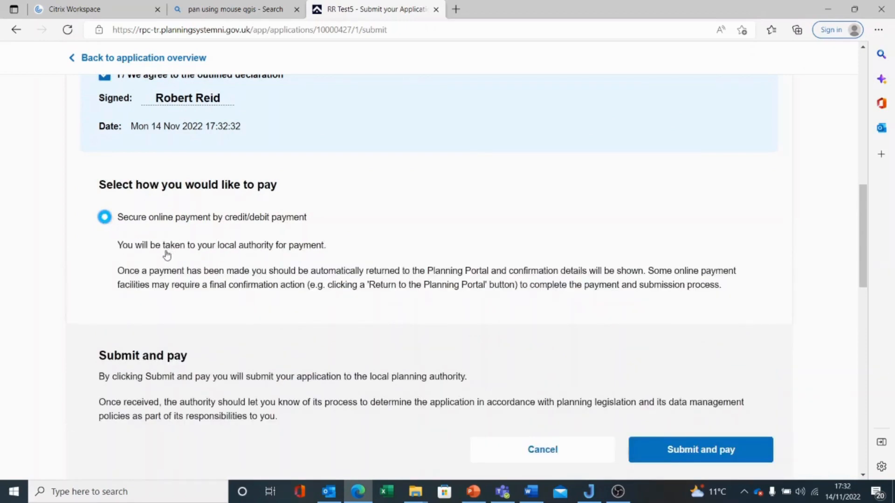
{"action": "mouse_move", "coordinate": [214, 253]}
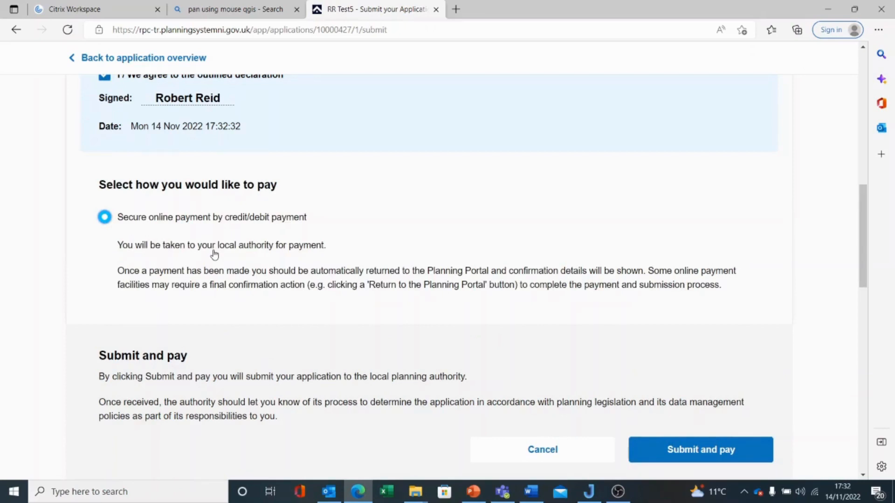
{"action": "mouse_move", "coordinate": [335, 273]}
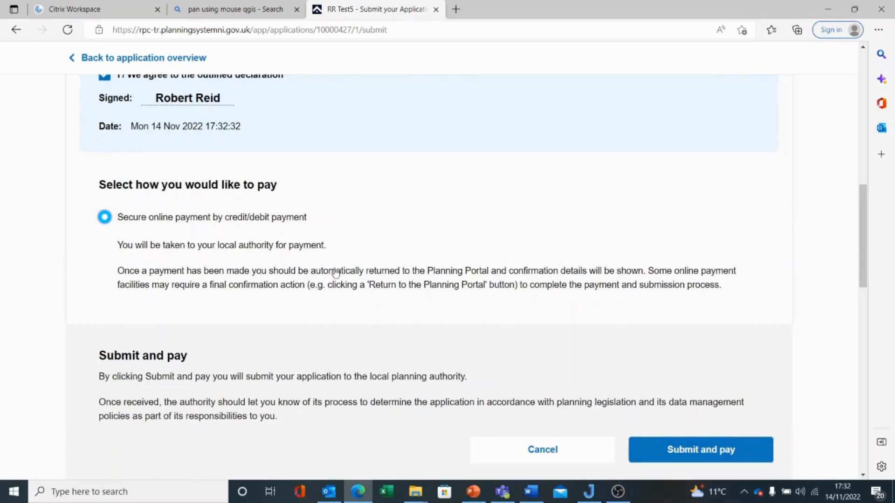
{"action": "mouse_move", "coordinate": [399, 235]}
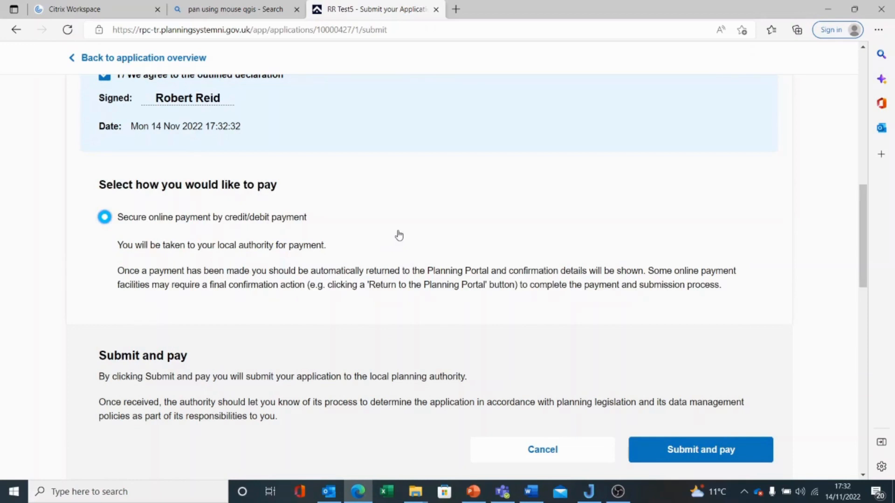
{"action": "mouse_move", "coordinate": [391, 239]}
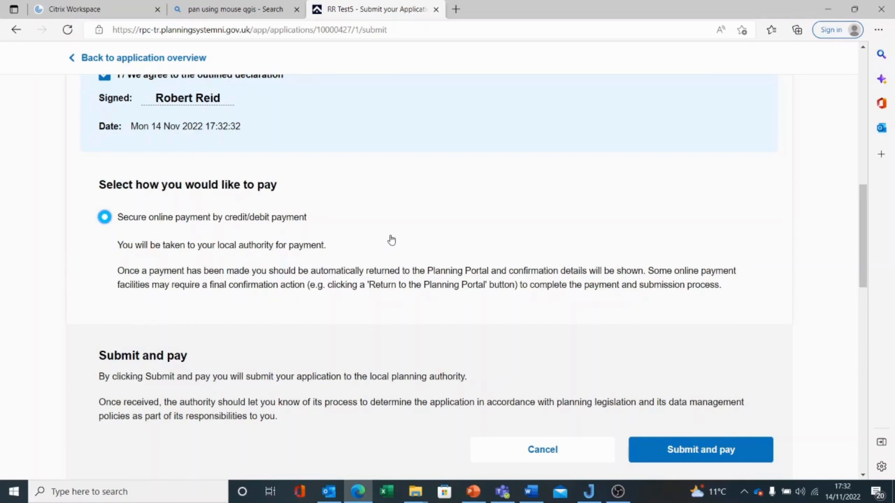
{"action": "scroll", "scroll_direction": "down", "scroll_amount": 3}
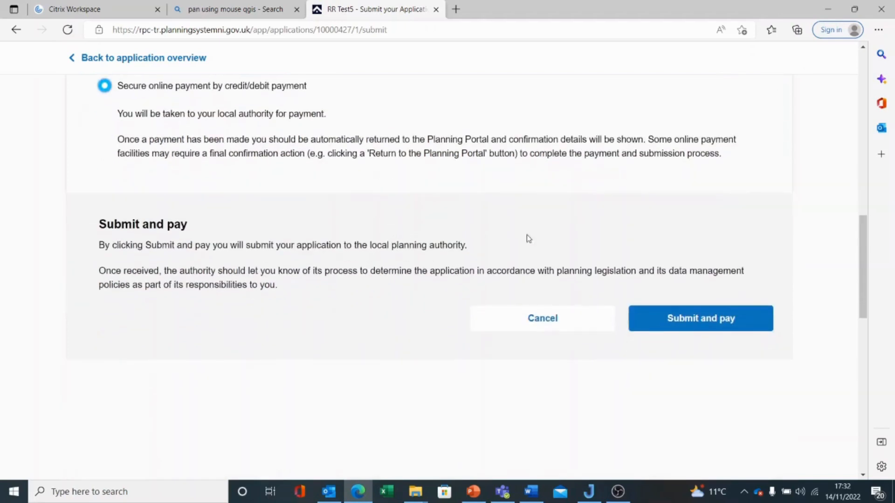
{"action": "left_click", "coordinate": [700, 318]}
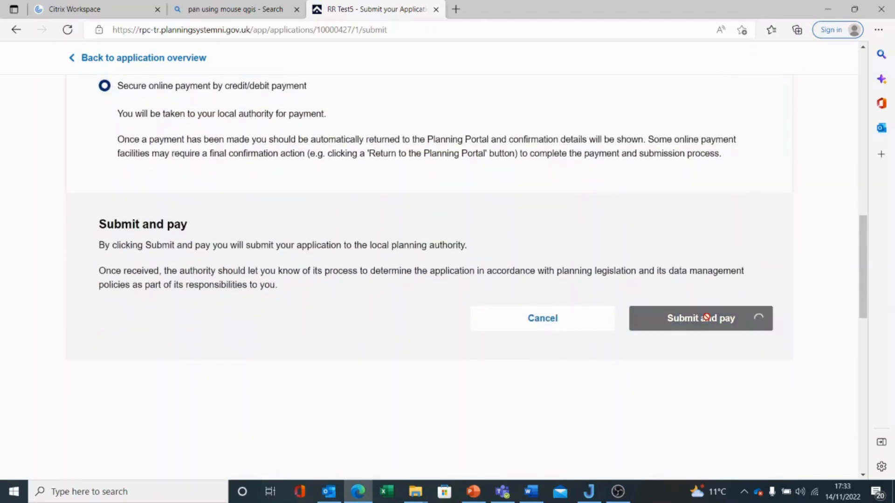
{"action": "left_click", "coordinate": [700, 317]}
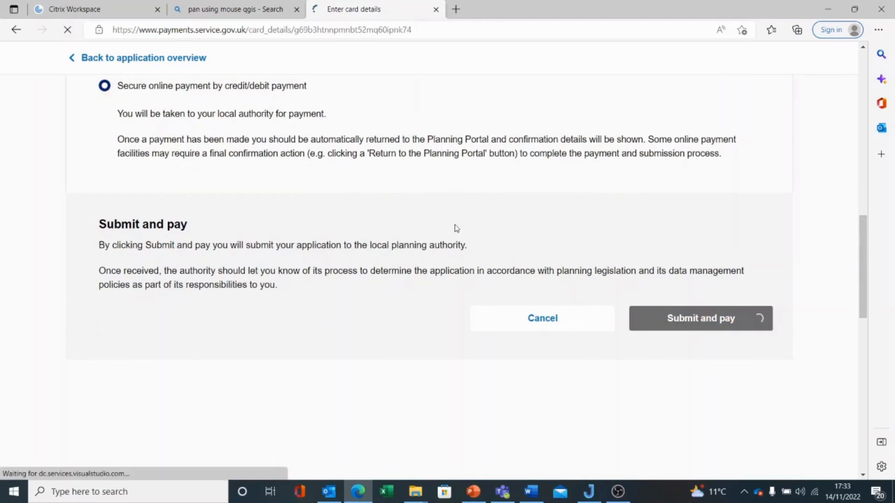
- Enter the test card number, expiry and security code 123 for the £70.00 payment
{"action": "left_click", "coordinate": [700, 318]}
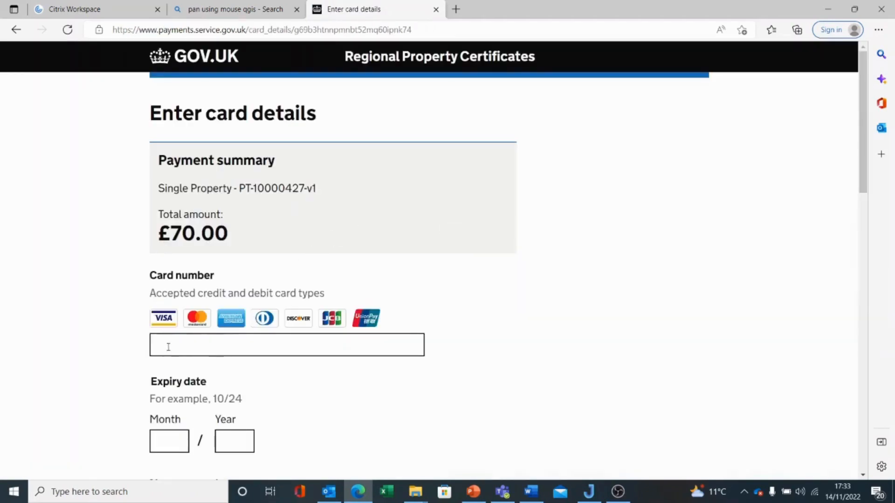
{"action": "type", "text": "4"}
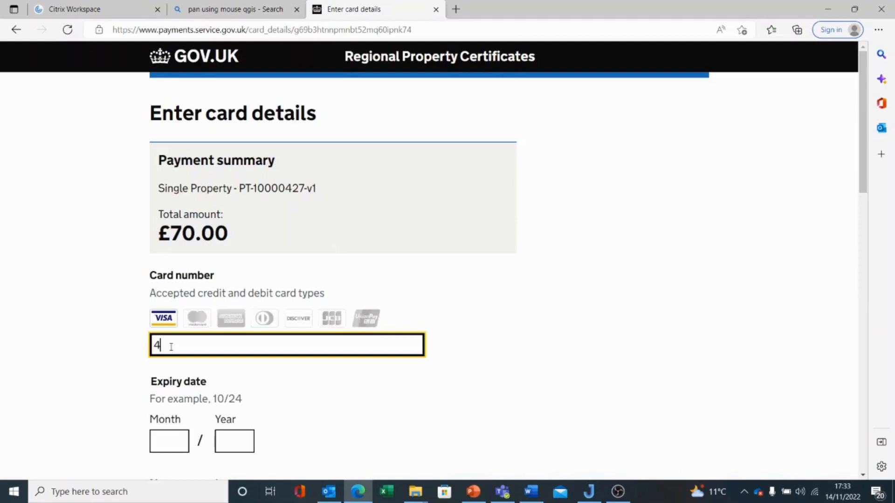
{"action": "type", "text": "000056655665556"}
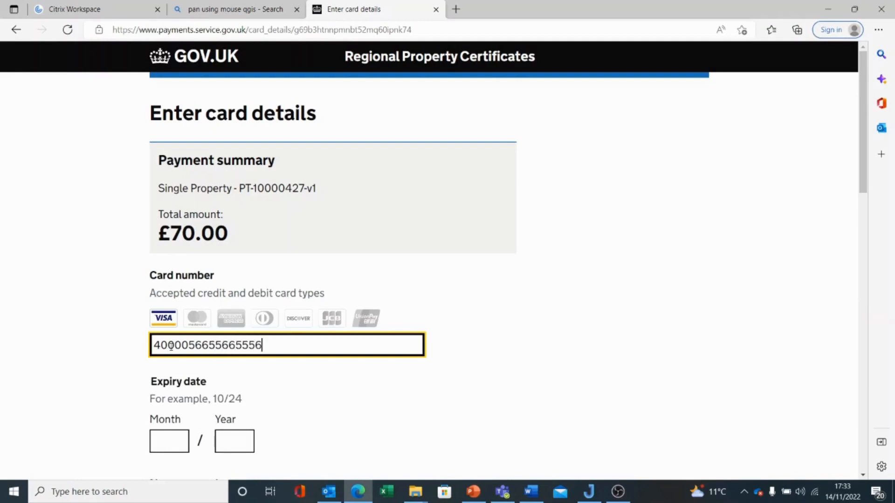
{"action": "type", "text": "11"}
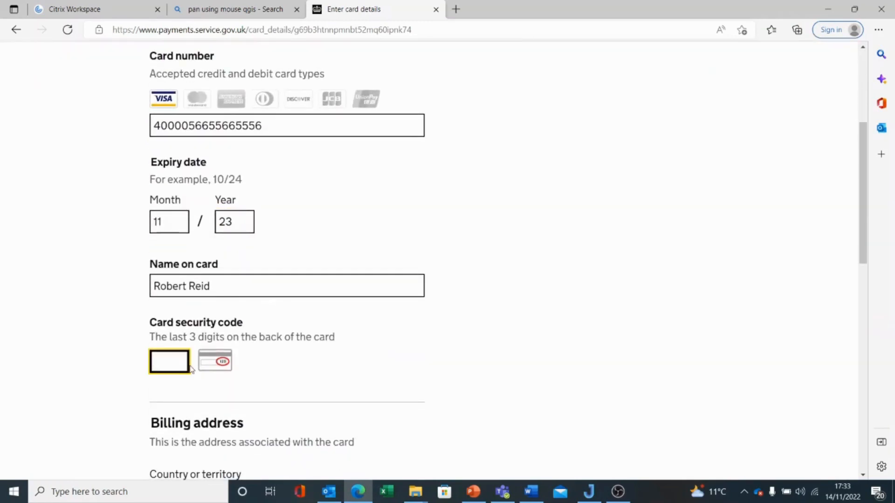
{"action": "type", "text": "123"}
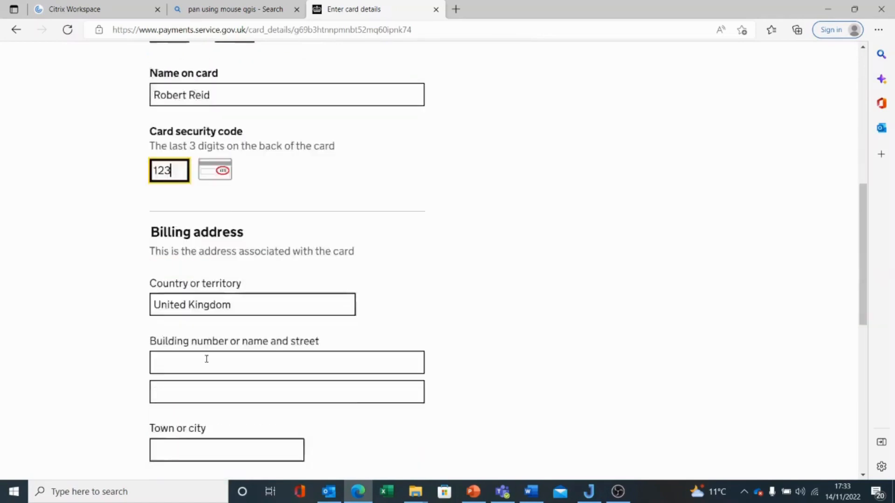
- Fill the billing address from a saved address, add the contact email and continue
{"action": "left_click", "coordinate": [286, 362]}
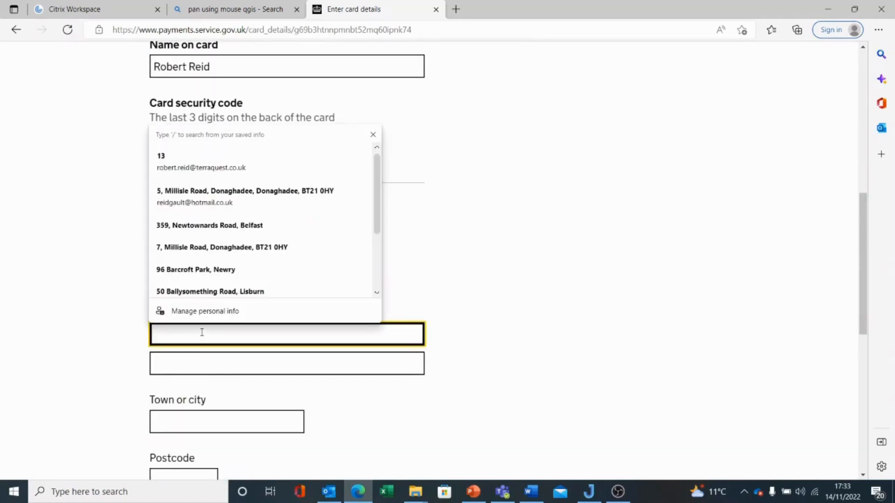
{"action": "left_click", "coordinate": [209, 224]}
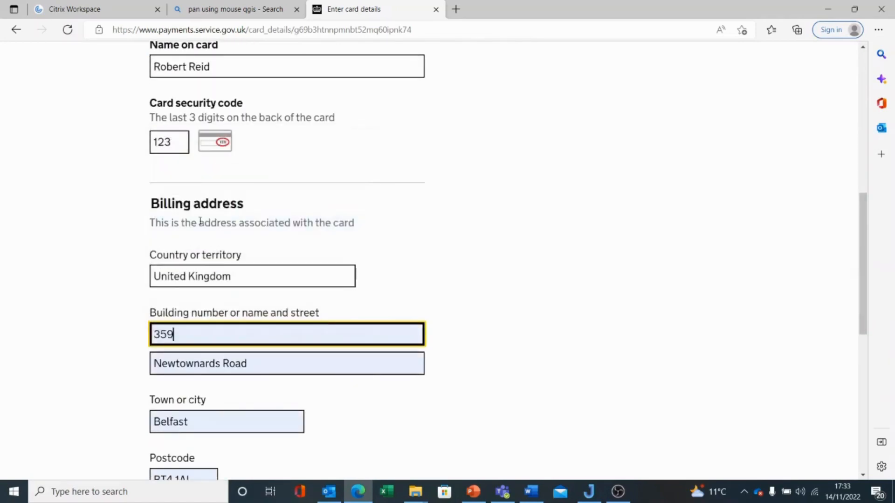
{"action": "scroll", "scroll_direction": "down", "scroll_amount": 3}
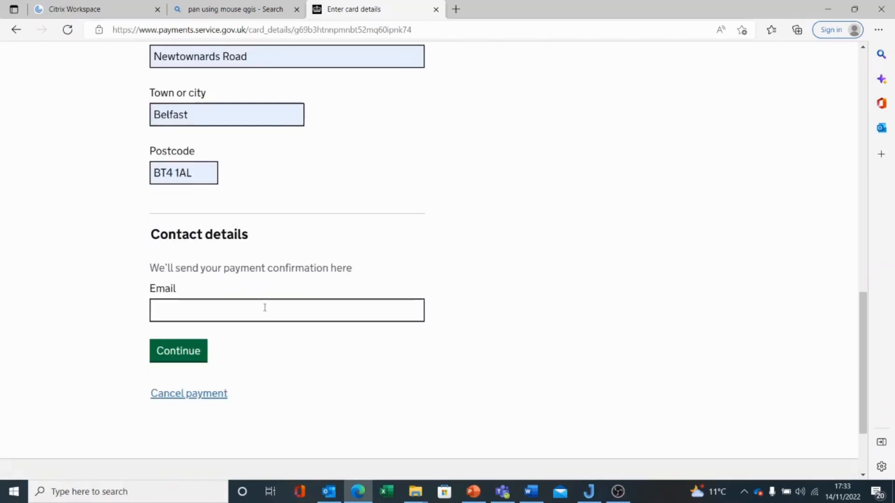
{"action": "left_click", "coordinate": [286, 309]}
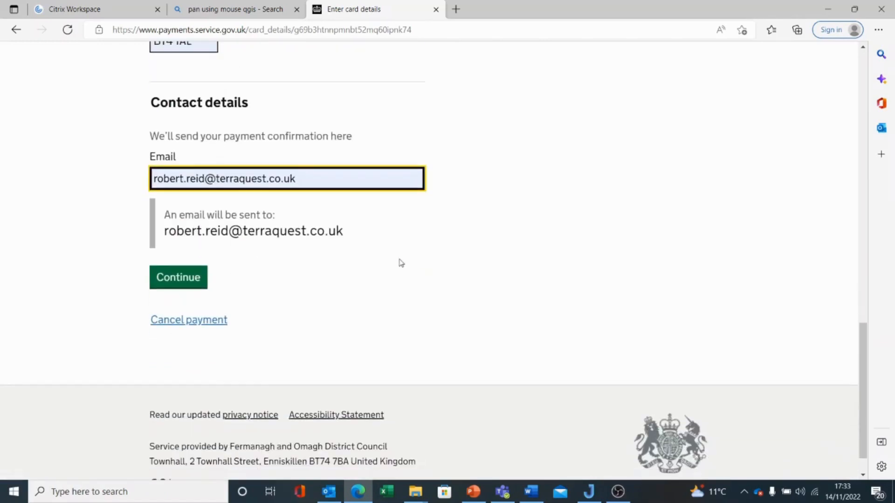
{"action": "left_click", "coordinate": [178, 277]}
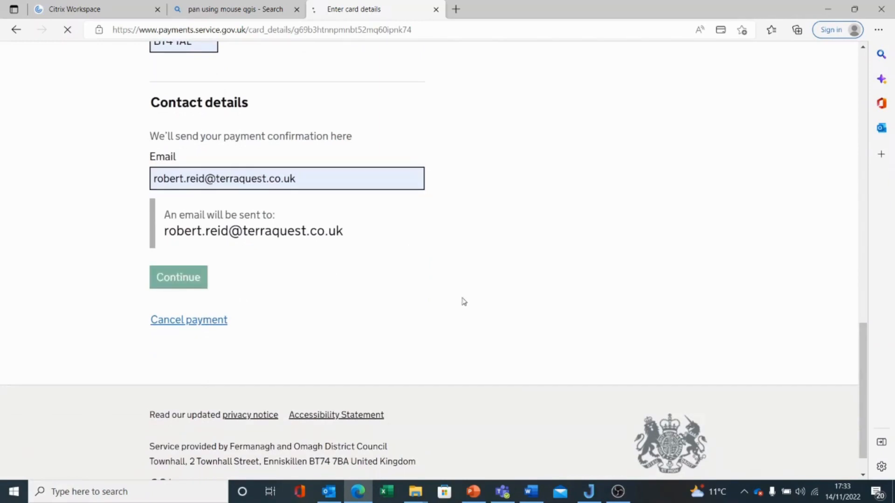
{"action": "left_click", "coordinate": [178, 278]}
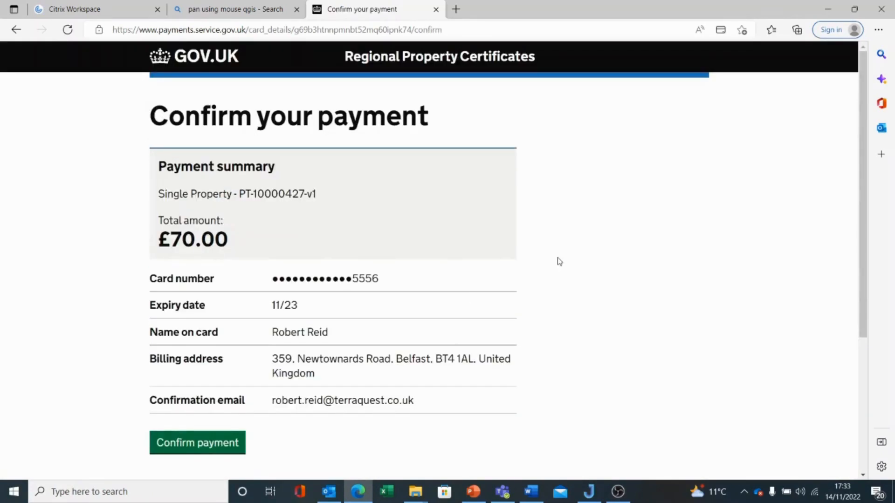
{"action": "scroll", "scroll_direction": "down", "scroll_amount": 3}
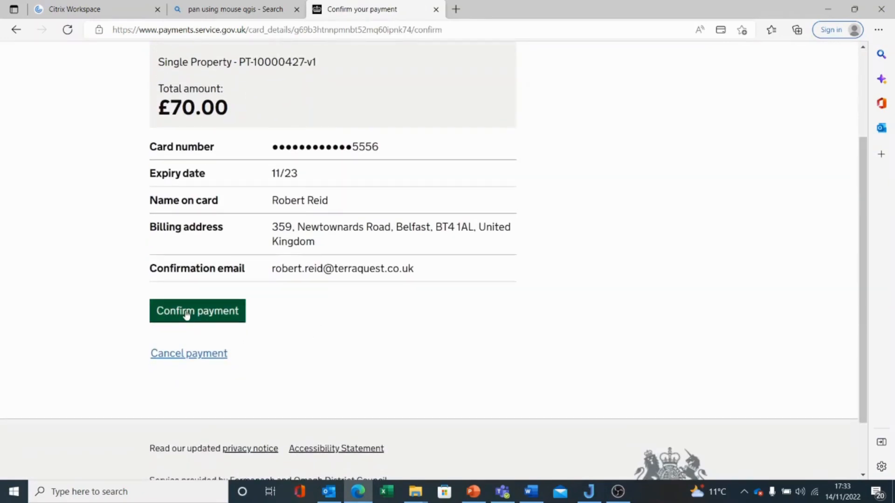
{"action": "left_click", "coordinate": [197, 310]}
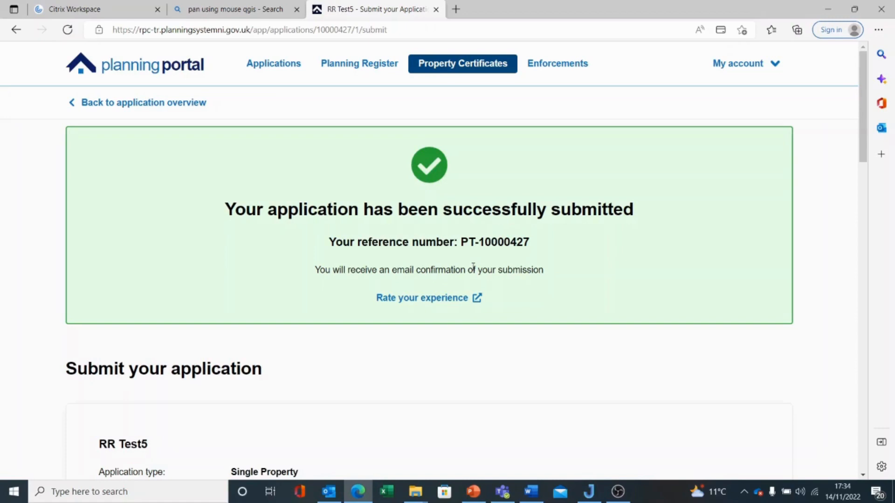
{"action": "mouse_move", "coordinate": [634, 273]}
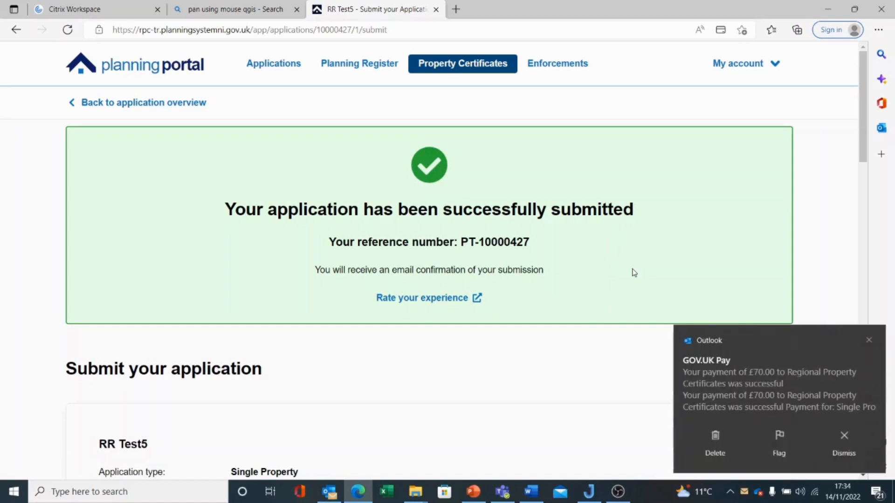
{"action": "mouse_move", "coordinate": [631, 375]}
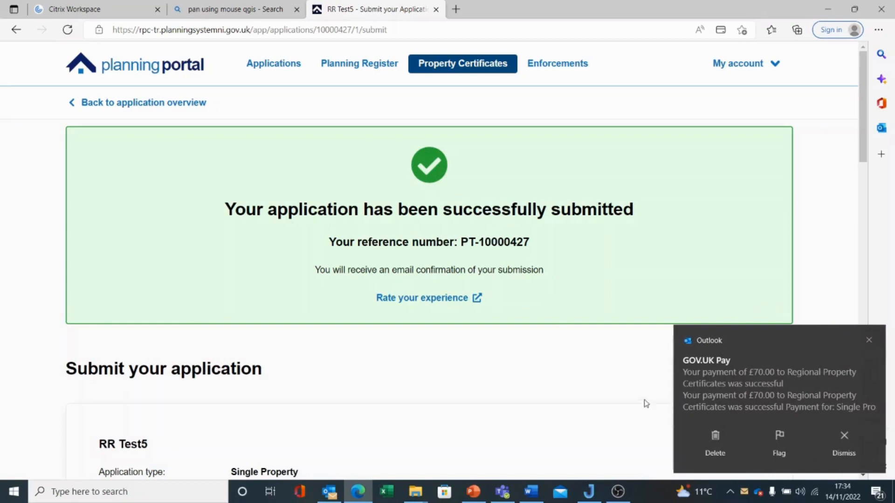
{"action": "mouse_move", "coordinate": [756, 392]}
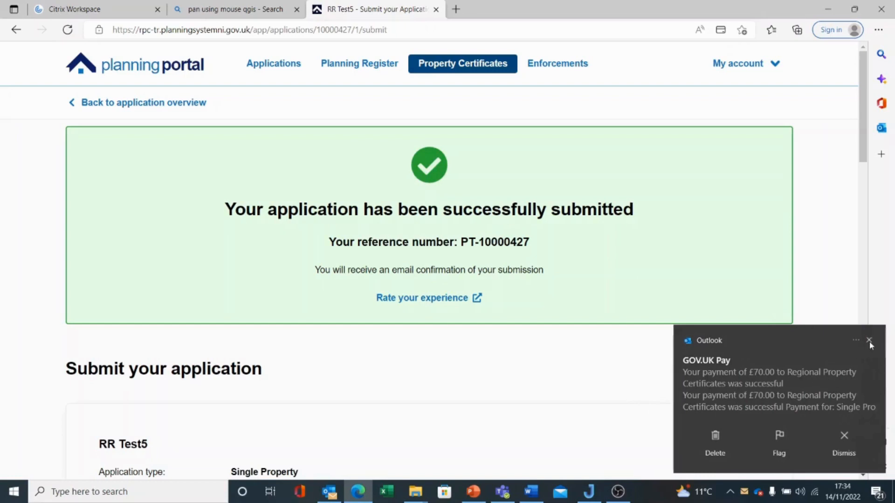
{"action": "left_click", "coordinate": [869, 341]}
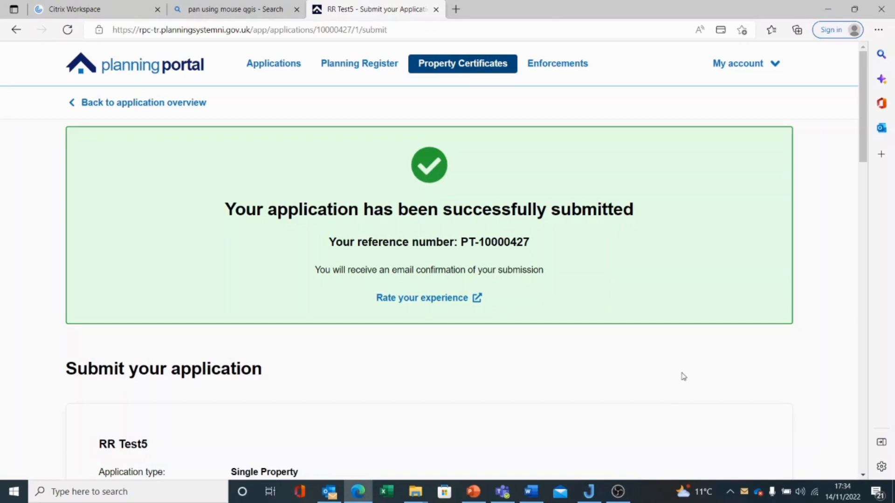
{"action": "scroll", "scroll_direction": "down", "scroll_amount": 3}
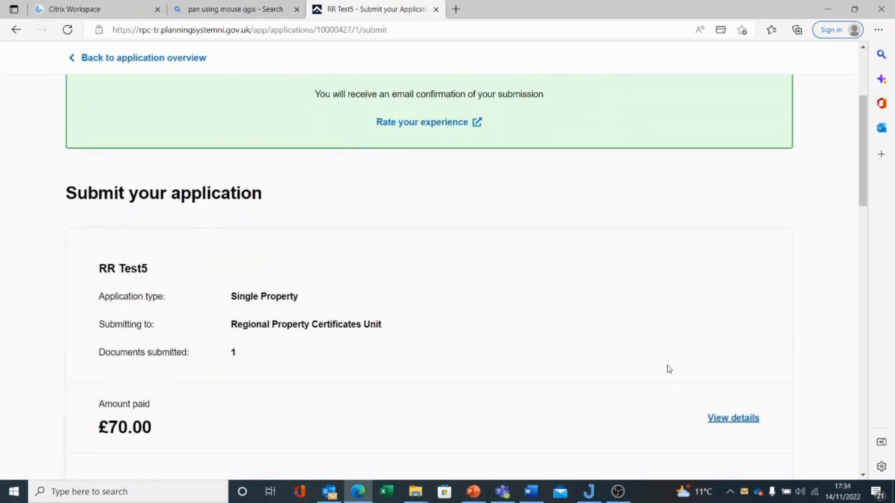
{"action": "scroll", "scroll_direction": "down", "scroll_amount": 3}
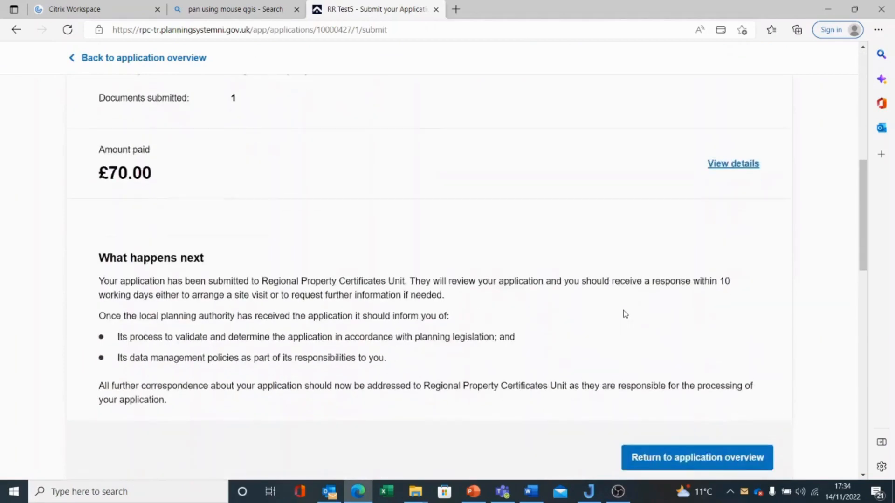
{"action": "scroll", "scroll_direction": "down", "scroll_amount": 3}
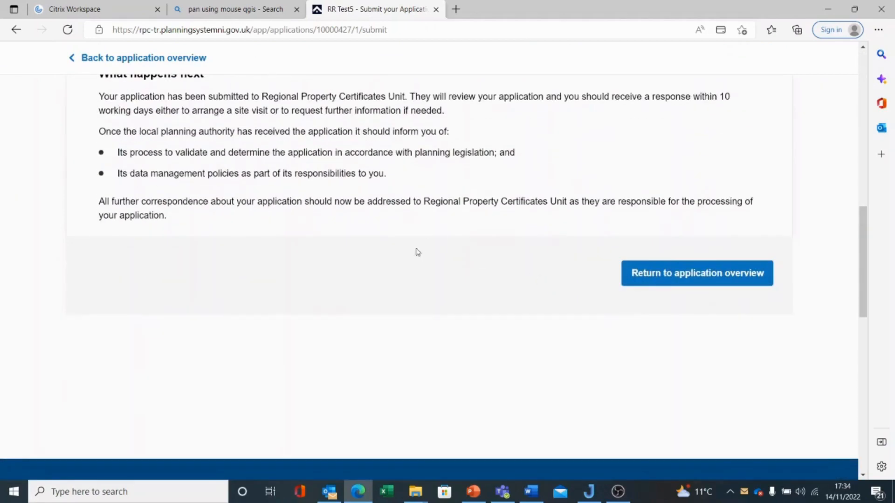
{"action": "mouse_move", "coordinate": [194, 93]}
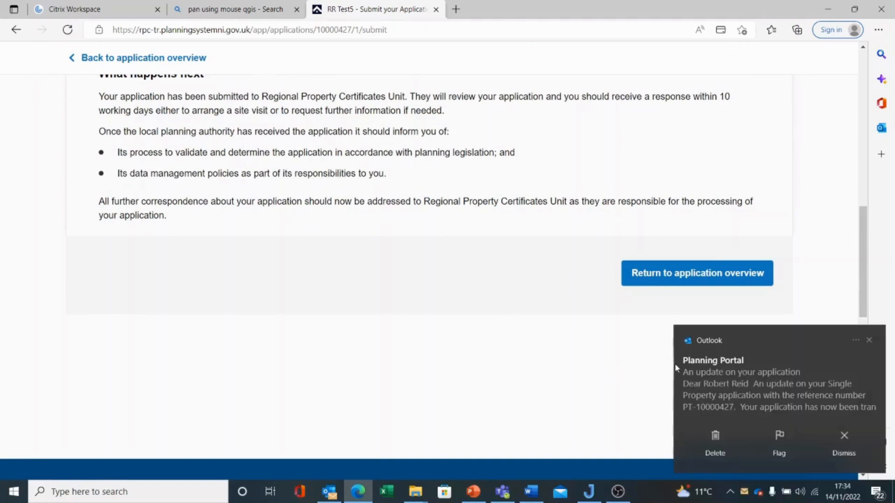
{"action": "mouse_move", "coordinate": [744, 371]}
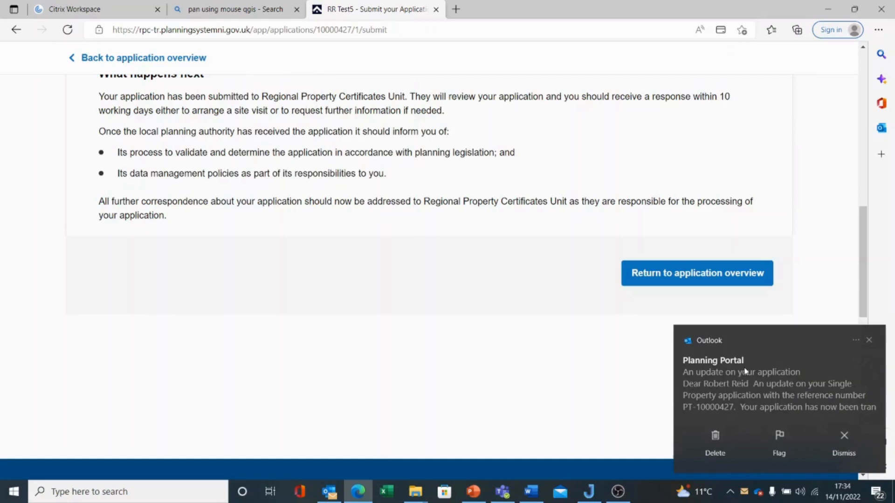
- Dismiss the application update email and return to the application overview
{"action": "left_click", "coordinate": [843, 442]}
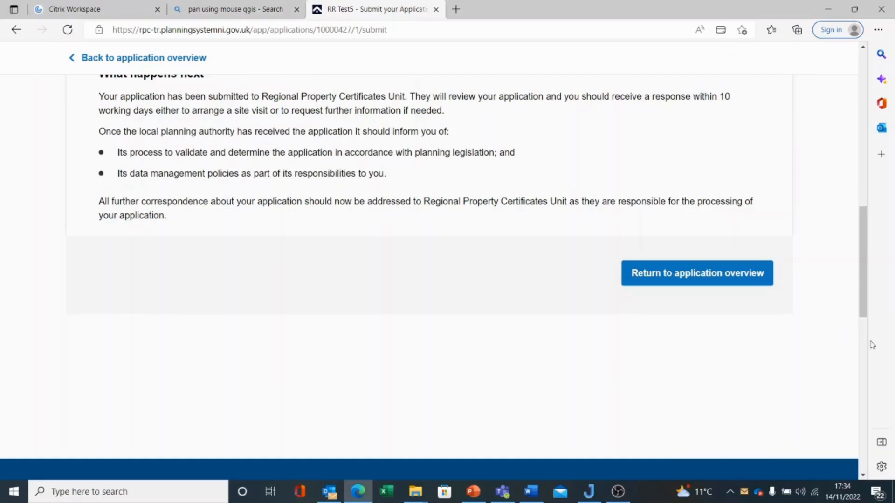
{"action": "left_click", "coordinate": [696, 273]}
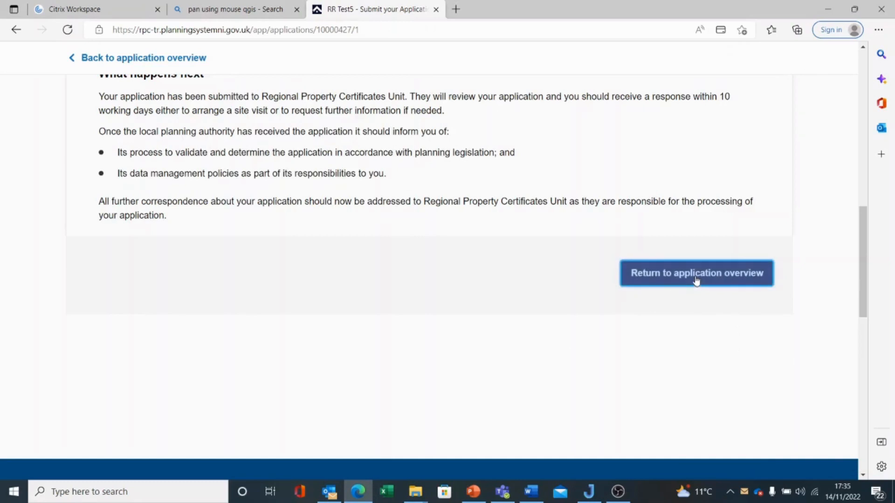
- View the locked RR Test5 overview, Received by RPCU, and list its Application Actions
{"action": "left_click", "coordinate": [695, 273]}
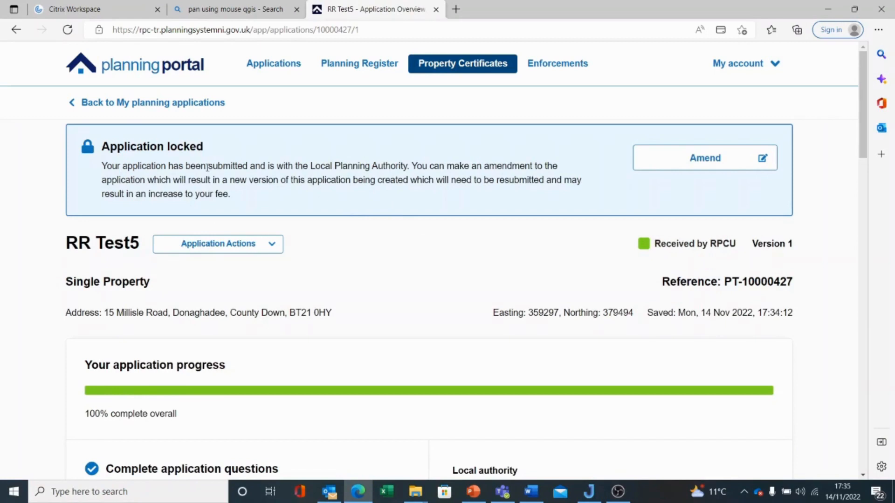
{"action": "mouse_move", "coordinate": [622, 186]}
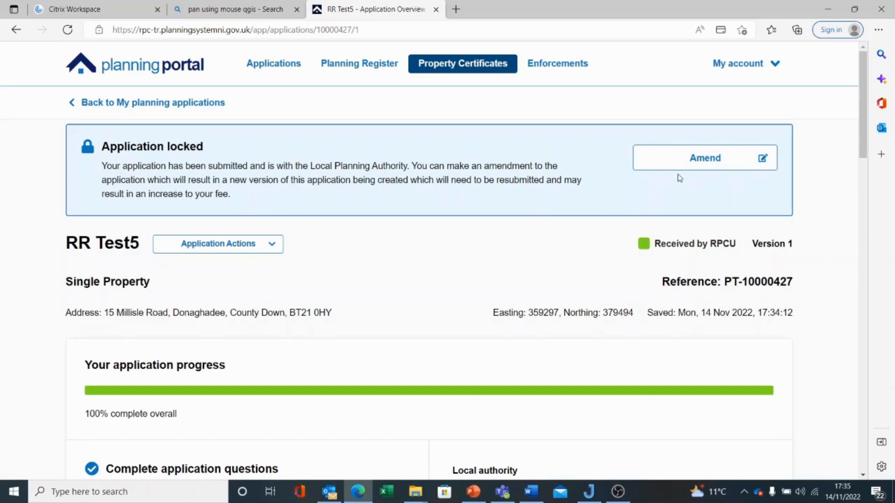
{"action": "mouse_move", "coordinate": [317, 280]}
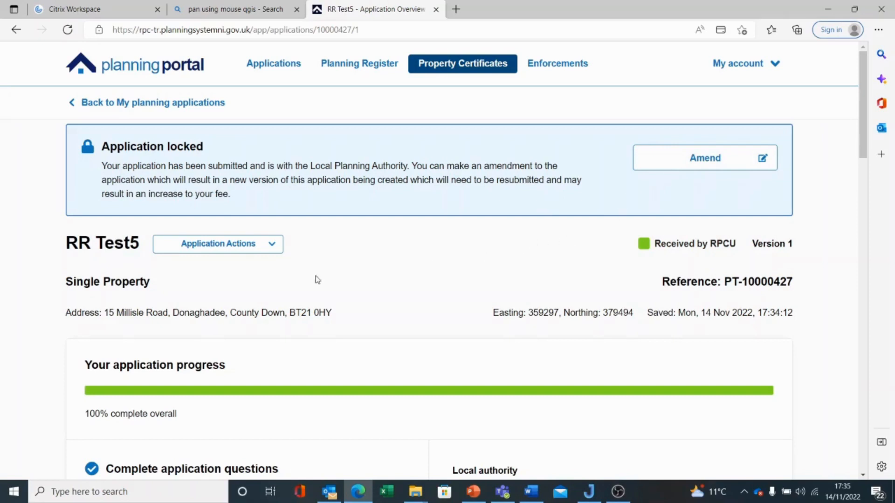
{"action": "left_click", "coordinate": [217, 243]}
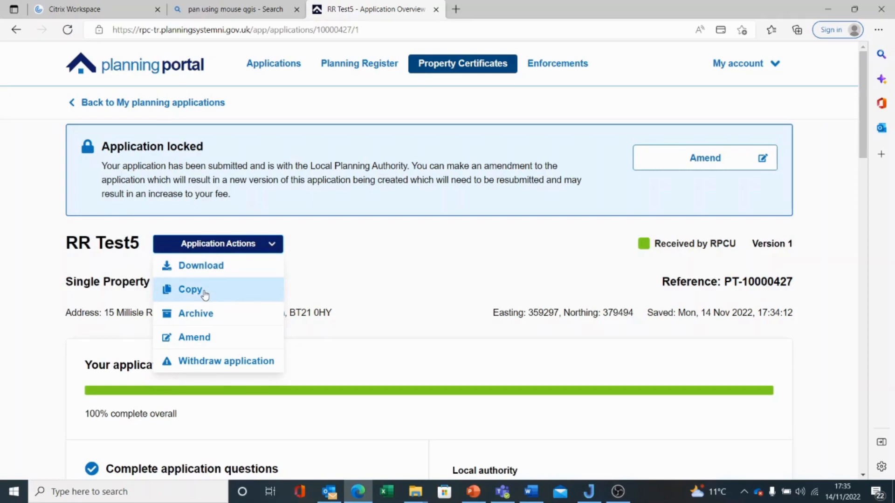
{"action": "mouse_move", "coordinate": [205, 365]}
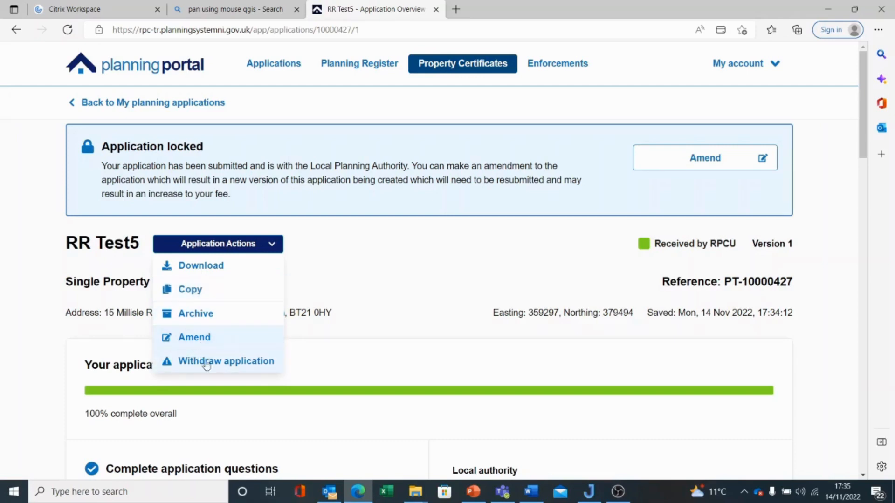
{"action": "mouse_move", "coordinate": [199, 313]}
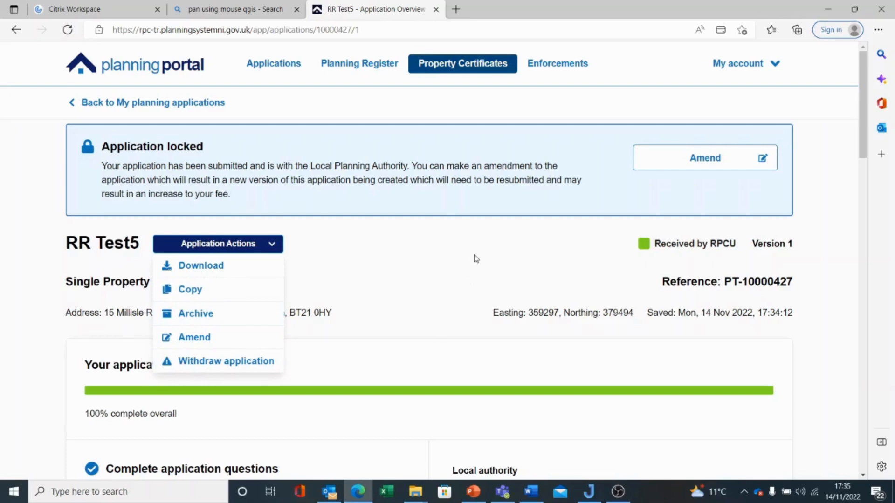
{"action": "mouse_move", "coordinate": [508, 249]}
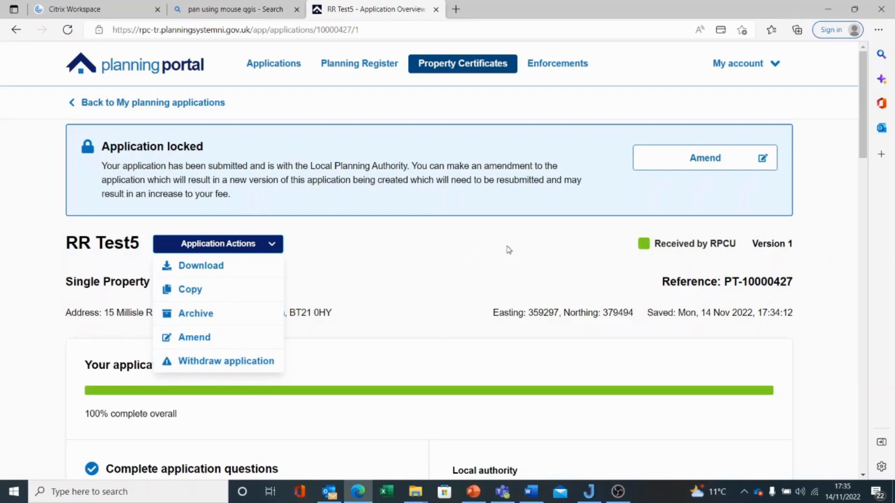
{"action": "scroll", "scroll_direction": "down", "scroll_amount": 3}
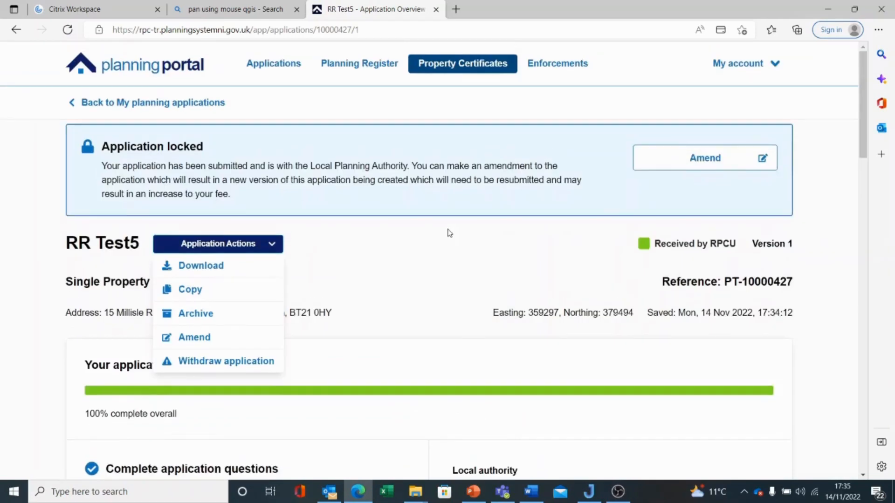
{"action": "mouse_move", "coordinate": [460, 230]}
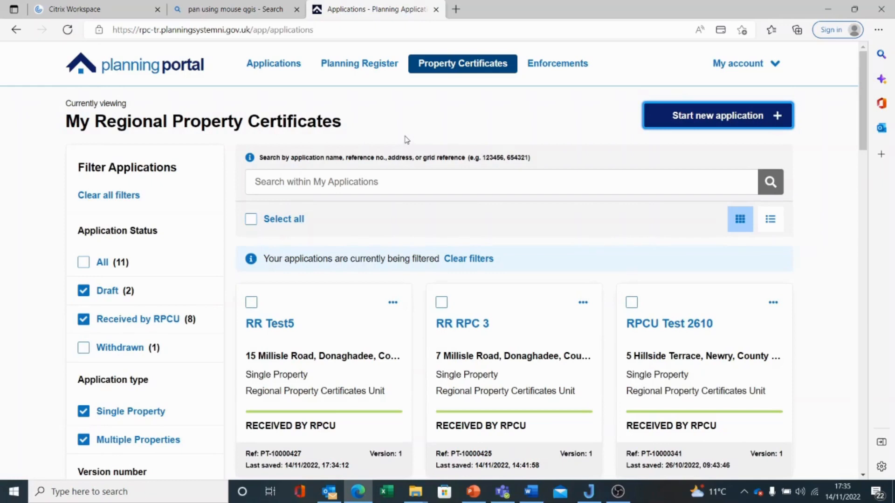
{"action": "mouse_move", "coordinate": [420, 122]}
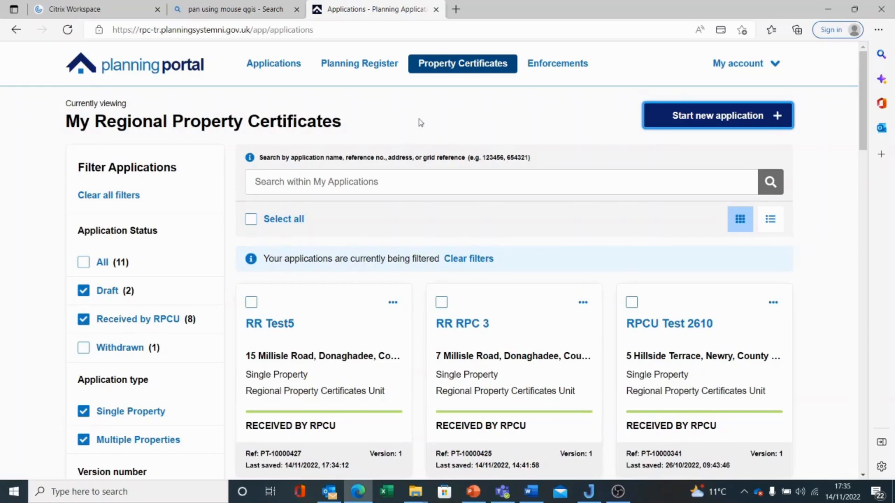